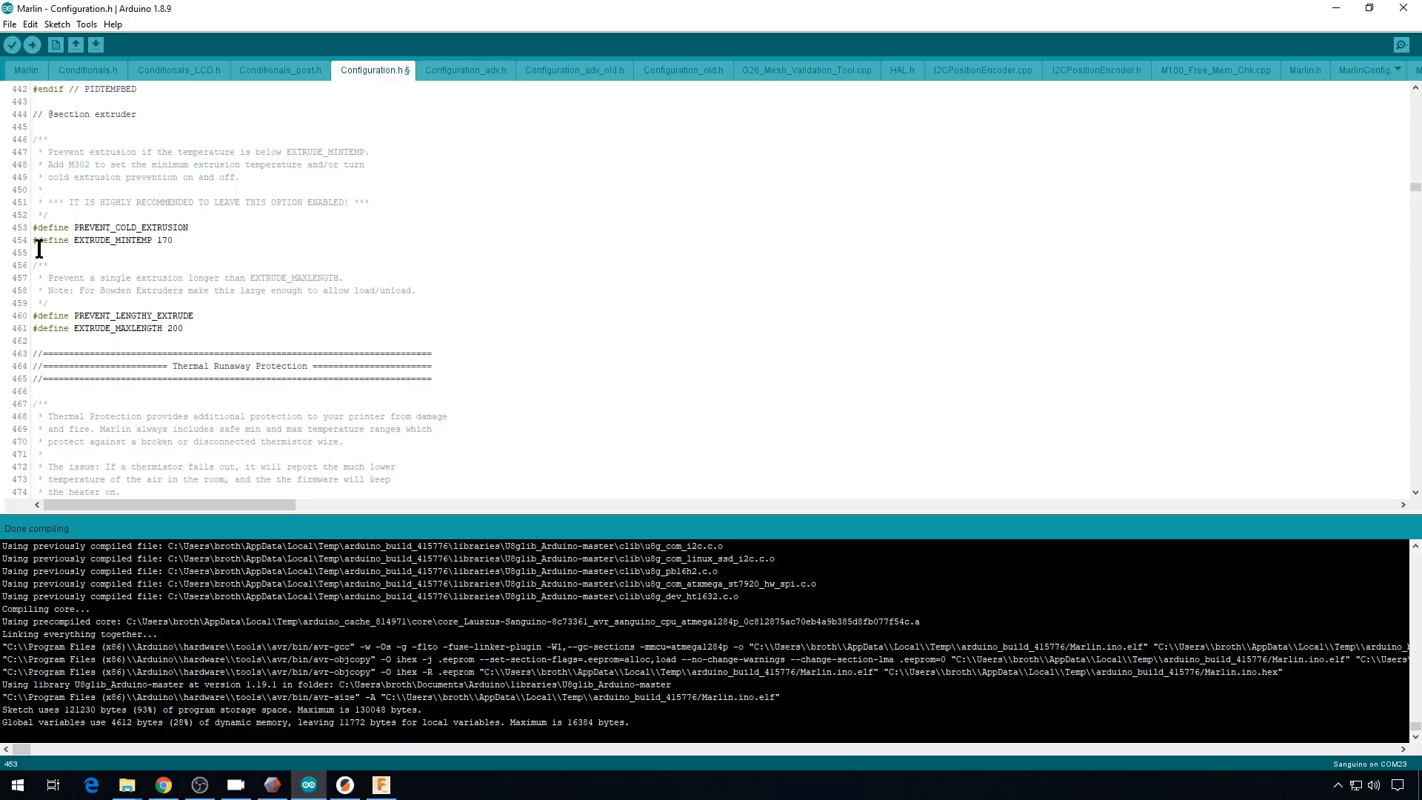
- Point out the PREVENT_LENGTHY_EXTRUDE setting, then drag the Benchy preview down to its middle layers
{"action": "type", "text": "//"}
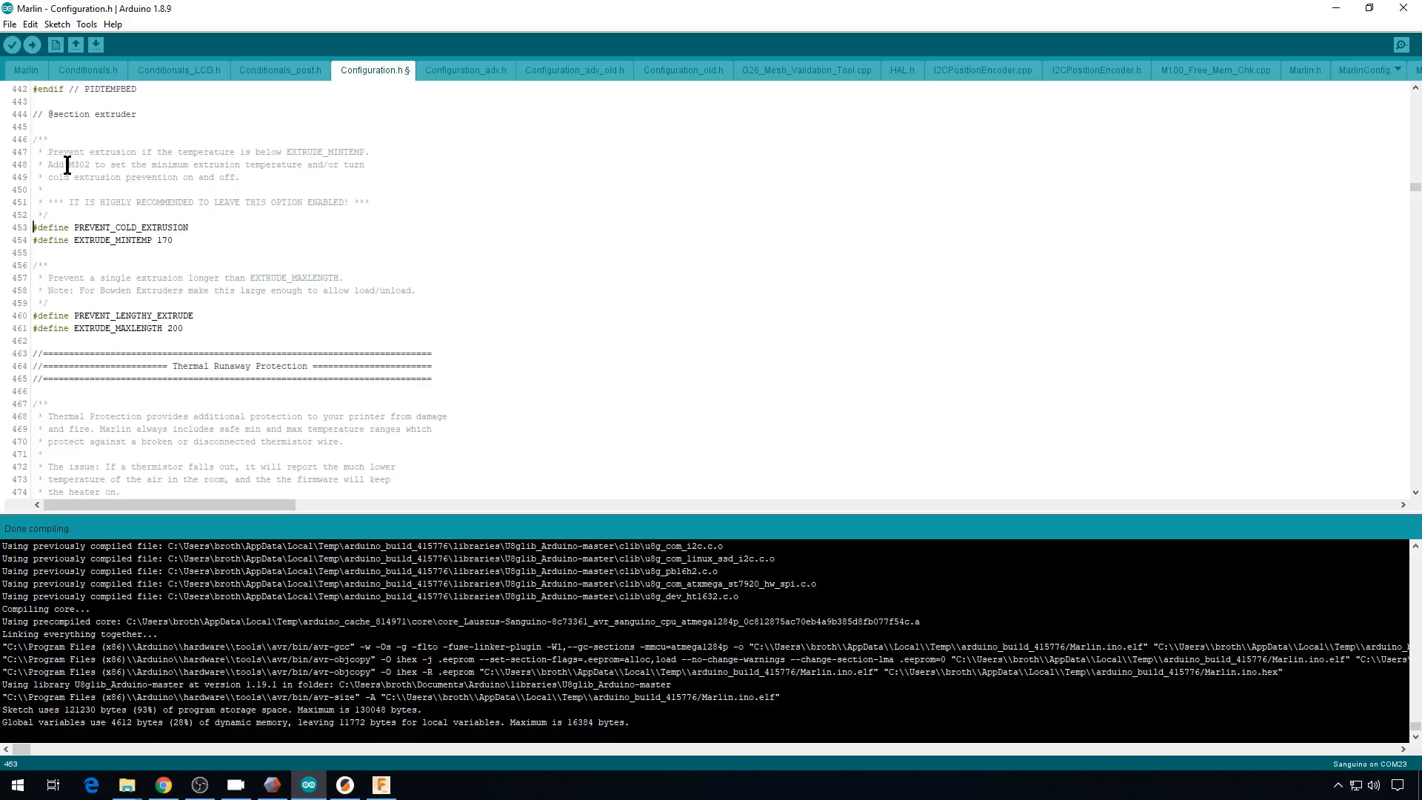
{"action": "double_click", "coordinate": [77, 165]}
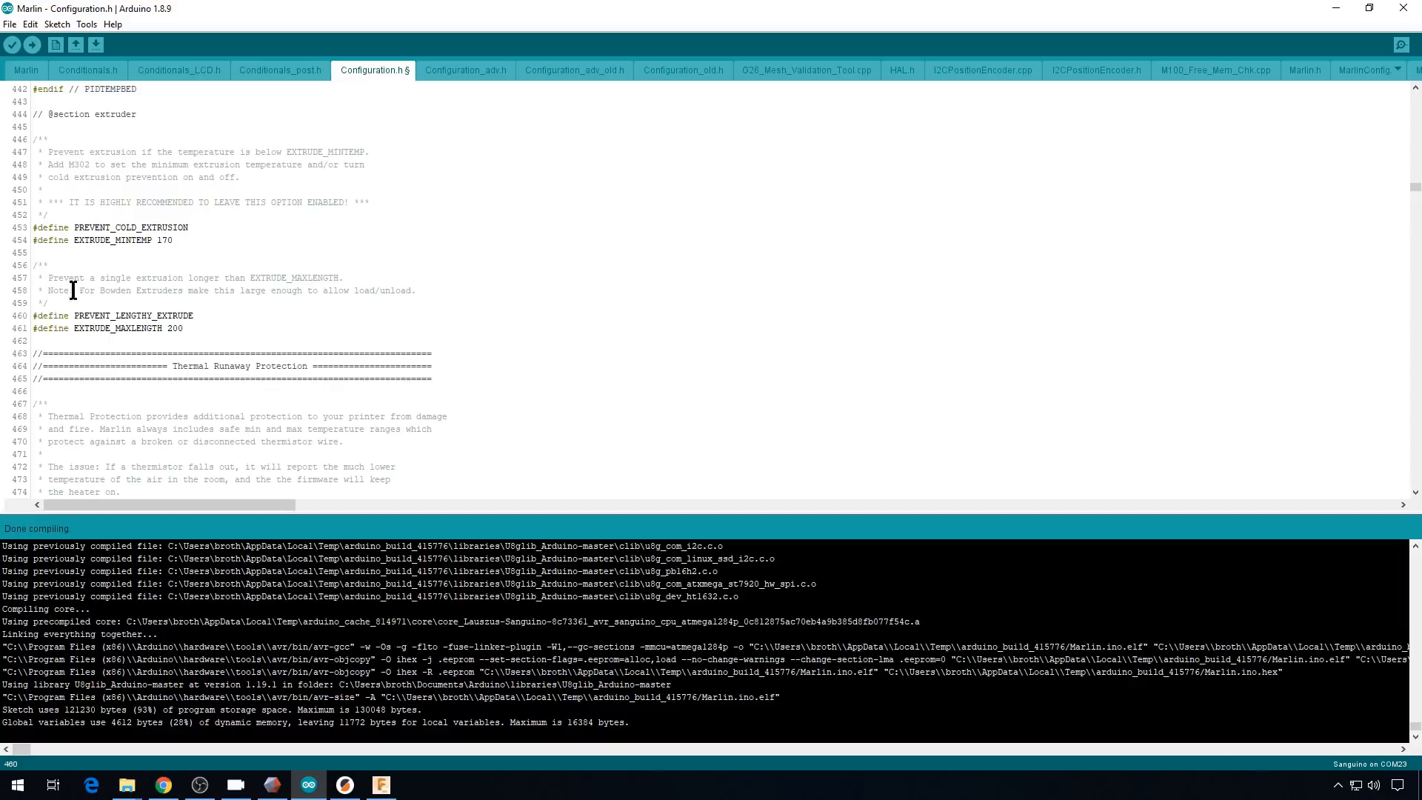
{"action": "mouse_move", "coordinate": [205, 327]}
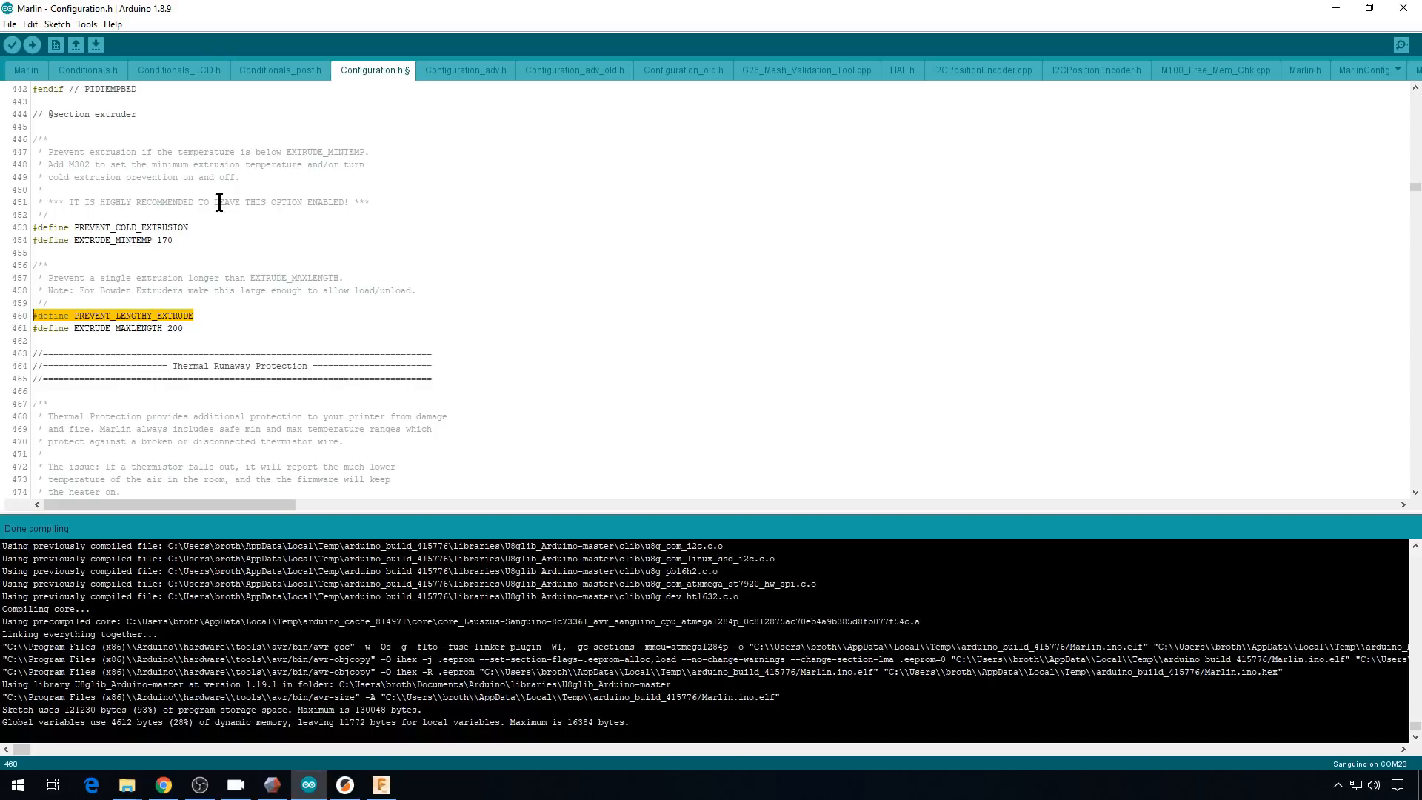
{"action": "left_click", "coordinate": [186, 327]}
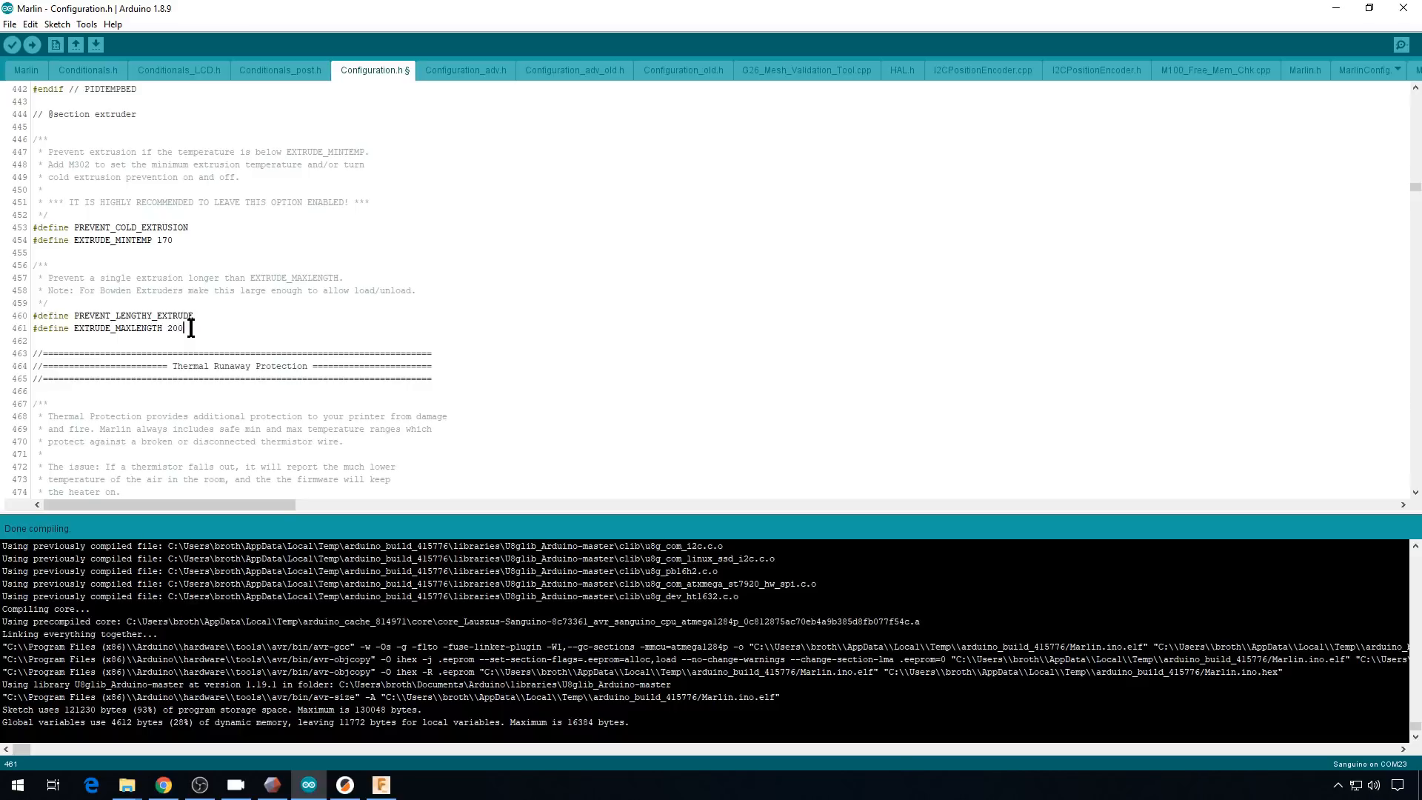
{"action": "left_click", "coordinate": [343, 785]}
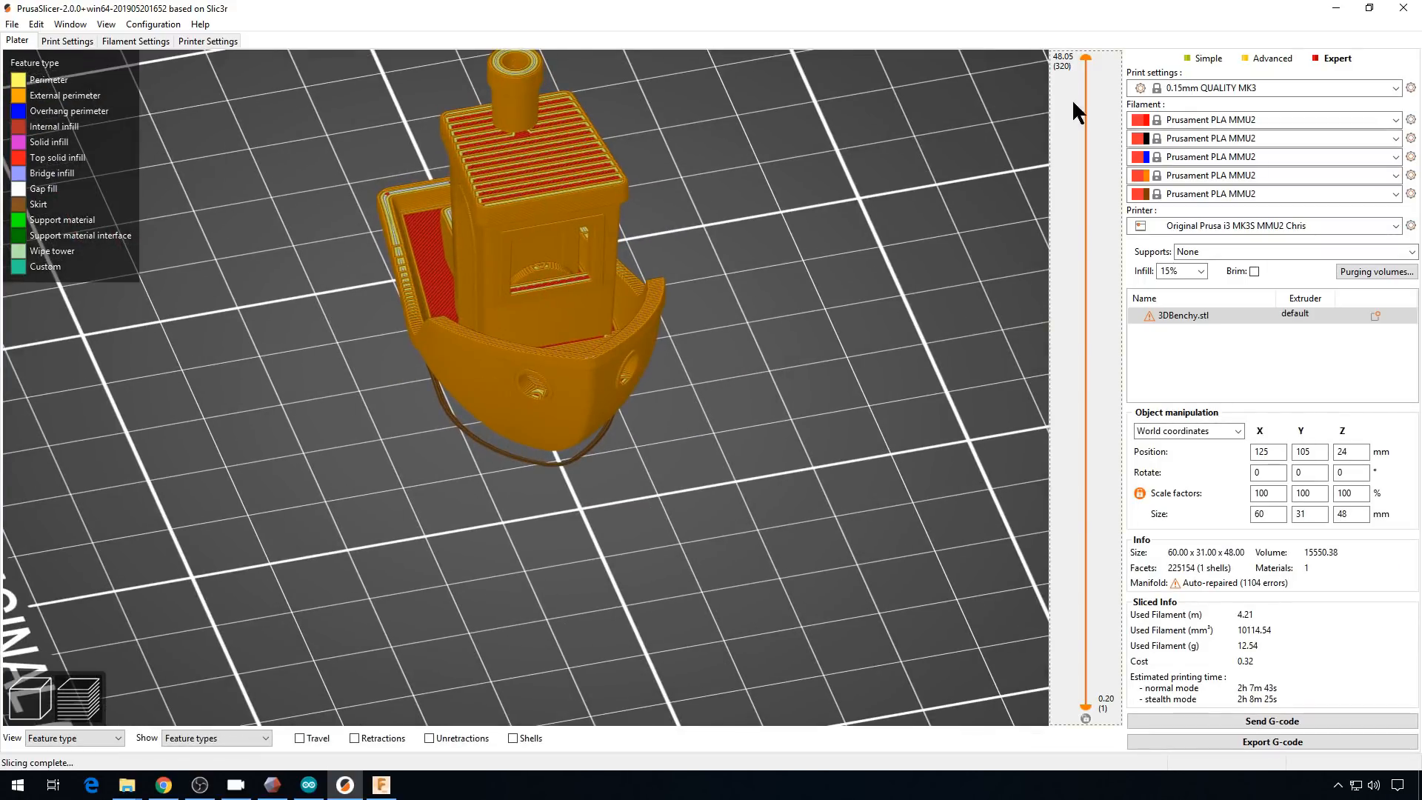
{"action": "left_click_drag", "start_coordinate": [1084, 66], "coordinate": [1084, 371]}
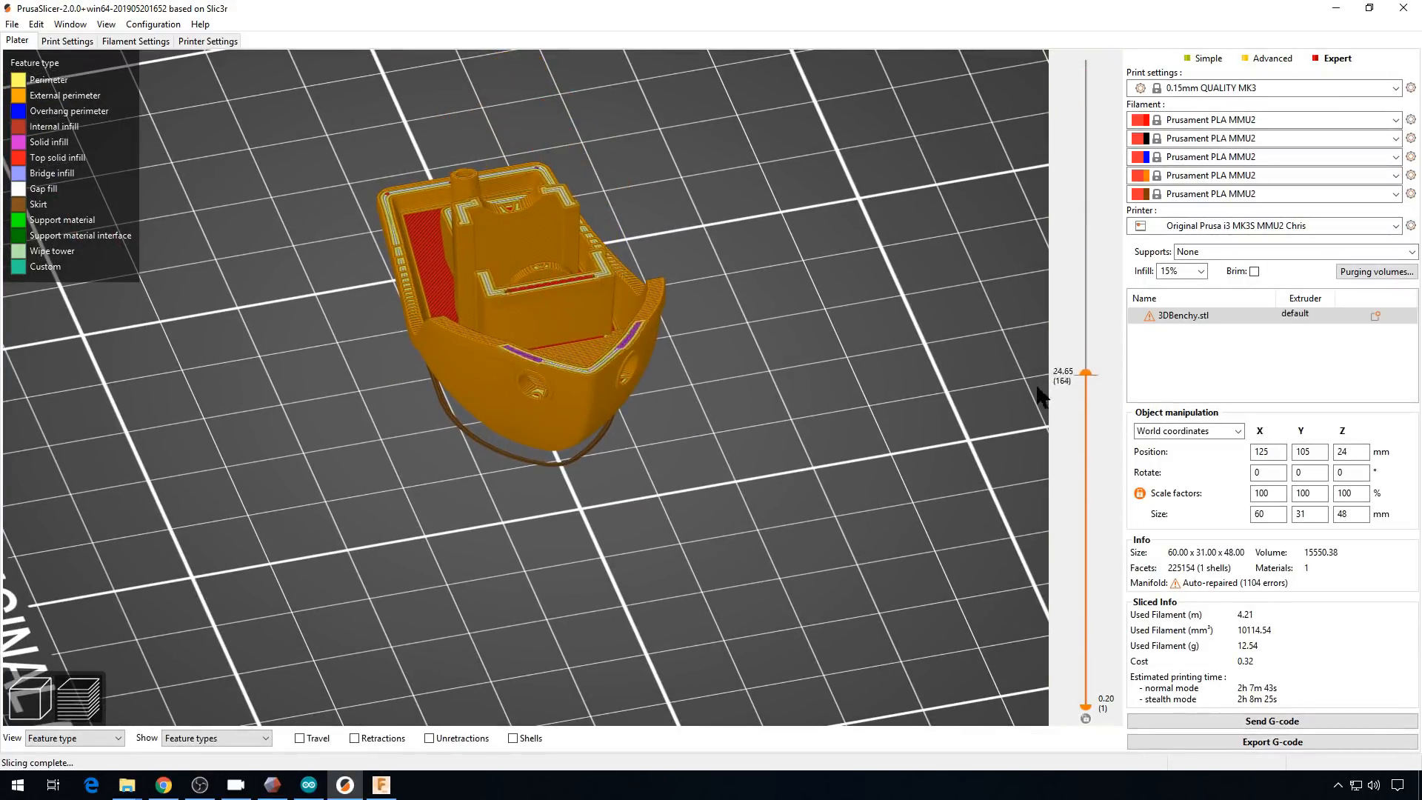
{"action": "left_click_drag", "start_coordinate": [1087, 372], "coordinate": [1087, 666]}
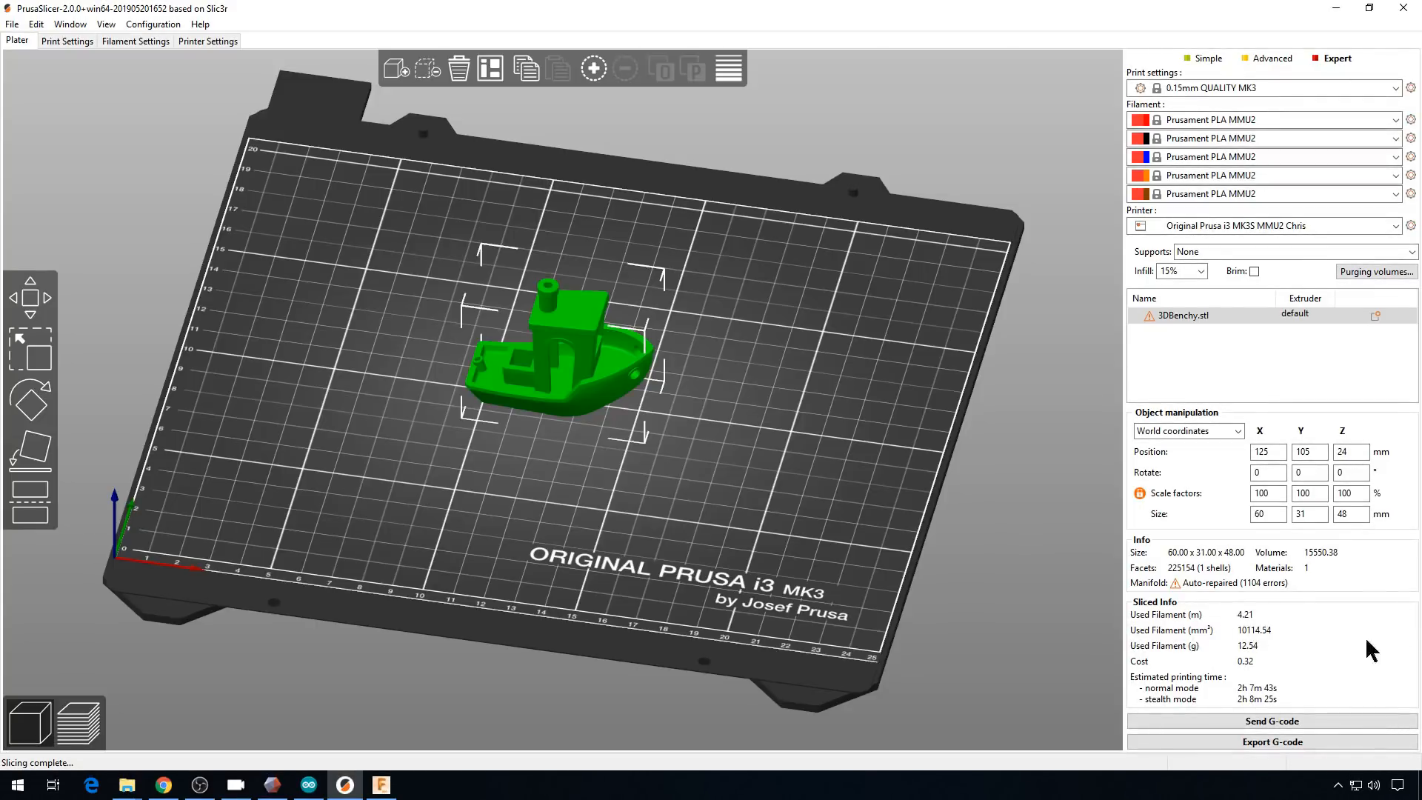
{"action": "mouse_move", "coordinate": [1228, 582]}
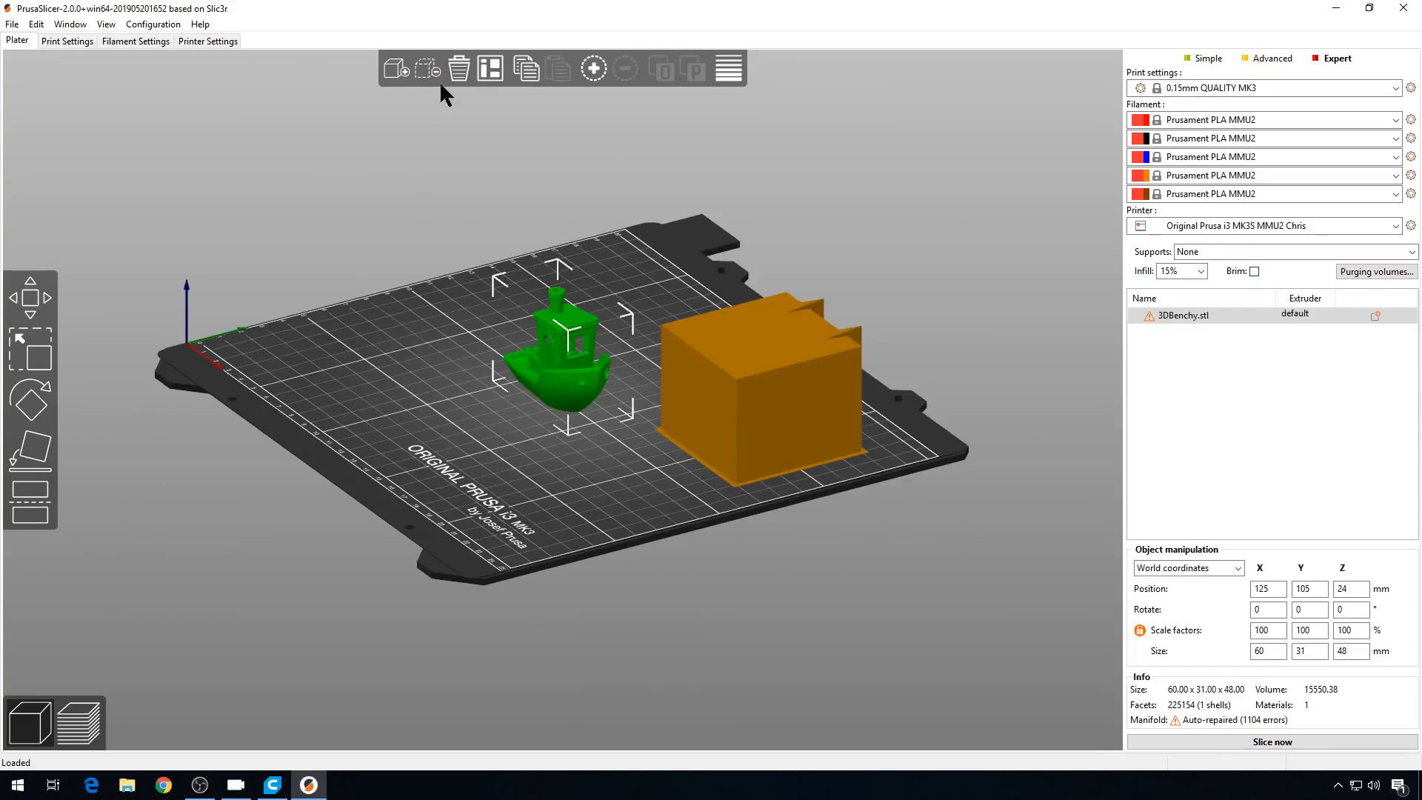
- Load the complete 17-shell multi-part Benchy, slice it, and lower the preview through its layers
{"action": "left_click", "coordinate": [393, 69]}
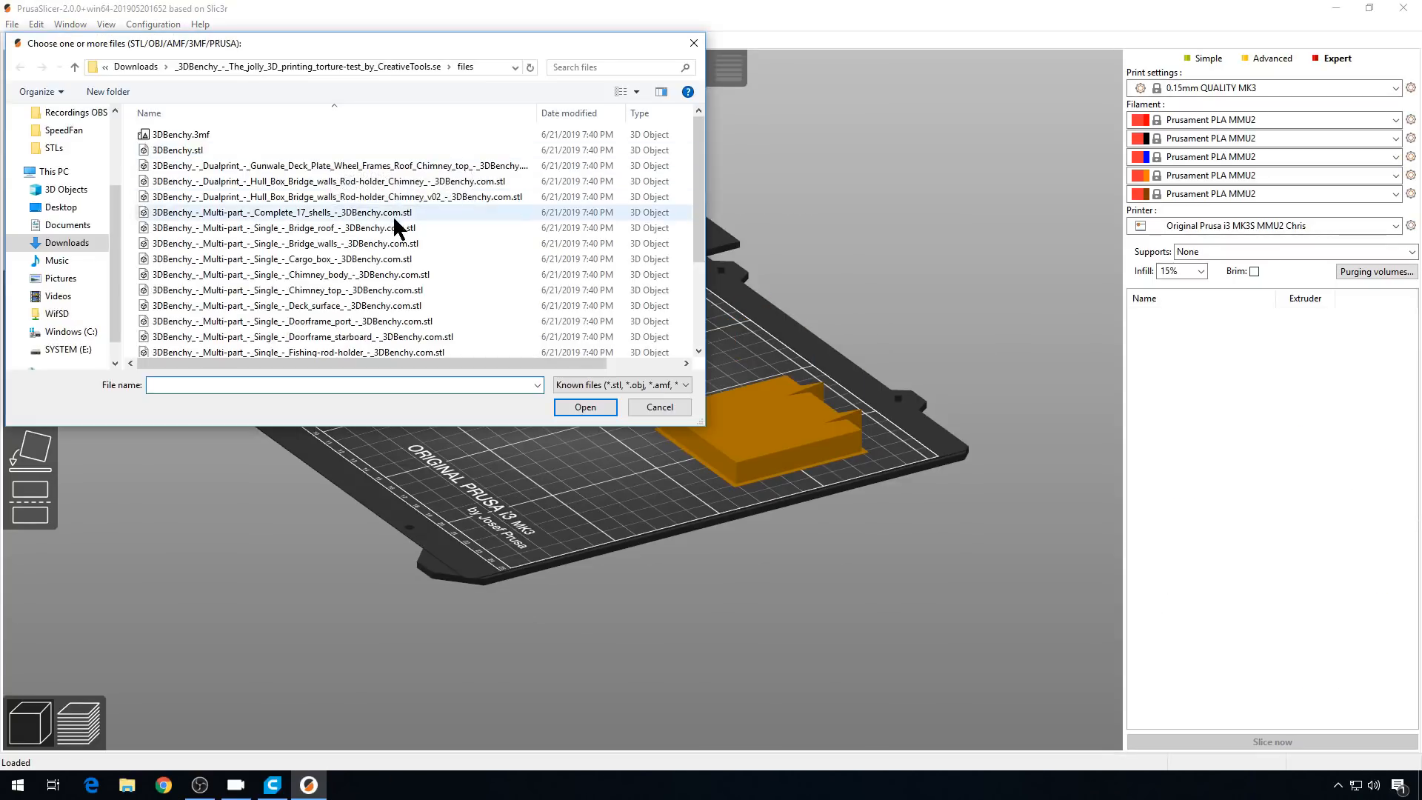
{"action": "left_click", "coordinate": [584, 406]}
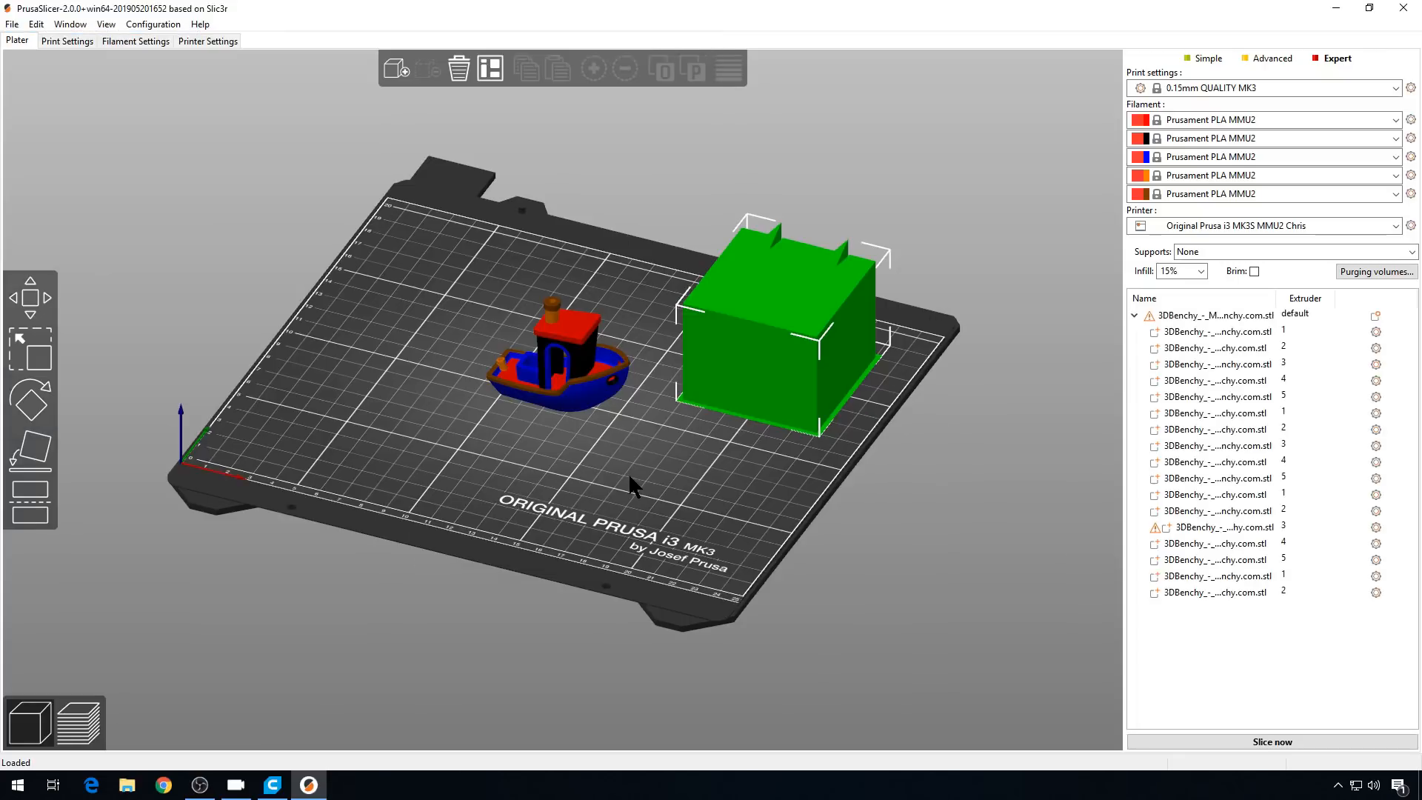
{"action": "left_click", "coordinate": [1270, 741]}
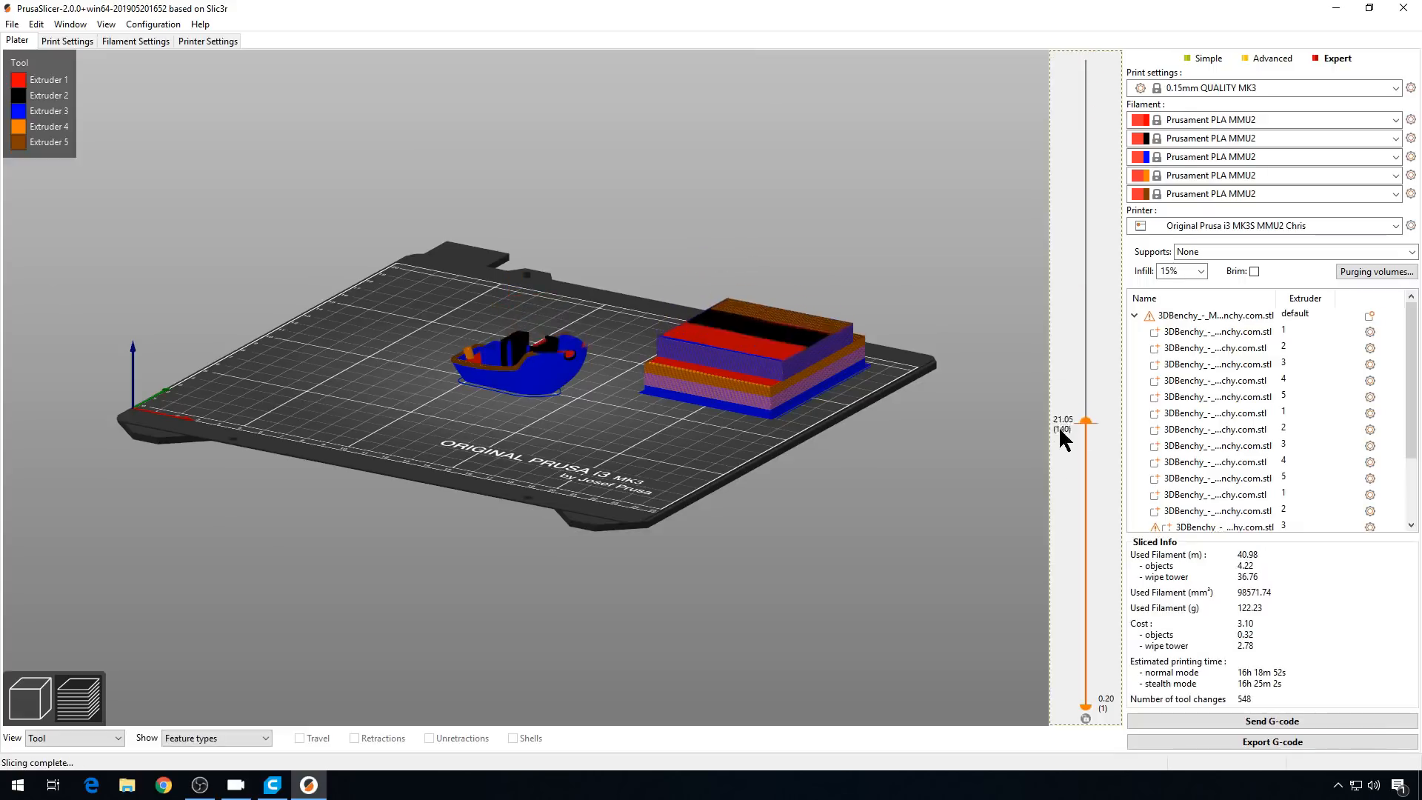
{"action": "left_click_drag", "start_coordinate": [1085, 422], "coordinate": [1086, 79]}
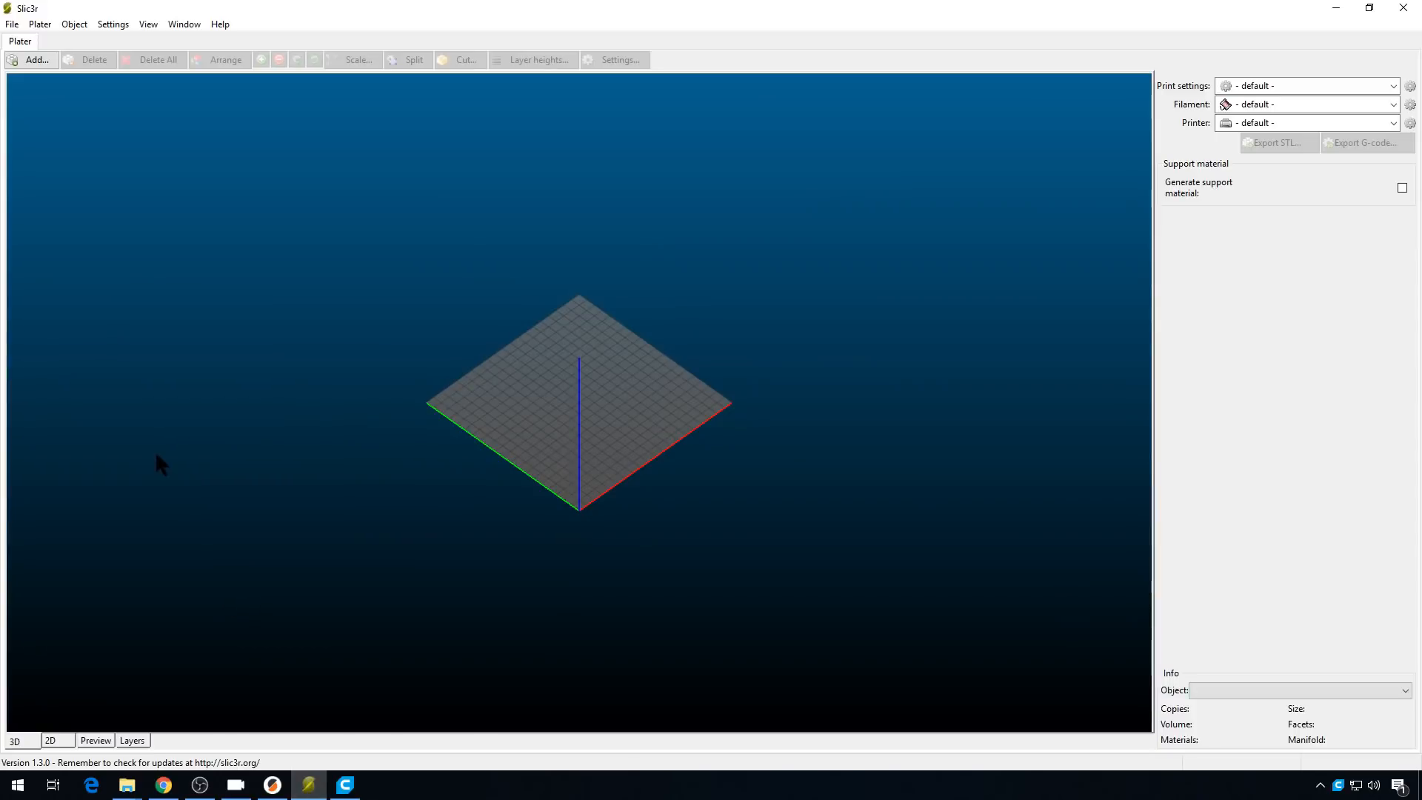
- Load the single Benchy hull STL in Slic3r and orbit its preview to inspect the broken hull
{"action": "left_click", "coordinate": [31, 60]}
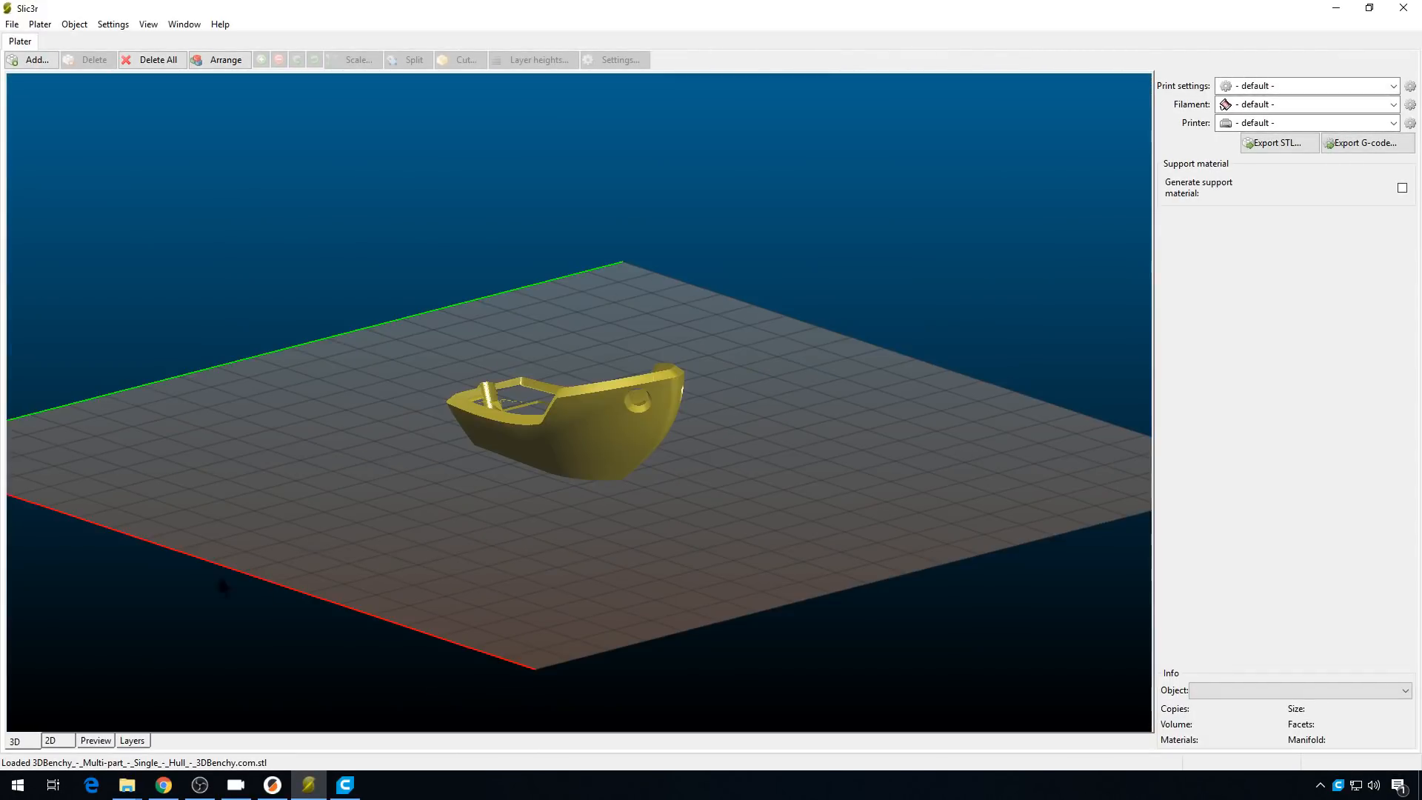
{"action": "left_click", "coordinate": [94, 740]}
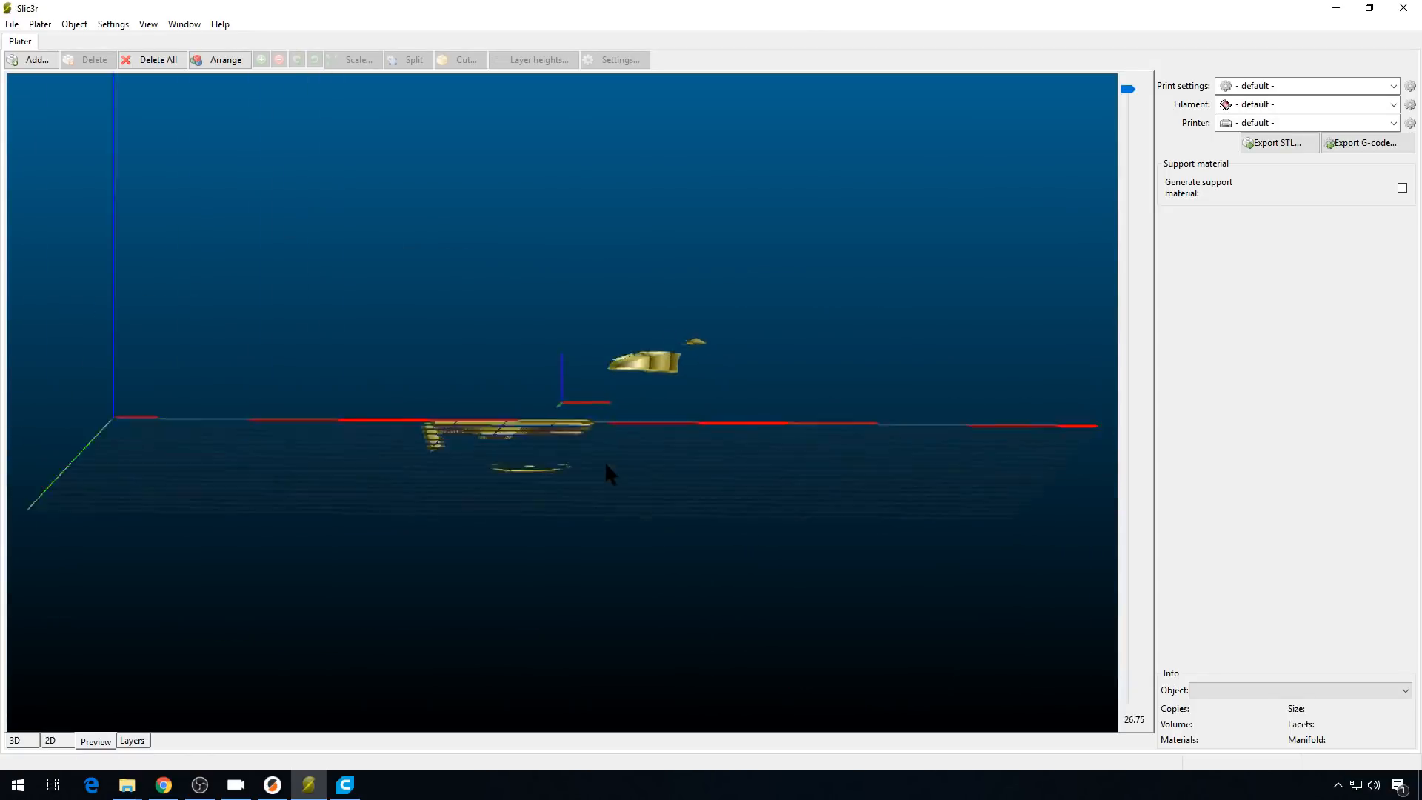
{"action": "left_click_drag", "start_coordinate": [608, 476], "coordinate": [643, 498]}
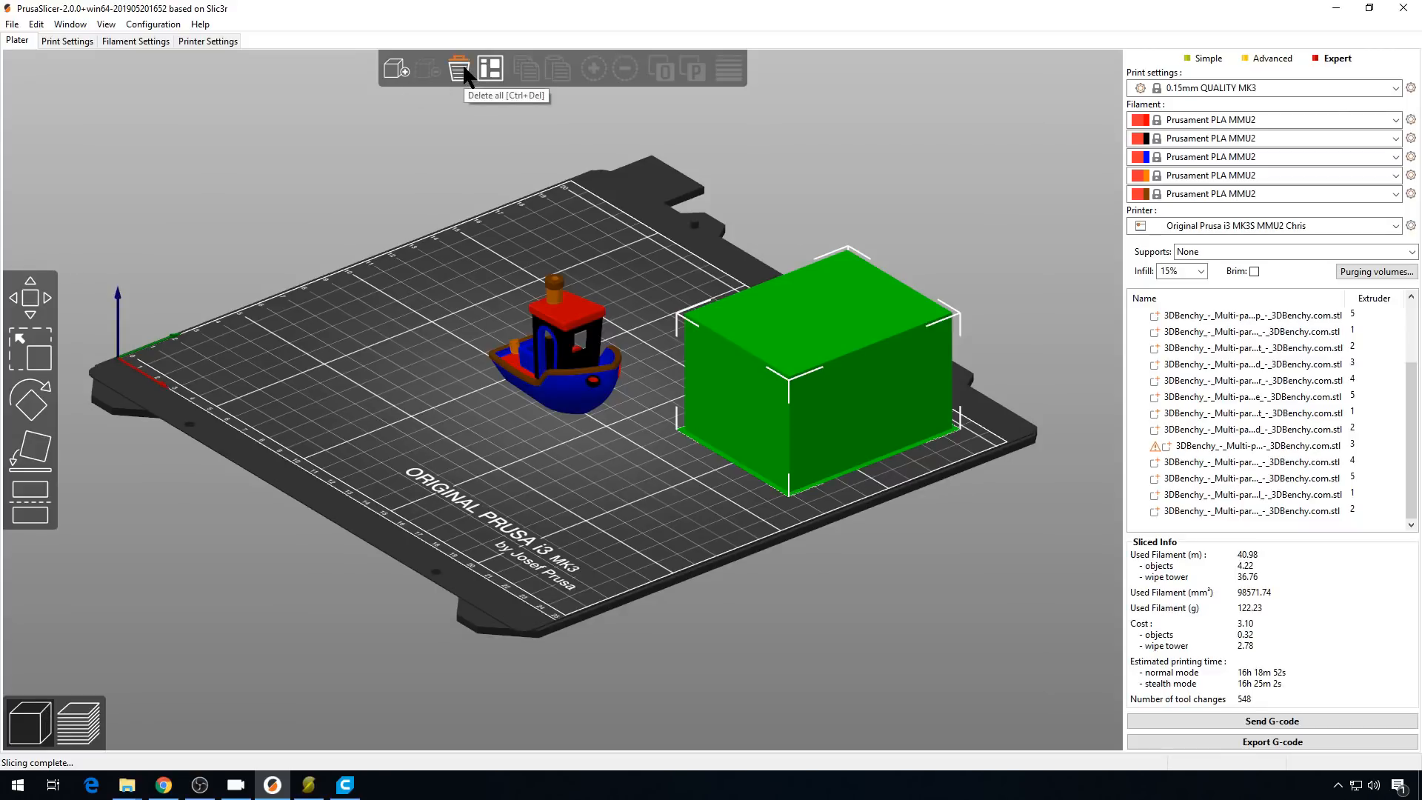
- Delete every object from the PrusaSlicer bed and launch Meshmixer
{"action": "left_click", "coordinate": [459, 68]}
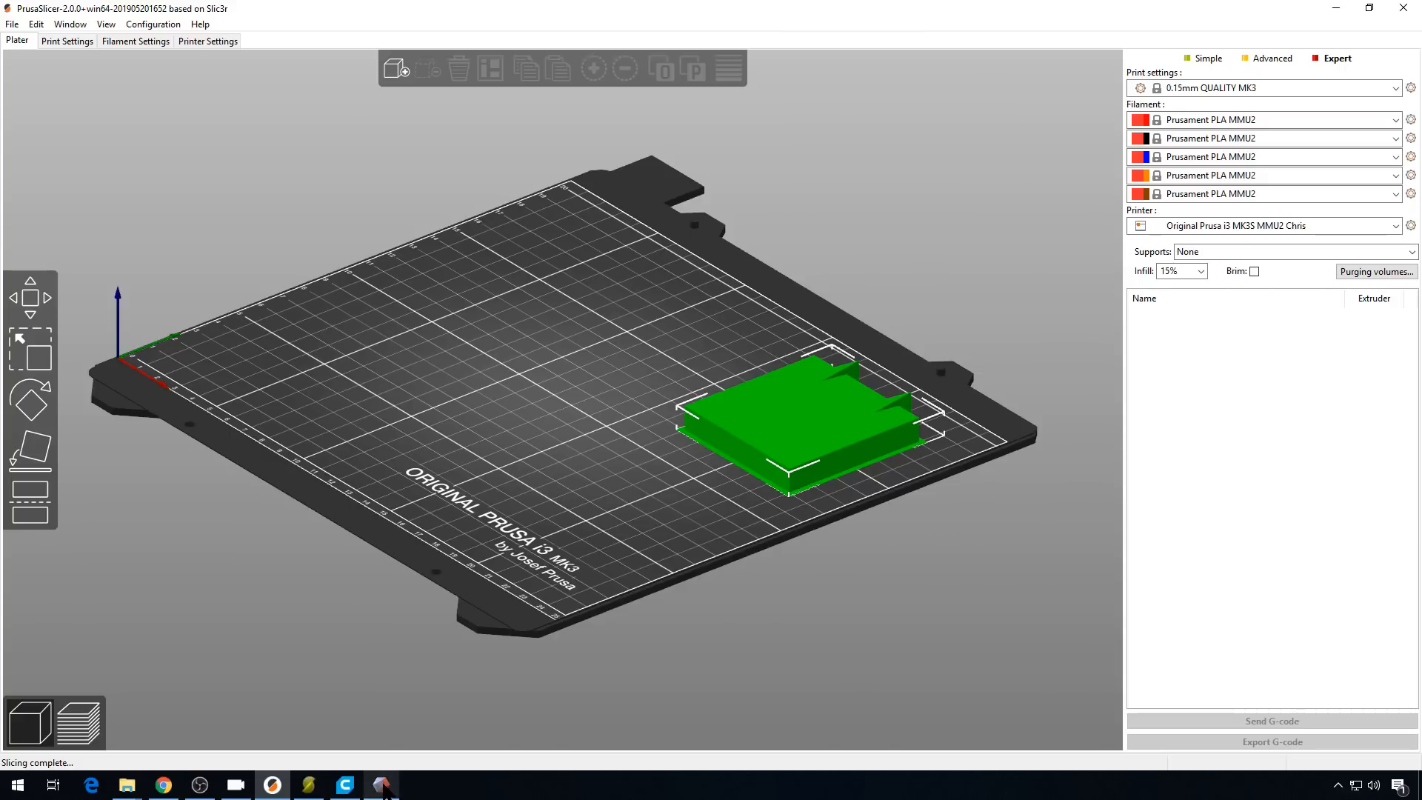
{"action": "left_click", "coordinate": [380, 785]}
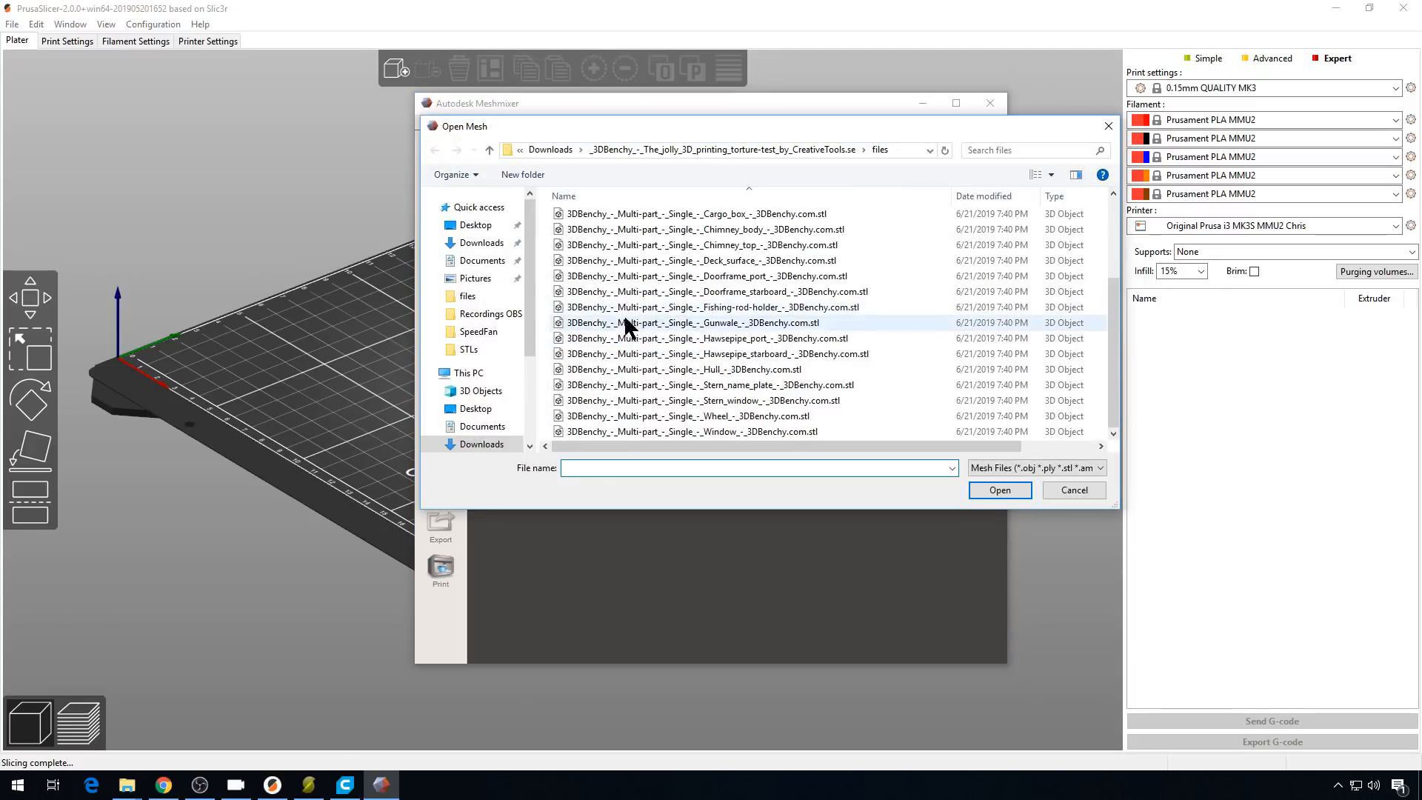
- Open the Benchy hull mesh in Meshmixer, analyze it, and auto-repair all detected defects
{"action": "double_click", "coordinate": [686, 369]}
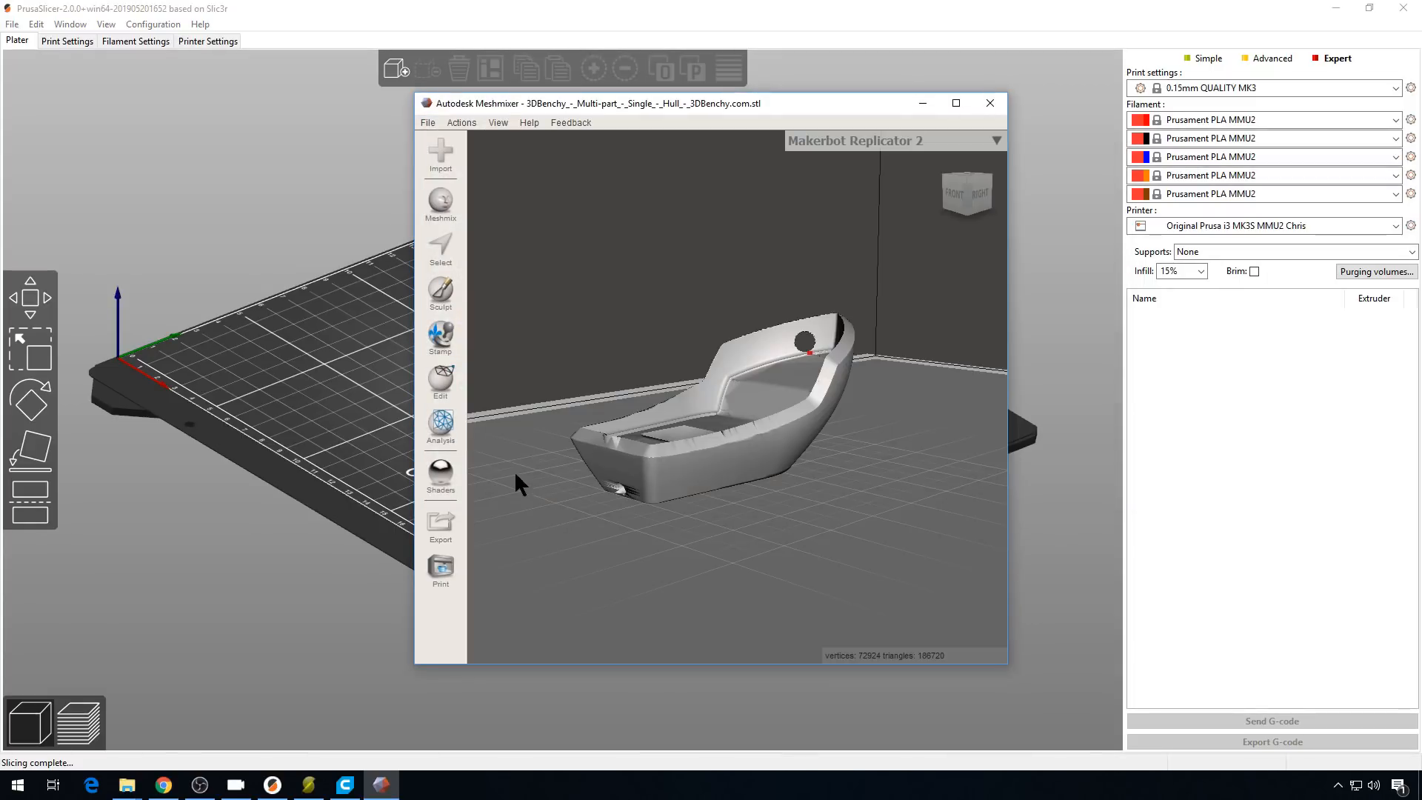
{"action": "left_click", "coordinate": [440, 426]}
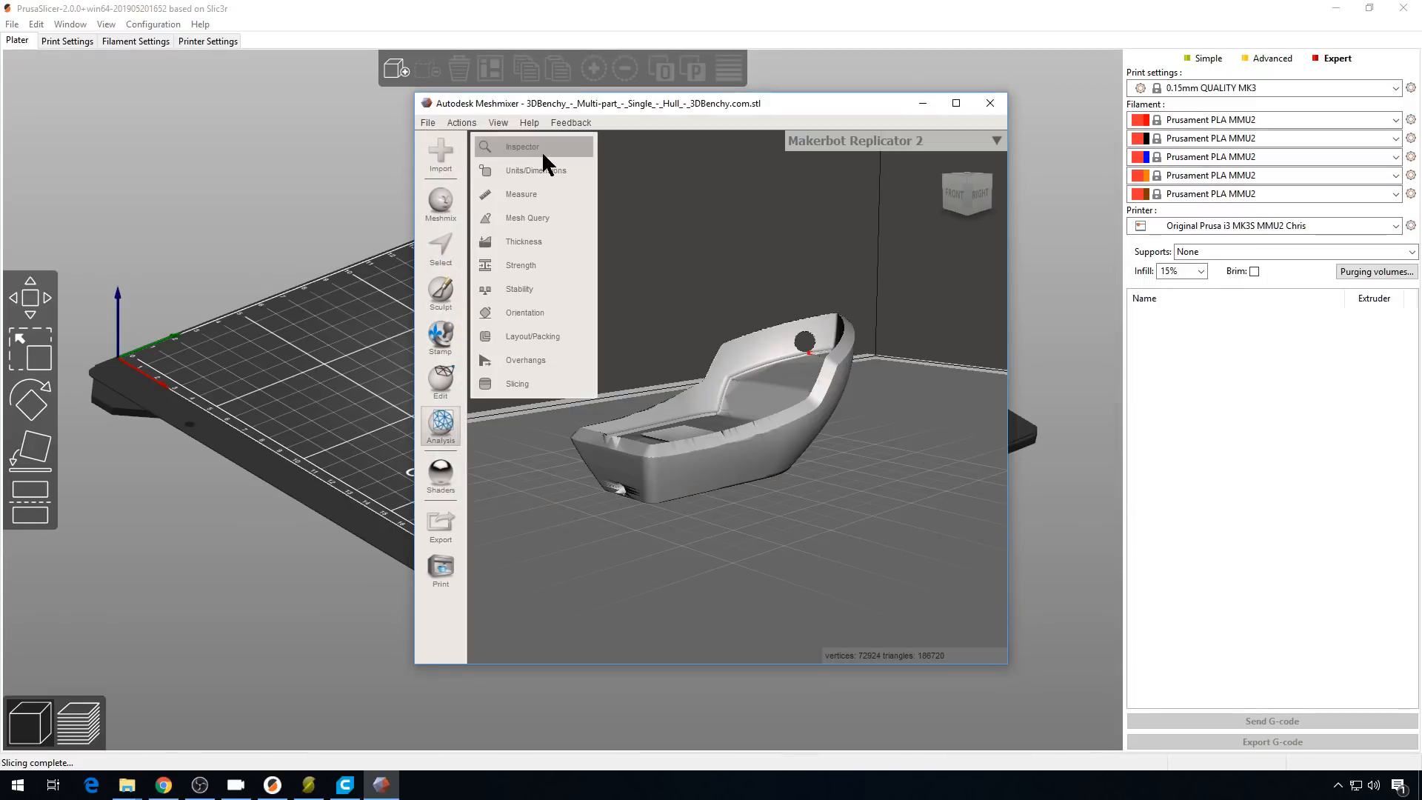
{"action": "left_click", "coordinate": [521, 145]}
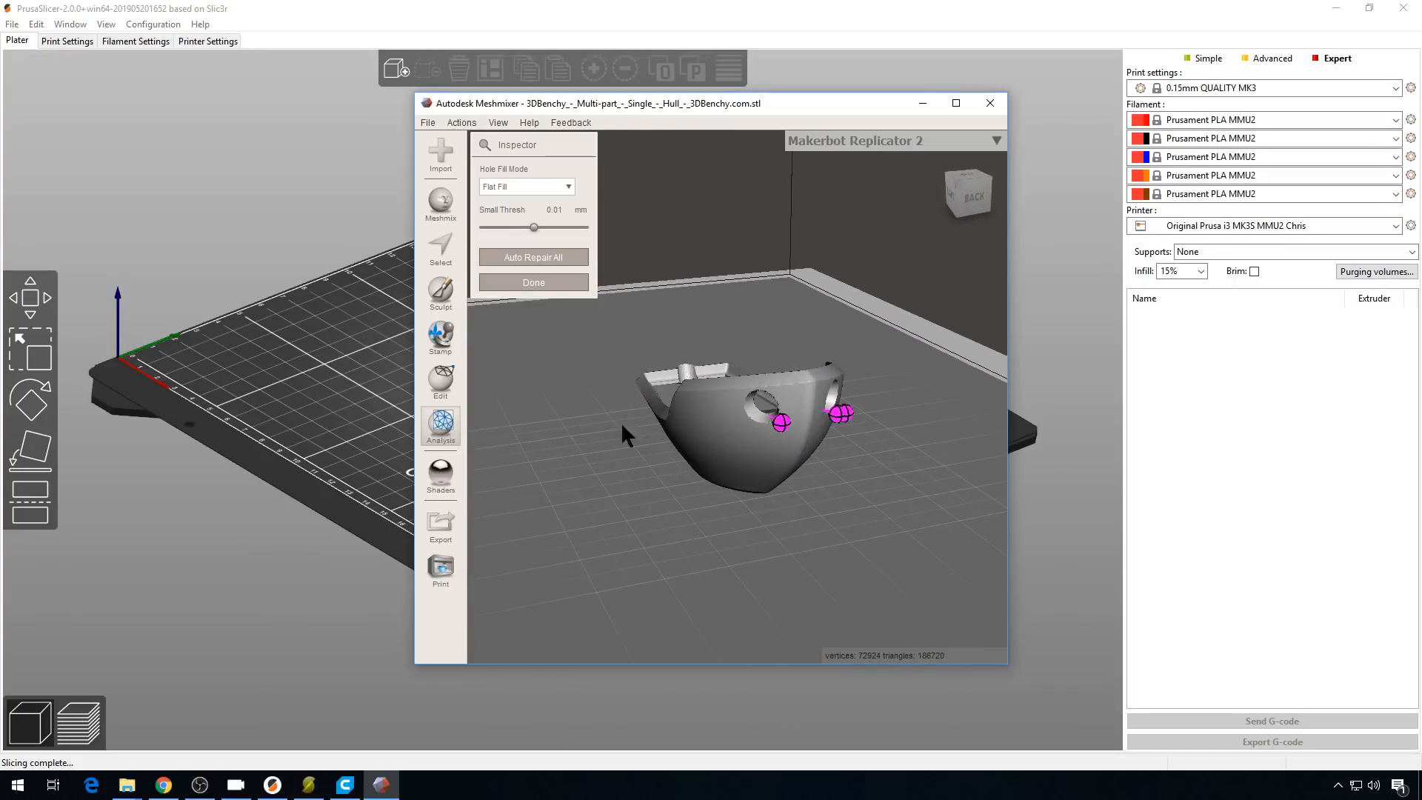
{"action": "left_click", "coordinate": [533, 257]}
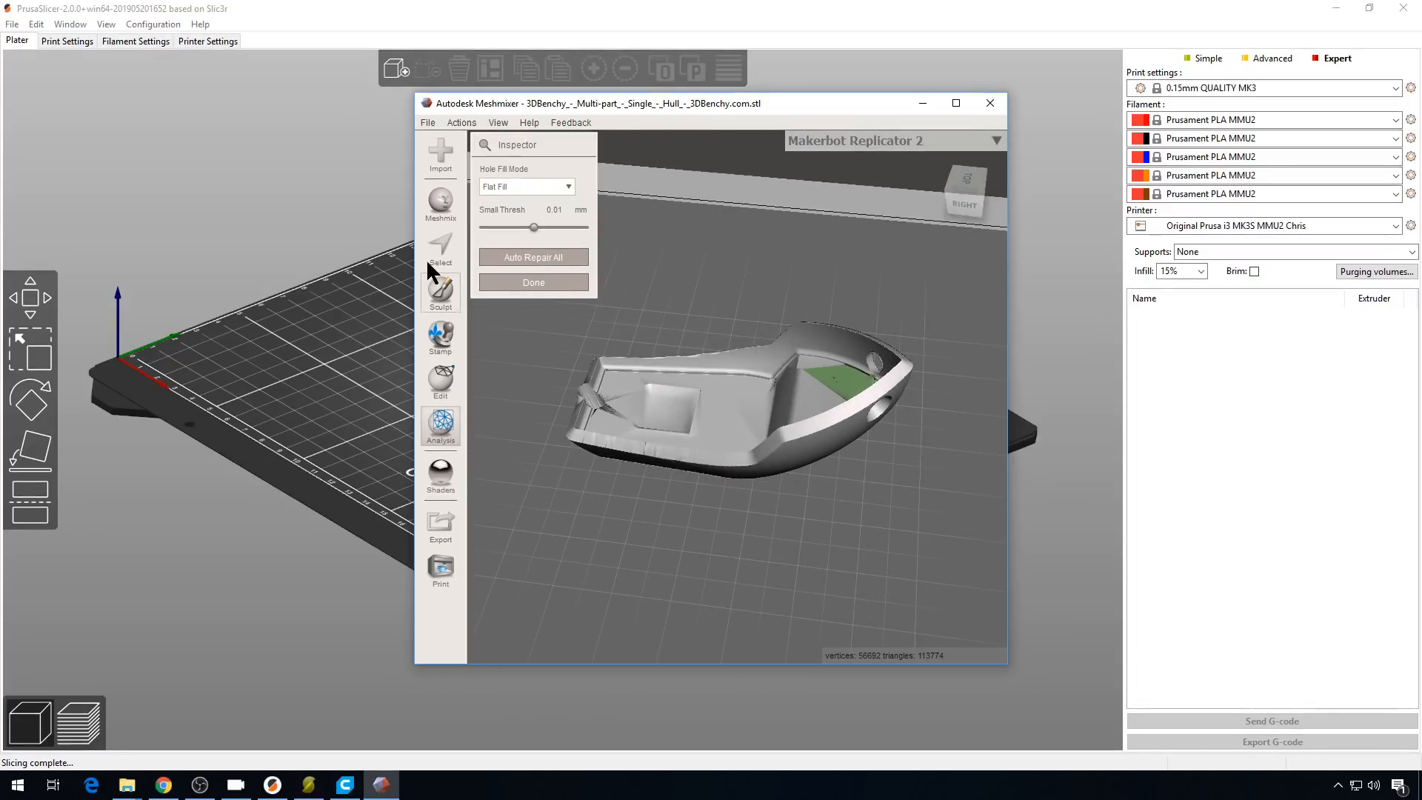
- Export the repaired hull mesh as an ASCII STL named 'hull fixed'
{"action": "left_click", "coordinate": [427, 122]}
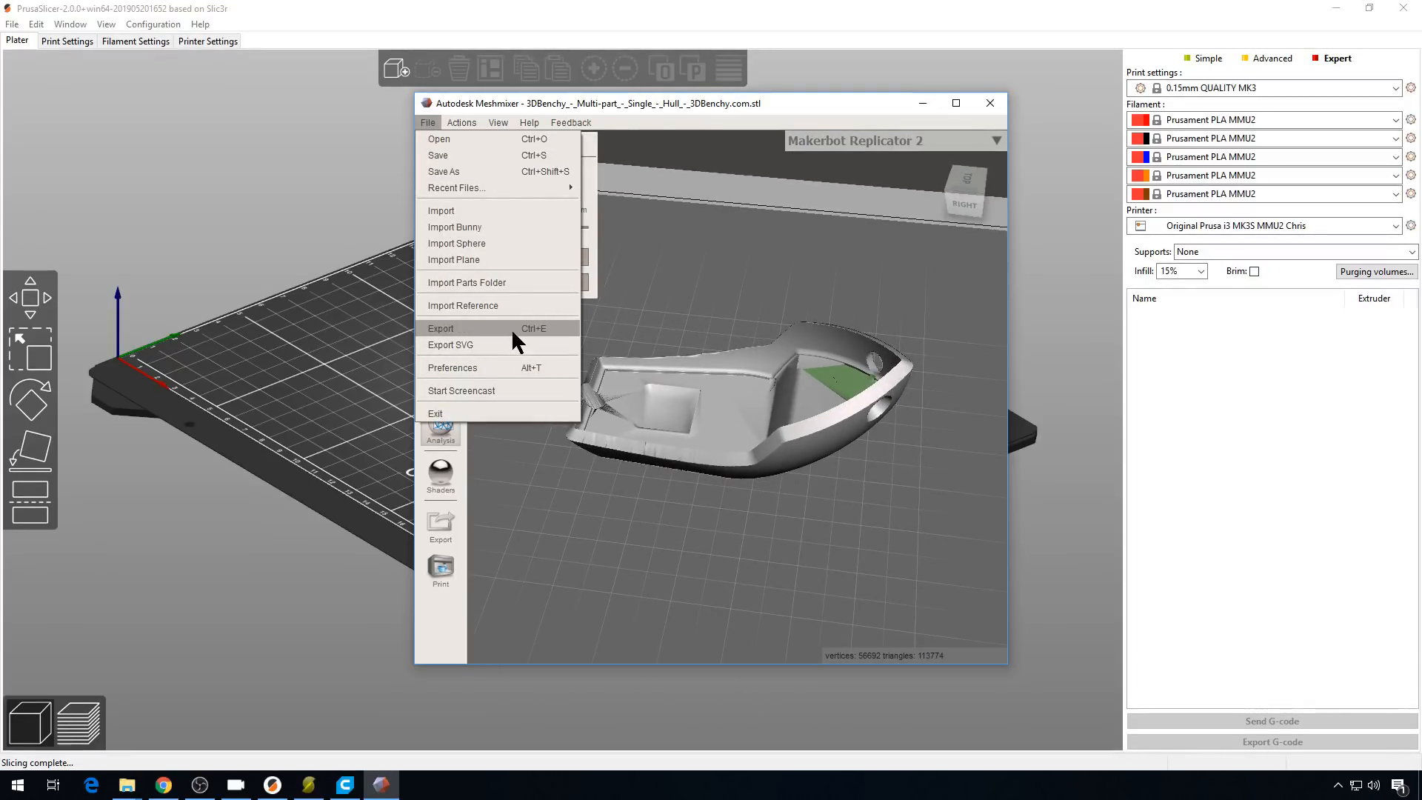
{"action": "left_click", "coordinate": [440, 328]}
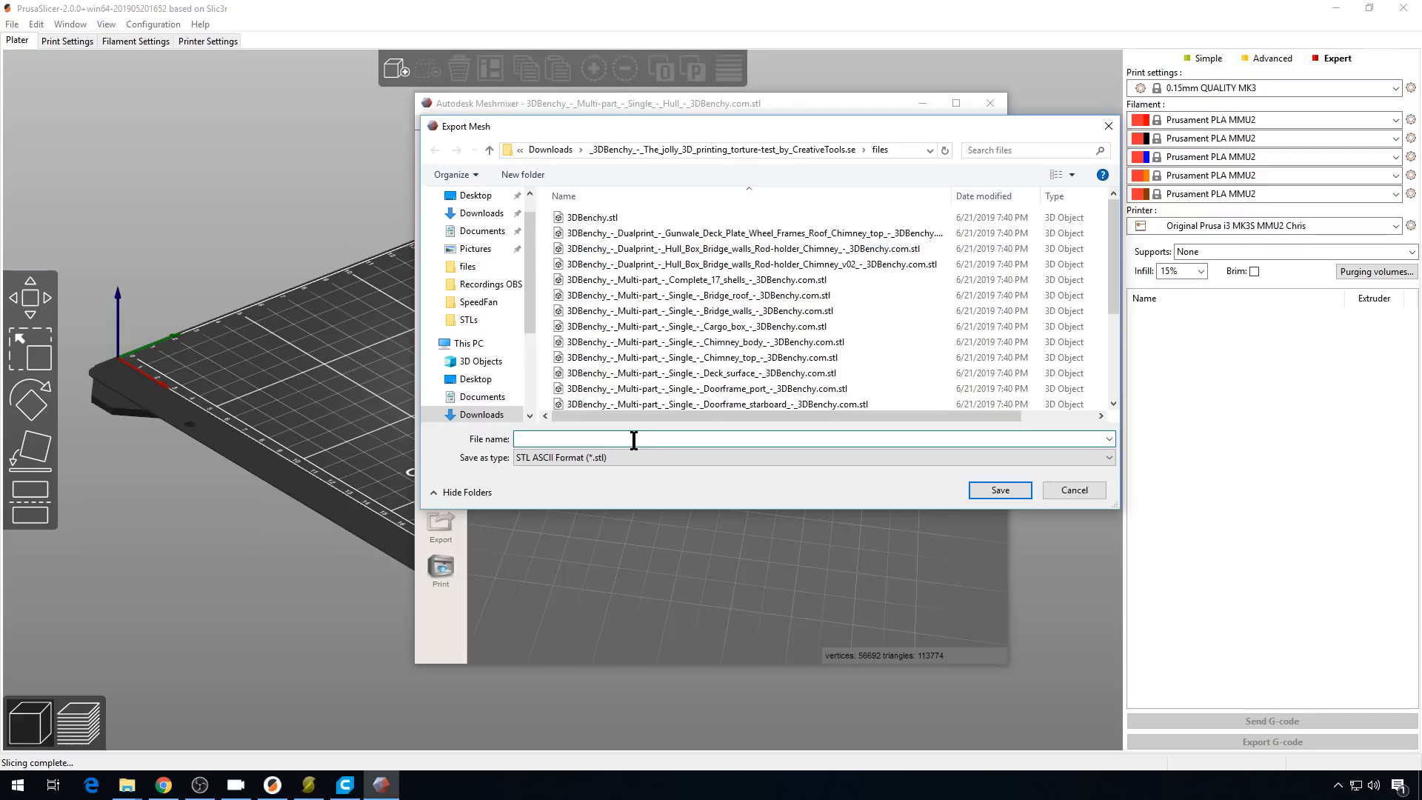
{"action": "type", "text": "hull fixed"}
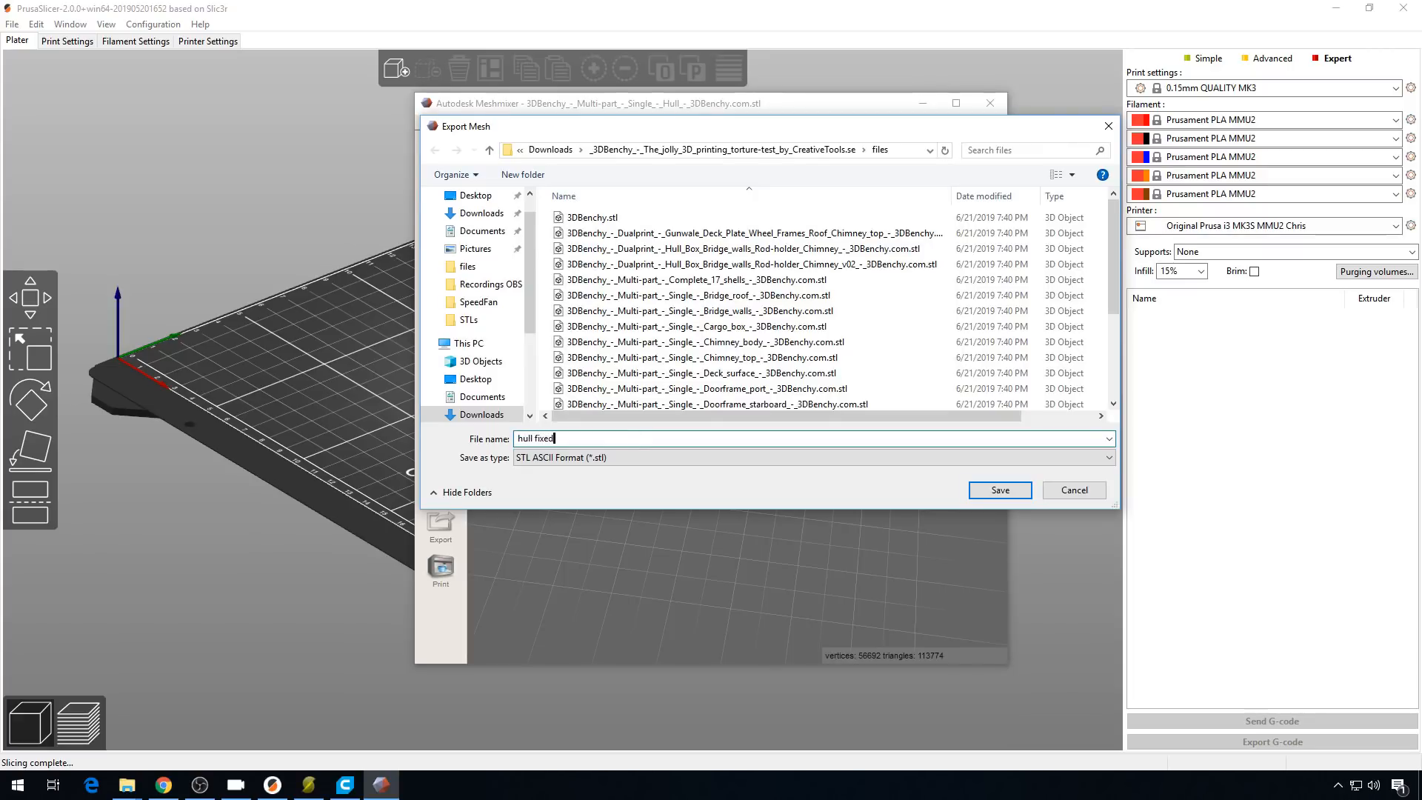
{"action": "left_click", "coordinate": [997, 490]}
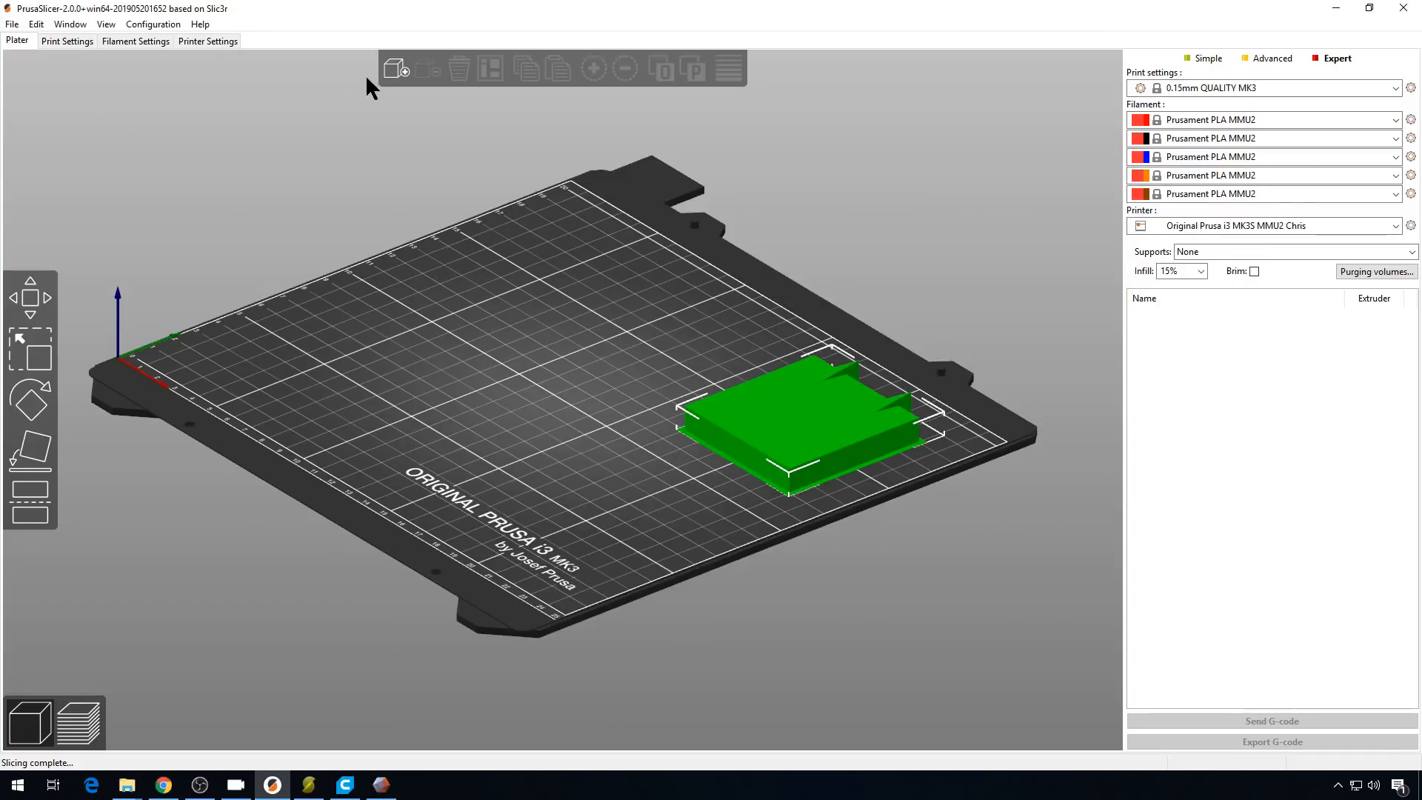
- Import the single-part Benchy STLs plus hull fixed.stl onto the PrusaSlicer bed
{"action": "left_click", "coordinate": [395, 68]}
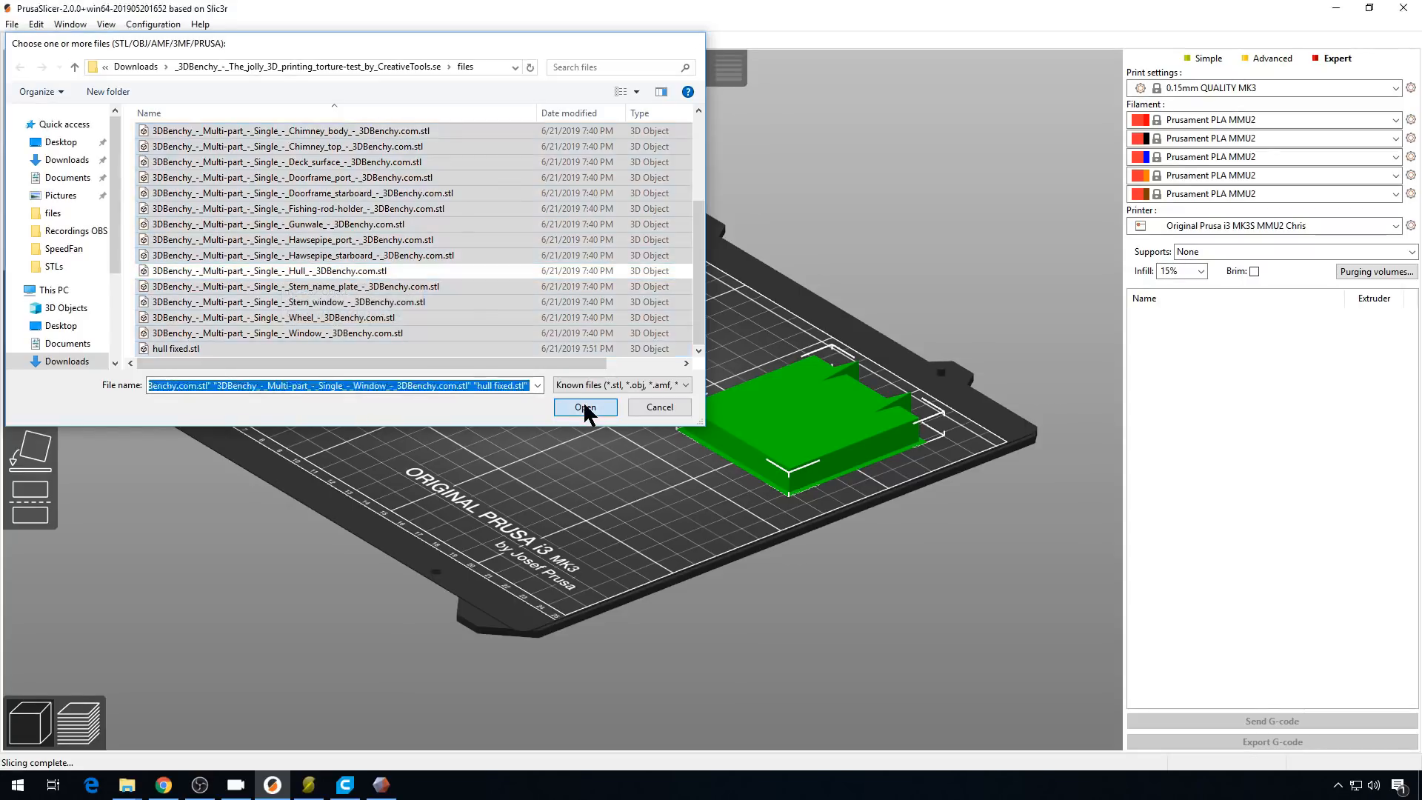
{"action": "left_click", "coordinate": [585, 407]}
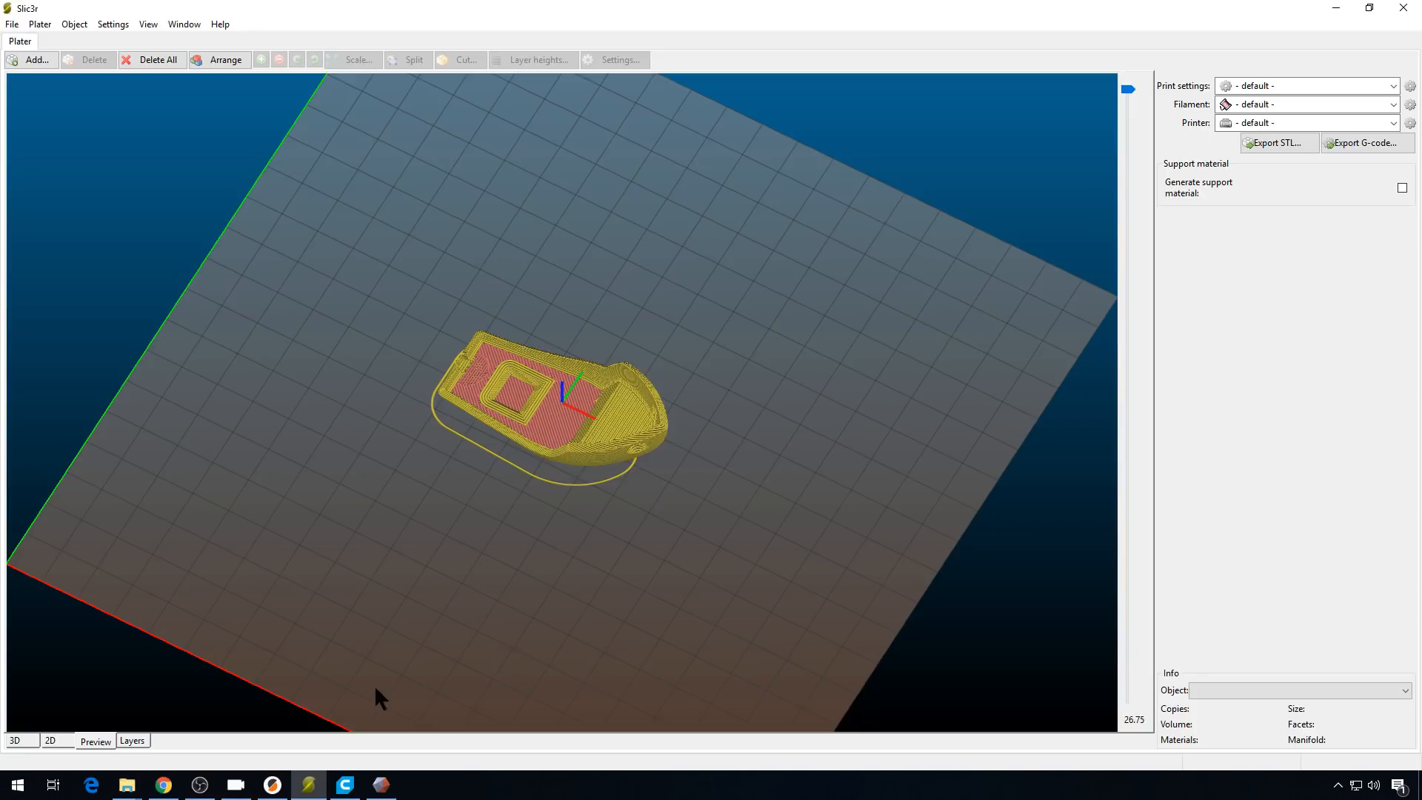
{"action": "left_click", "coordinate": [271, 785]}
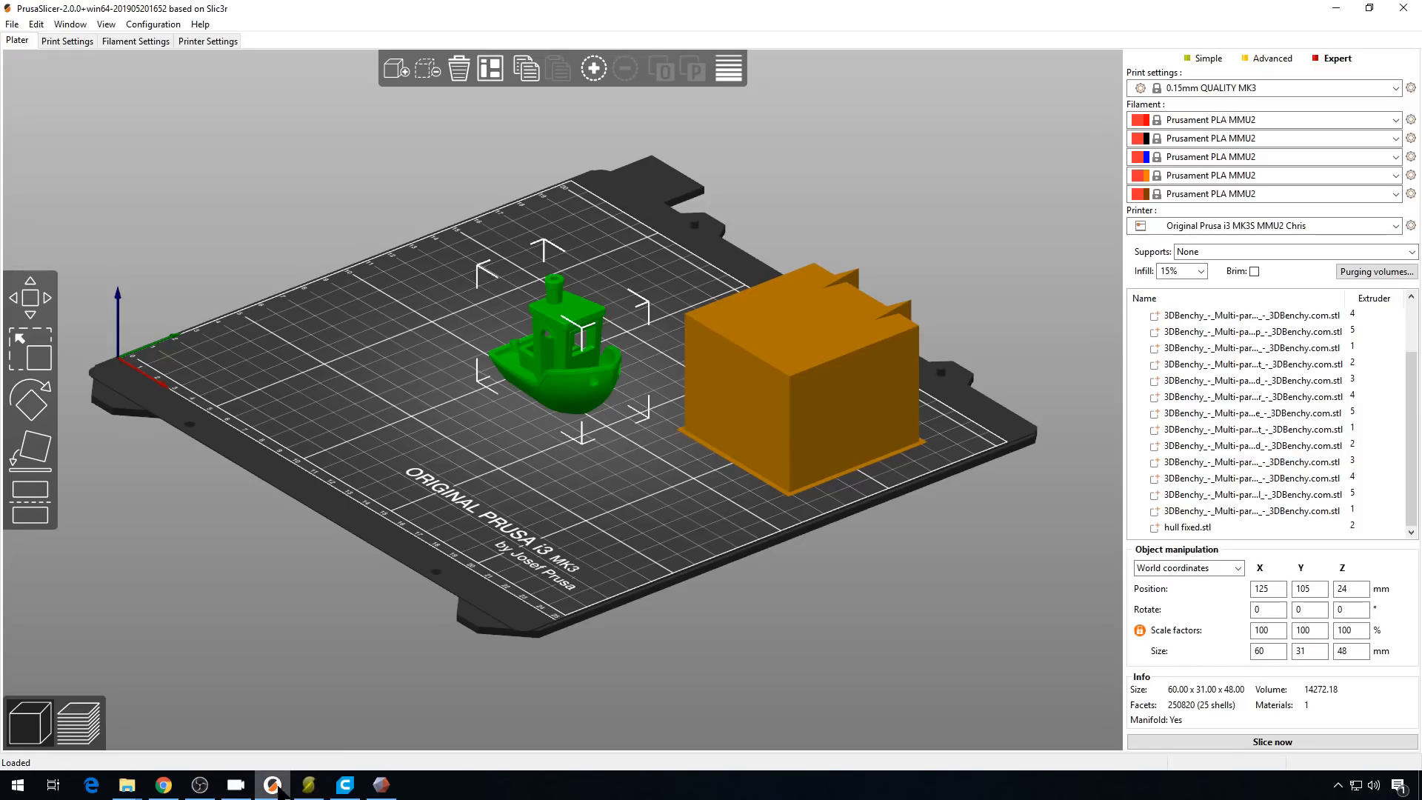
- Clear the bed and reload the Benchy part files as one multi-part object
{"action": "left_click", "coordinate": [457, 68]}
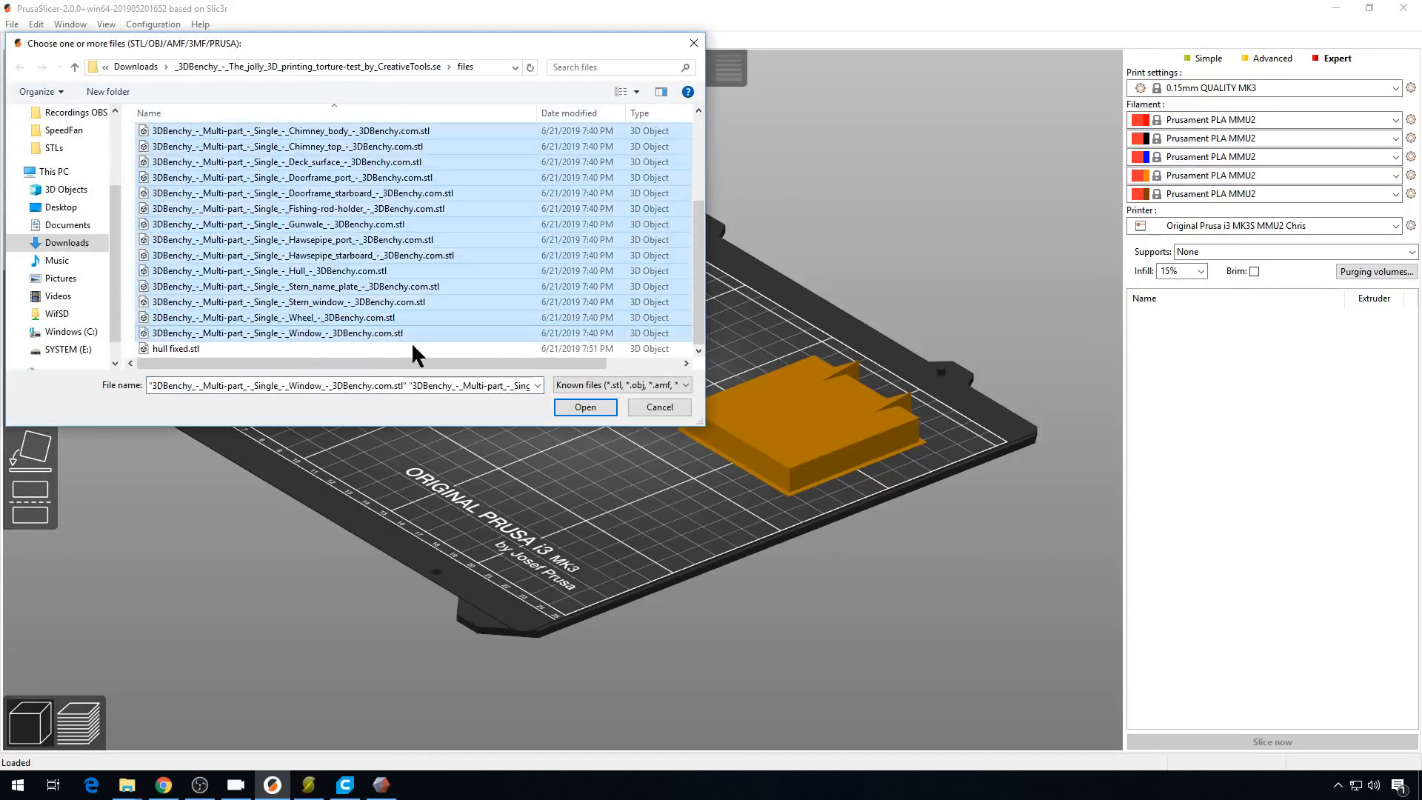
{"action": "left_click", "coordinate": [585, 406]}
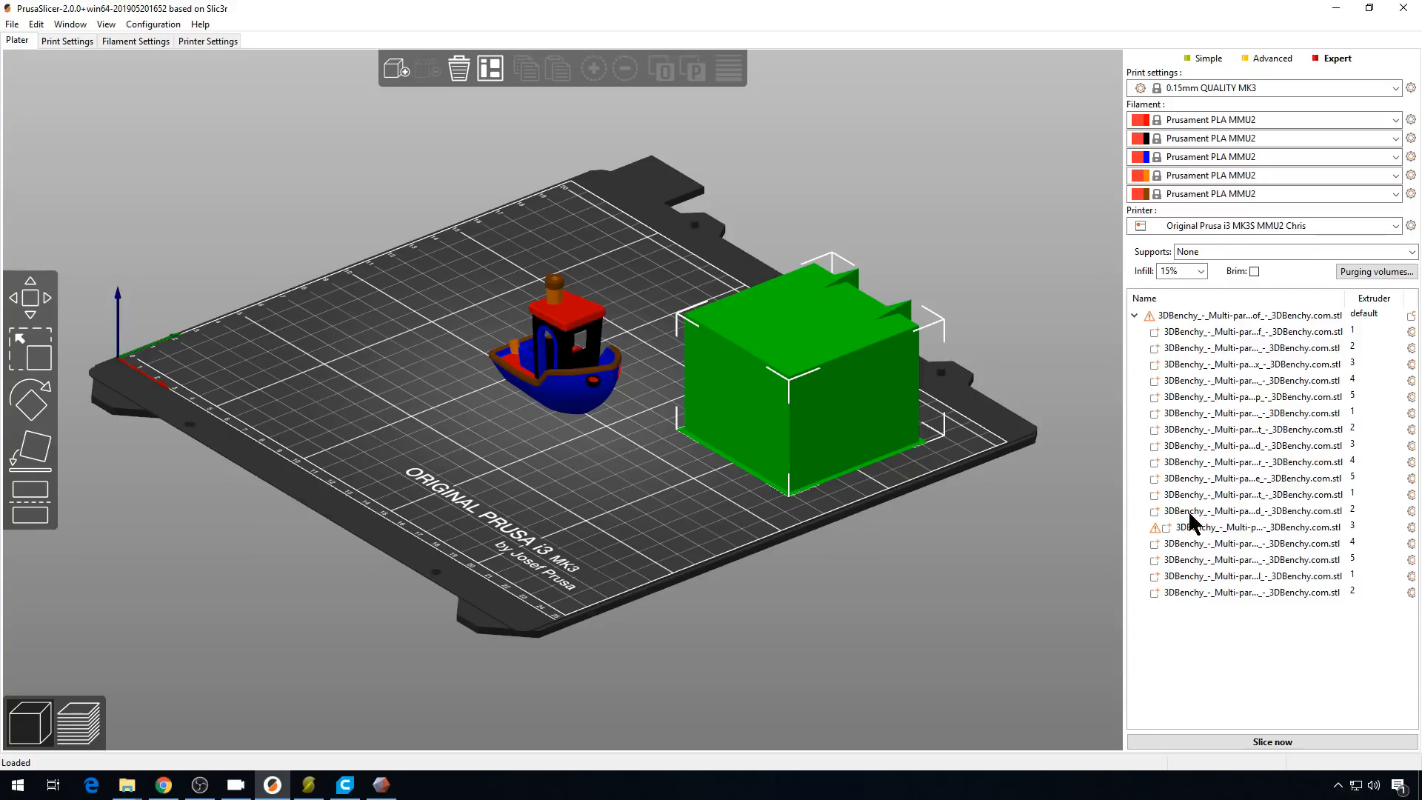
{"action": "mouse_move", "coordinate": [1156, 529]}
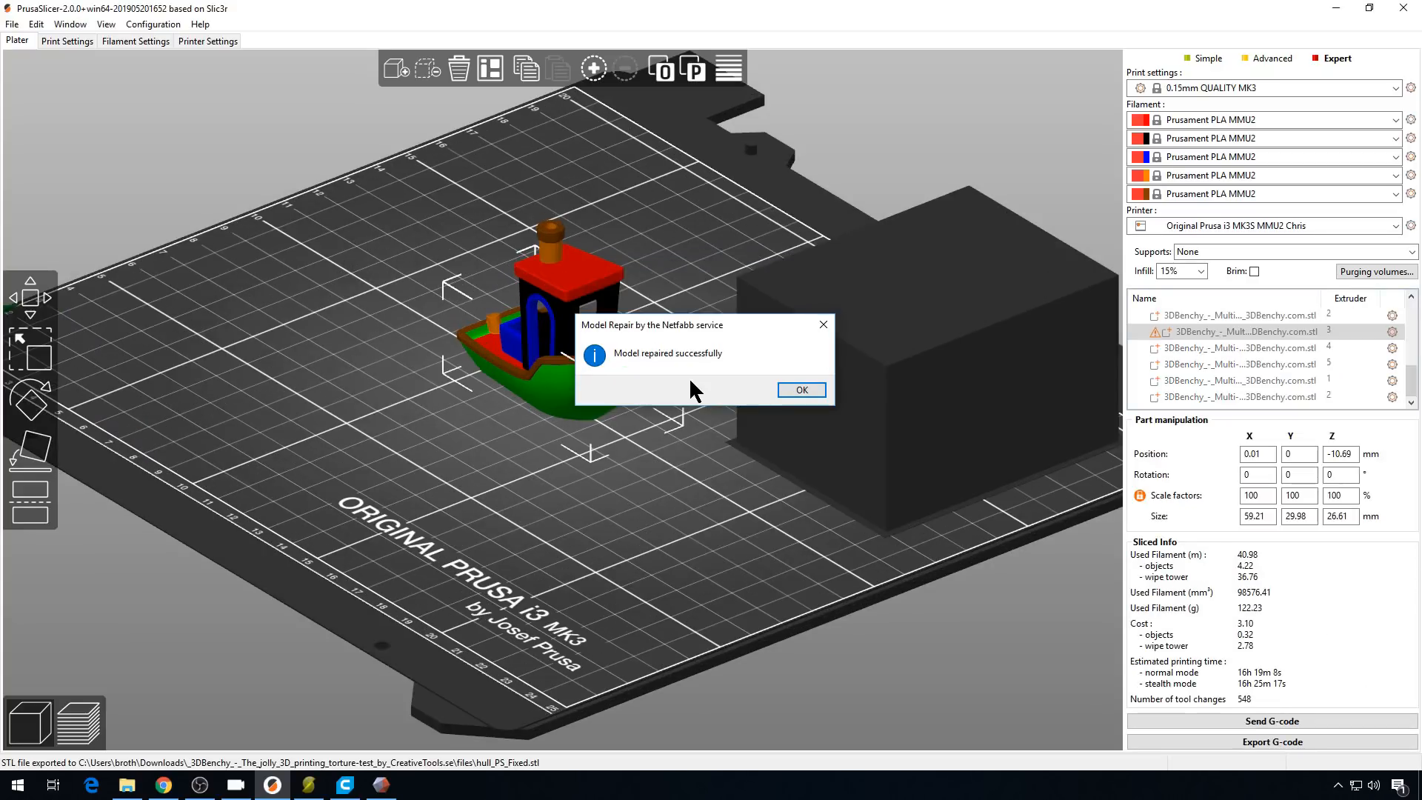
{"action": "mouse_move", "coordinate": [805, 412]}
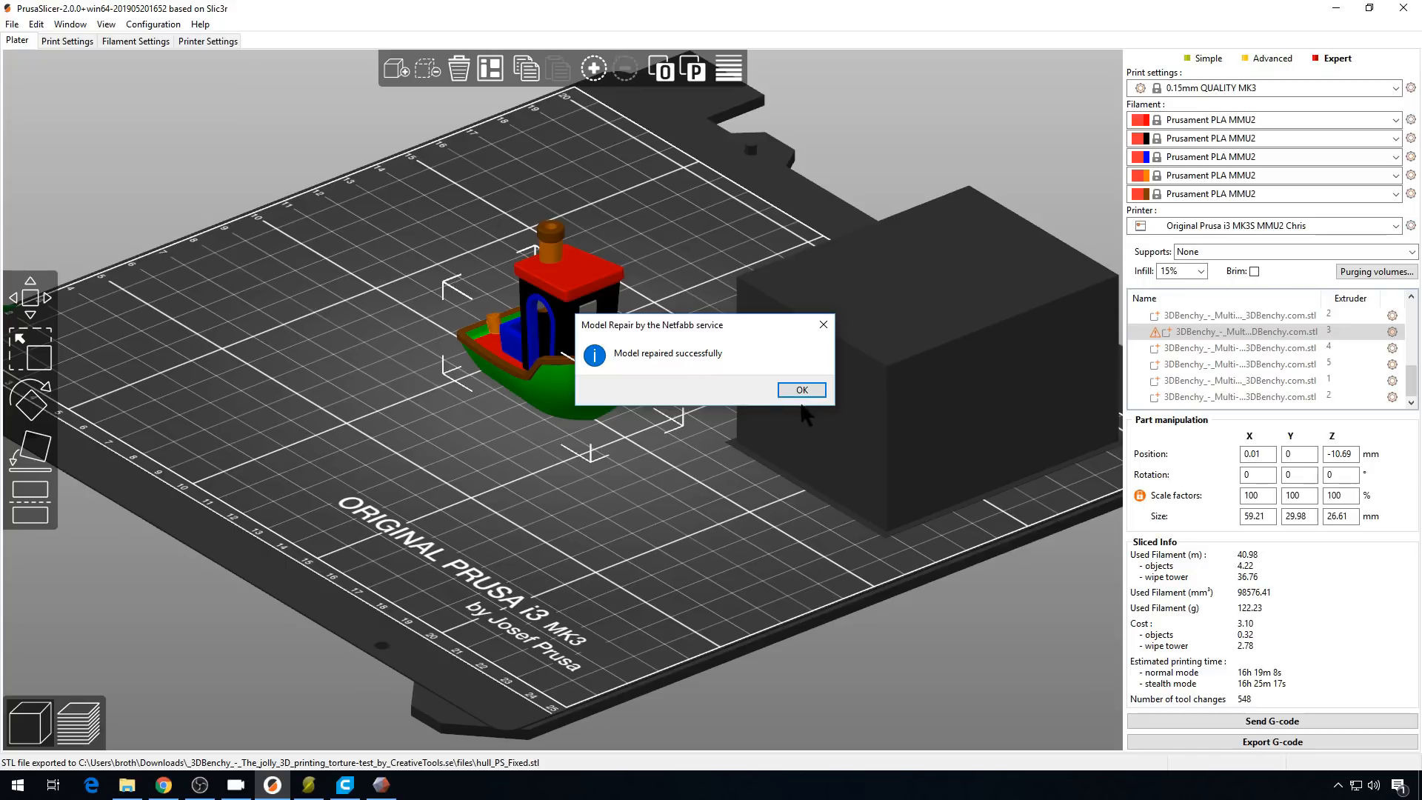
- Confirm the Netfabb hull repair and export the hull part as Hull_PS_Fixed.stl
{"action": "left_click", "coordinate": [801, 389]}
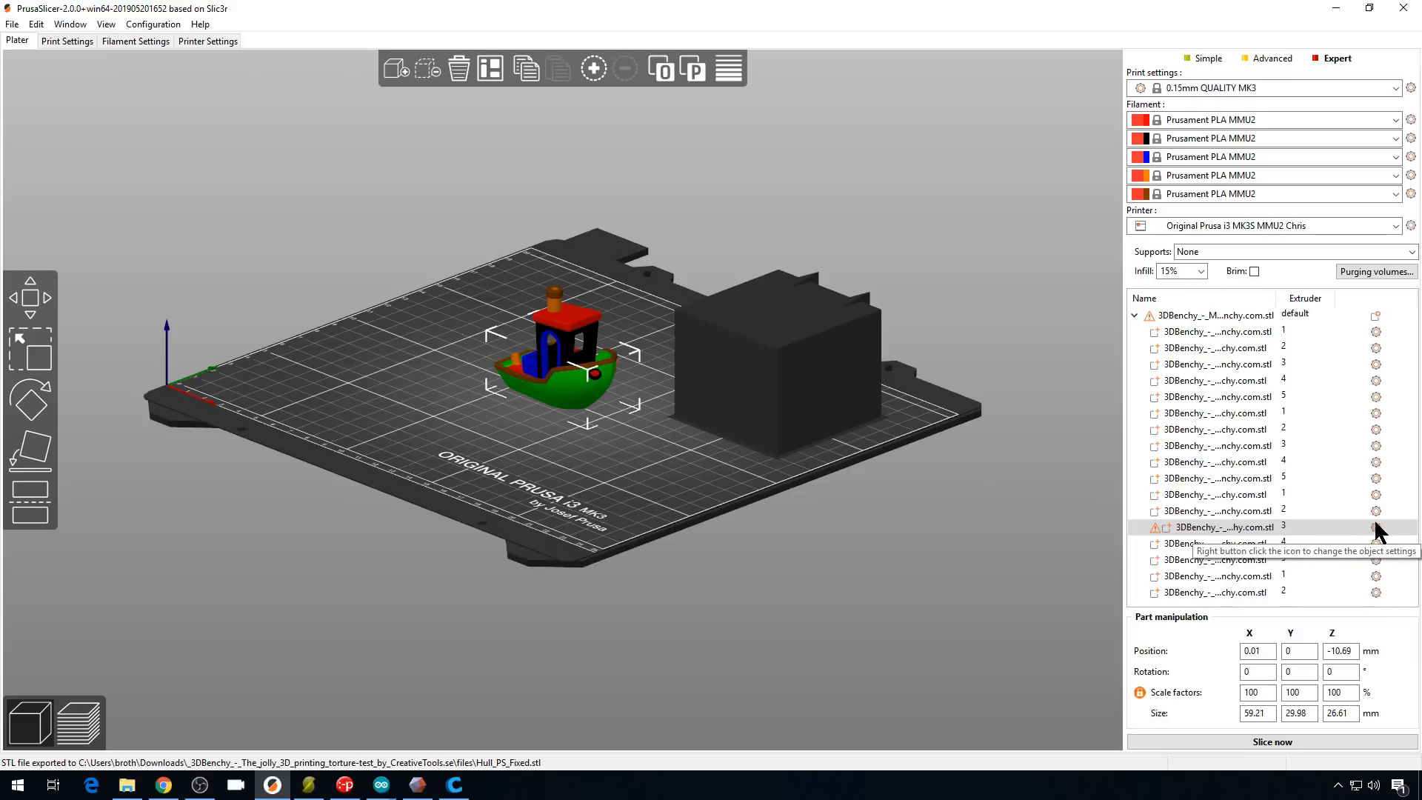
{"action": "right_click", "coordinate": [1374, 527]}
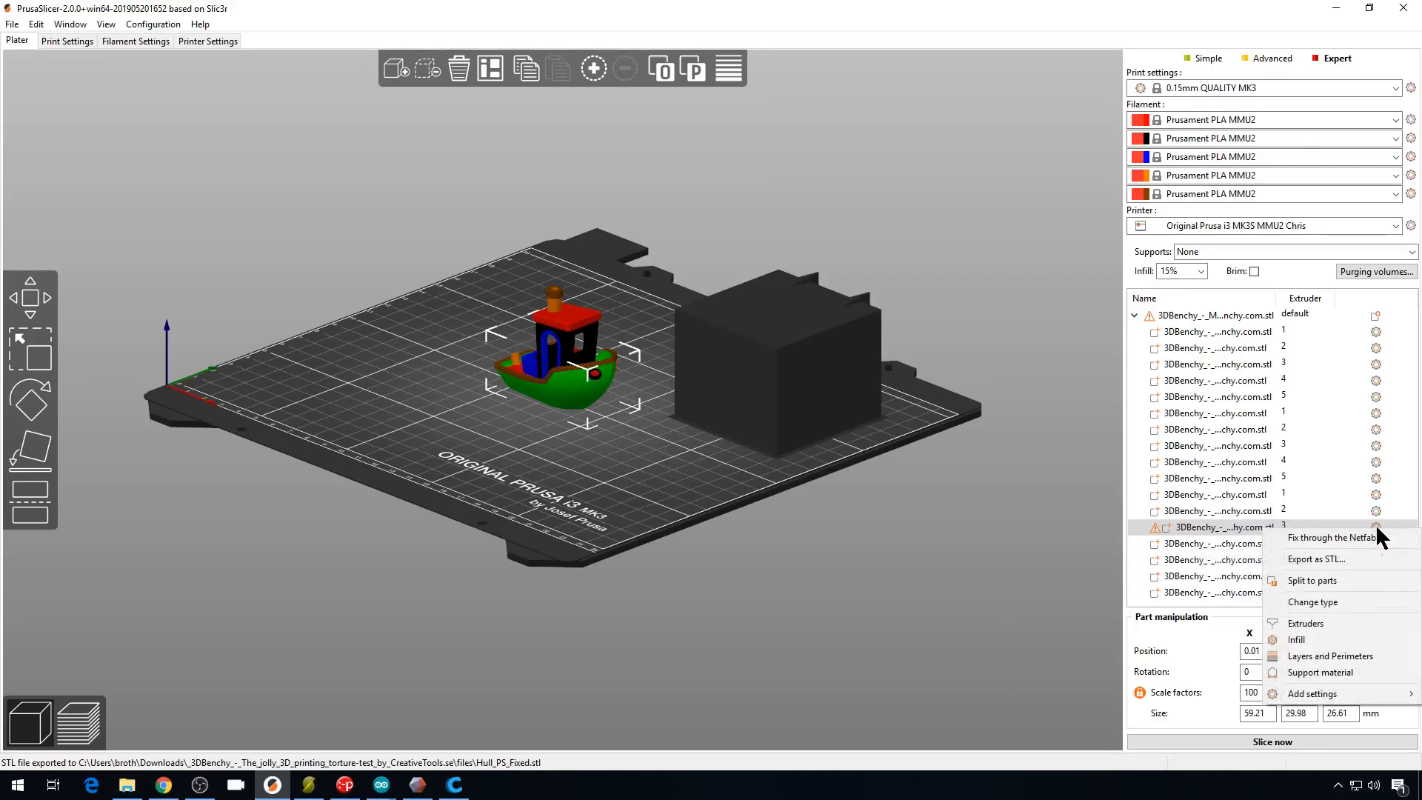
{"action": "mouse_move", "coordinate": [1315, 558]}
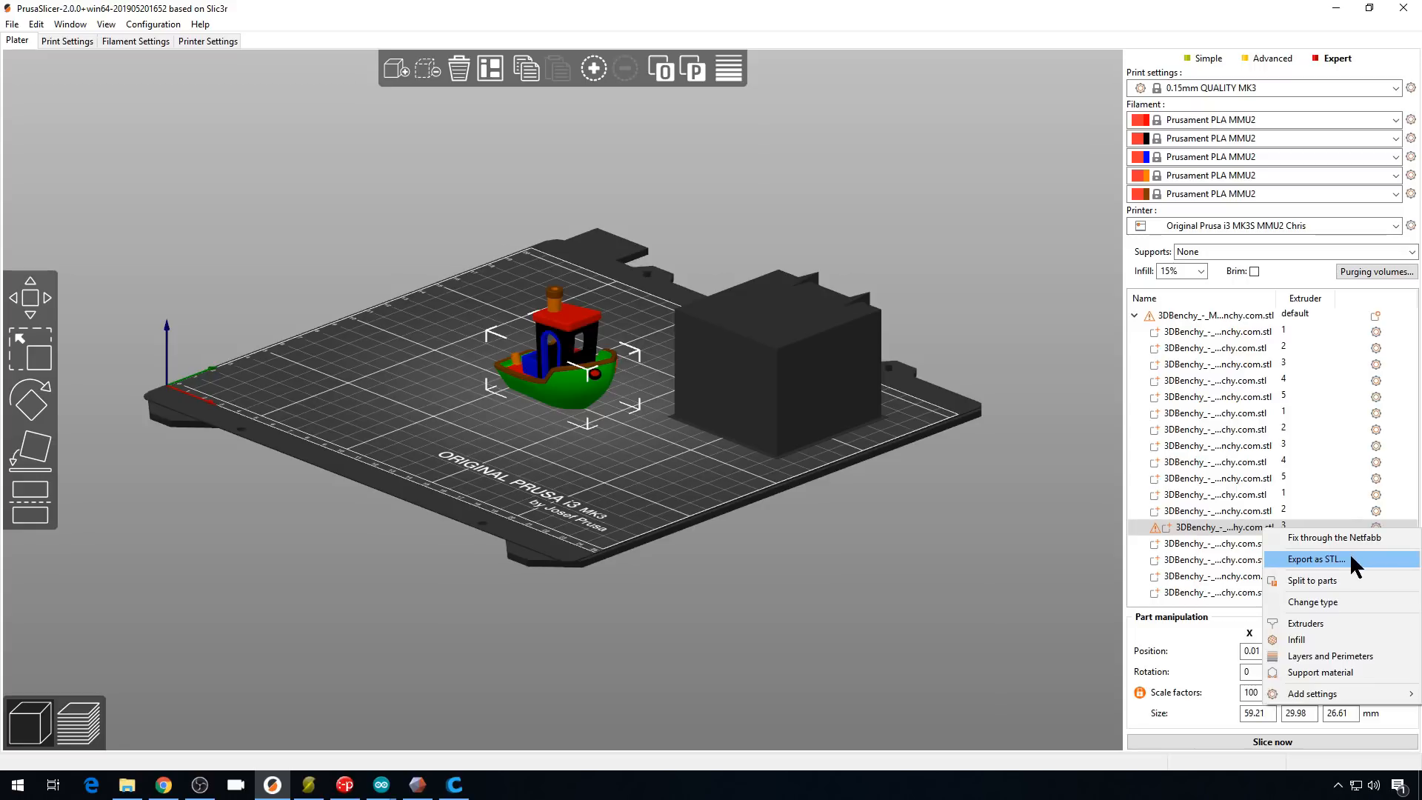
{"action": "left_click", "coordinate": [1311, 558]}
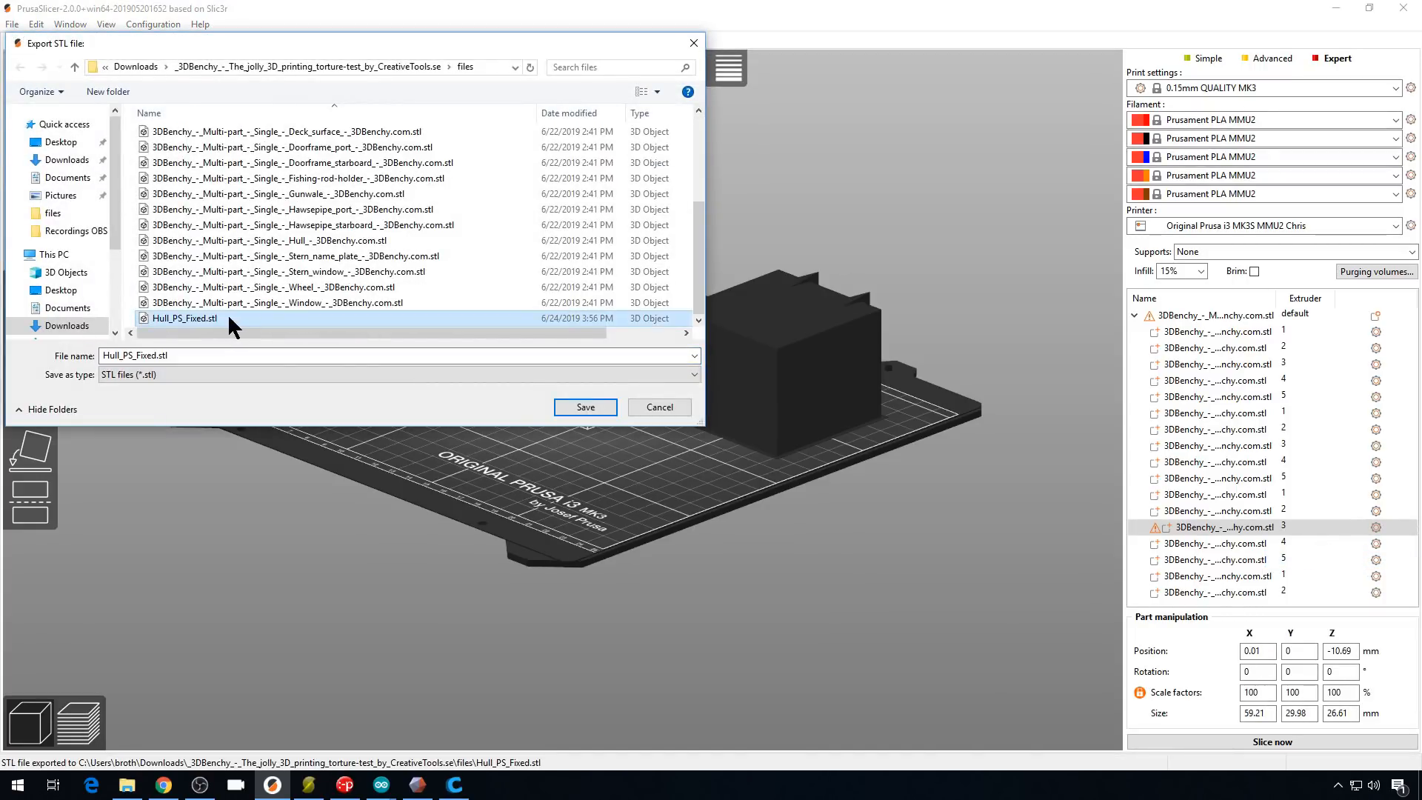
{"action": "left_click", "coordinate": [584, 407]}
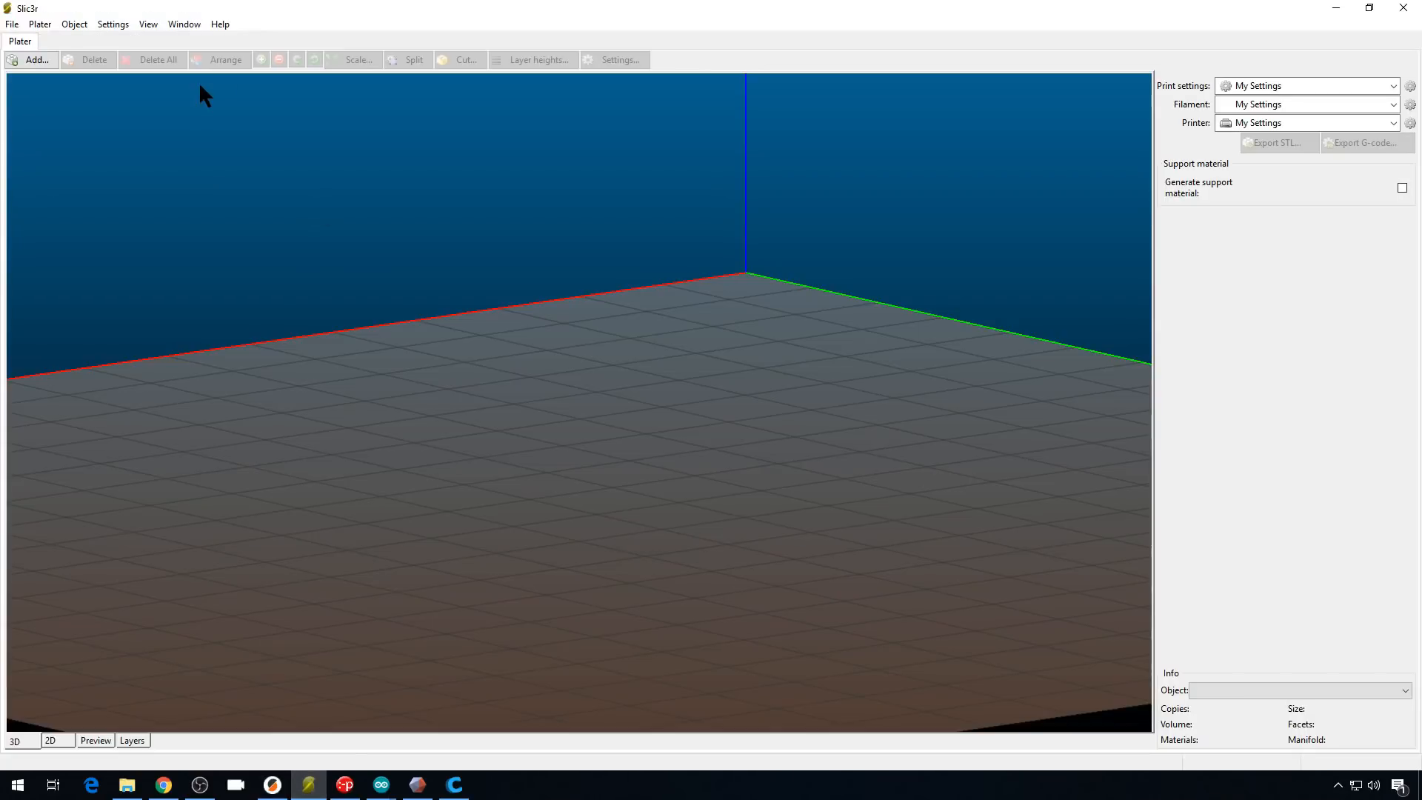
- Load Hull_PS_Fixed.stl into Slic3r and orbit its sliced preview to view the hull's side
{"action": "left_click", "coordinate": [32, 60]}
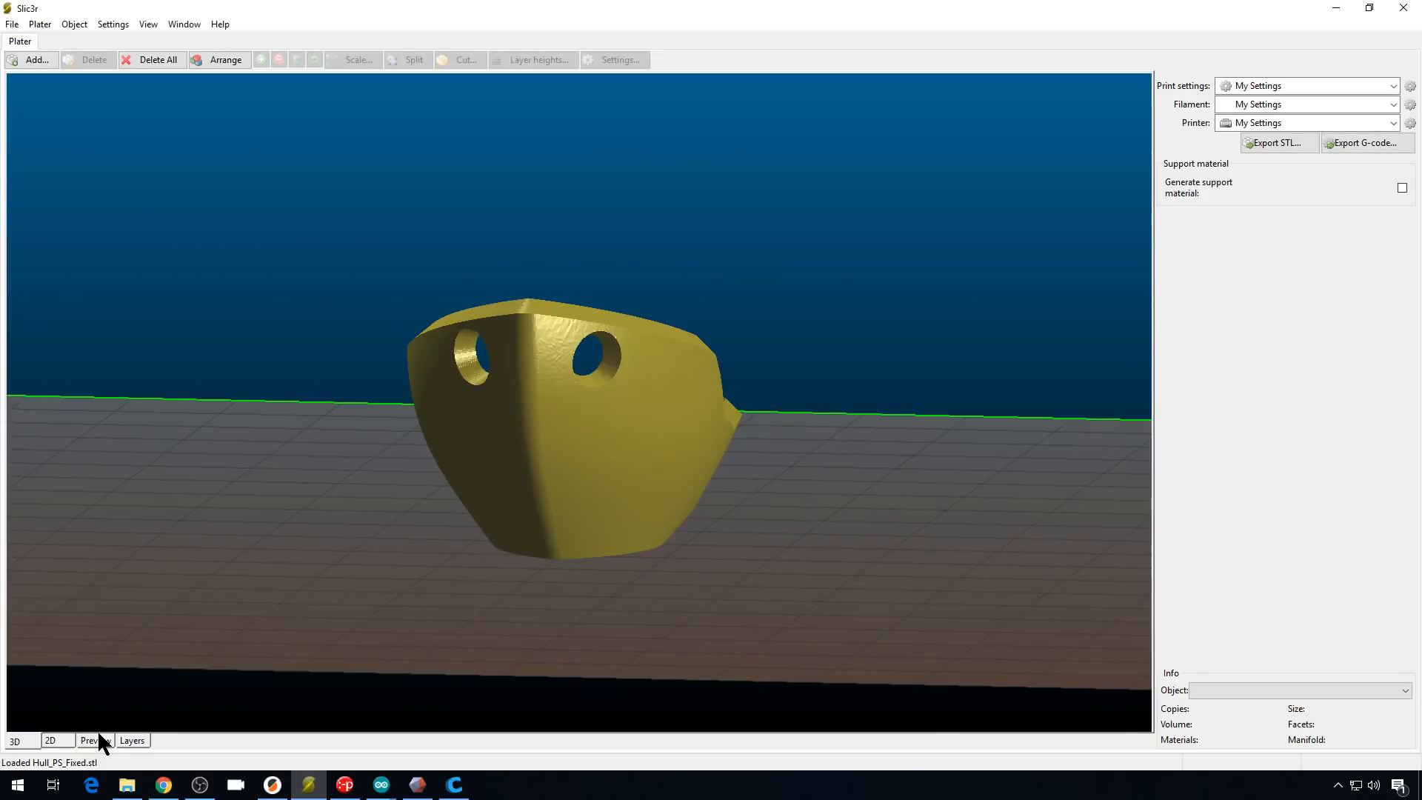
{"action": "left_click", "coordinate": [94, 740]}
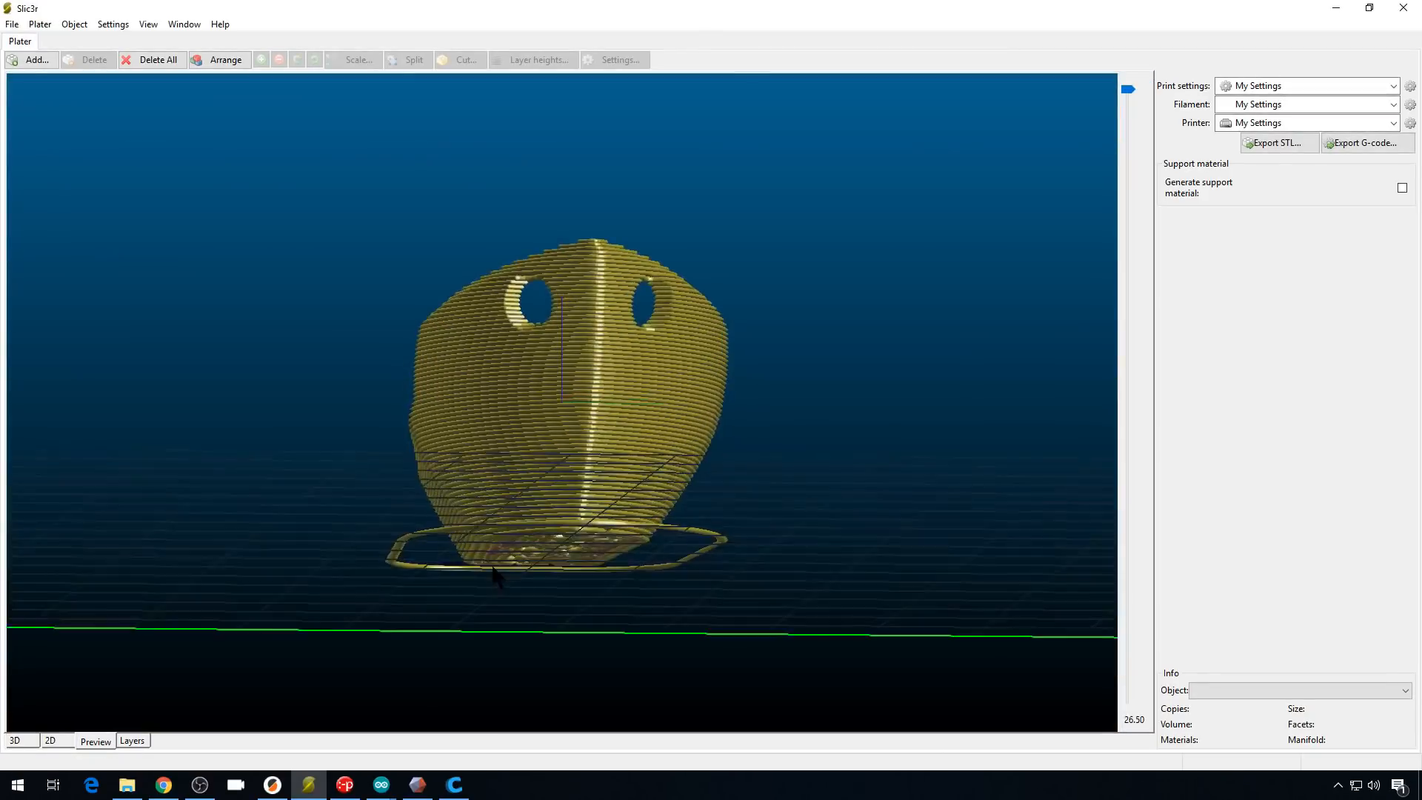
{"action": "left_click_drag", "start_coordinate": [494, 571], "coordinate": [449, 587]}
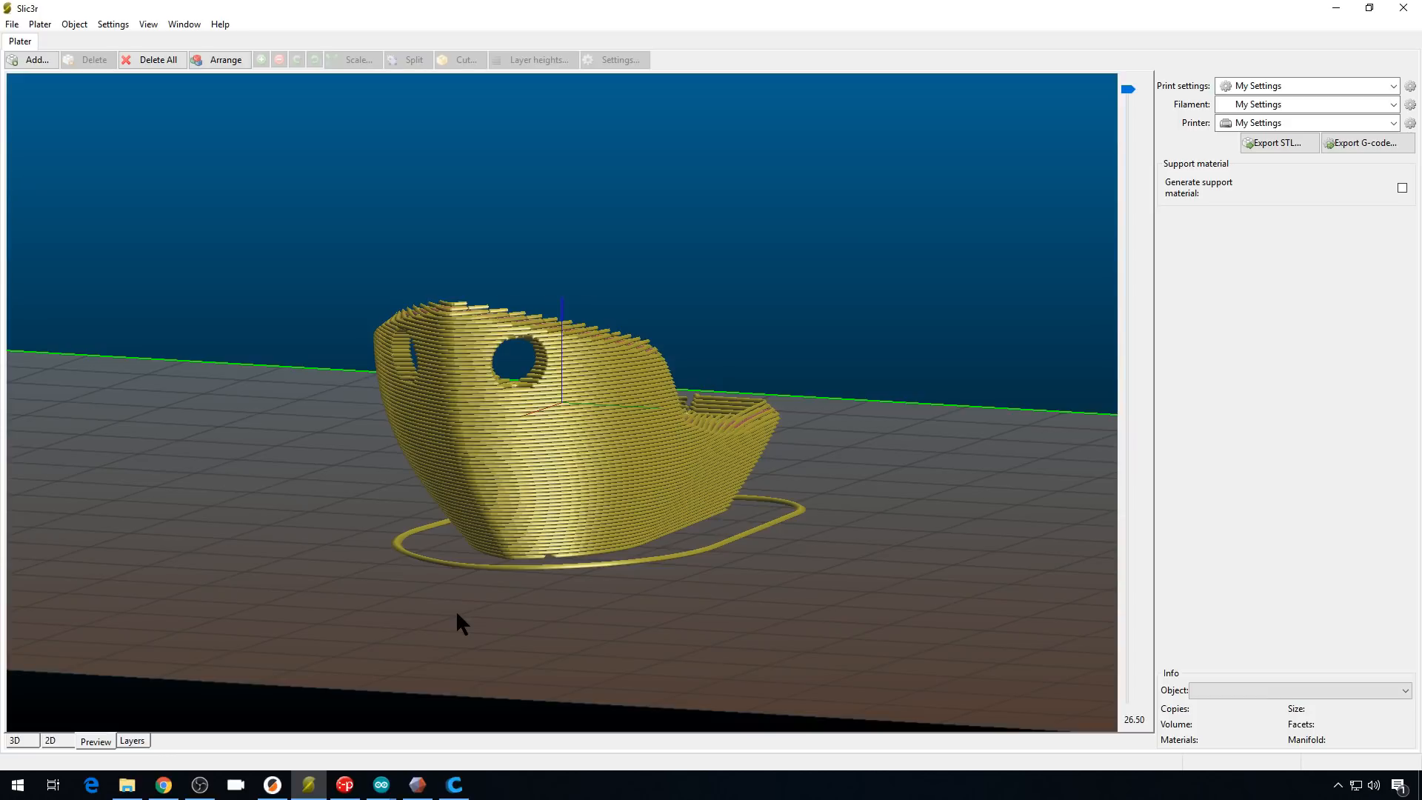
{"action": "mouse_move", "coordinate": [412, 659]}
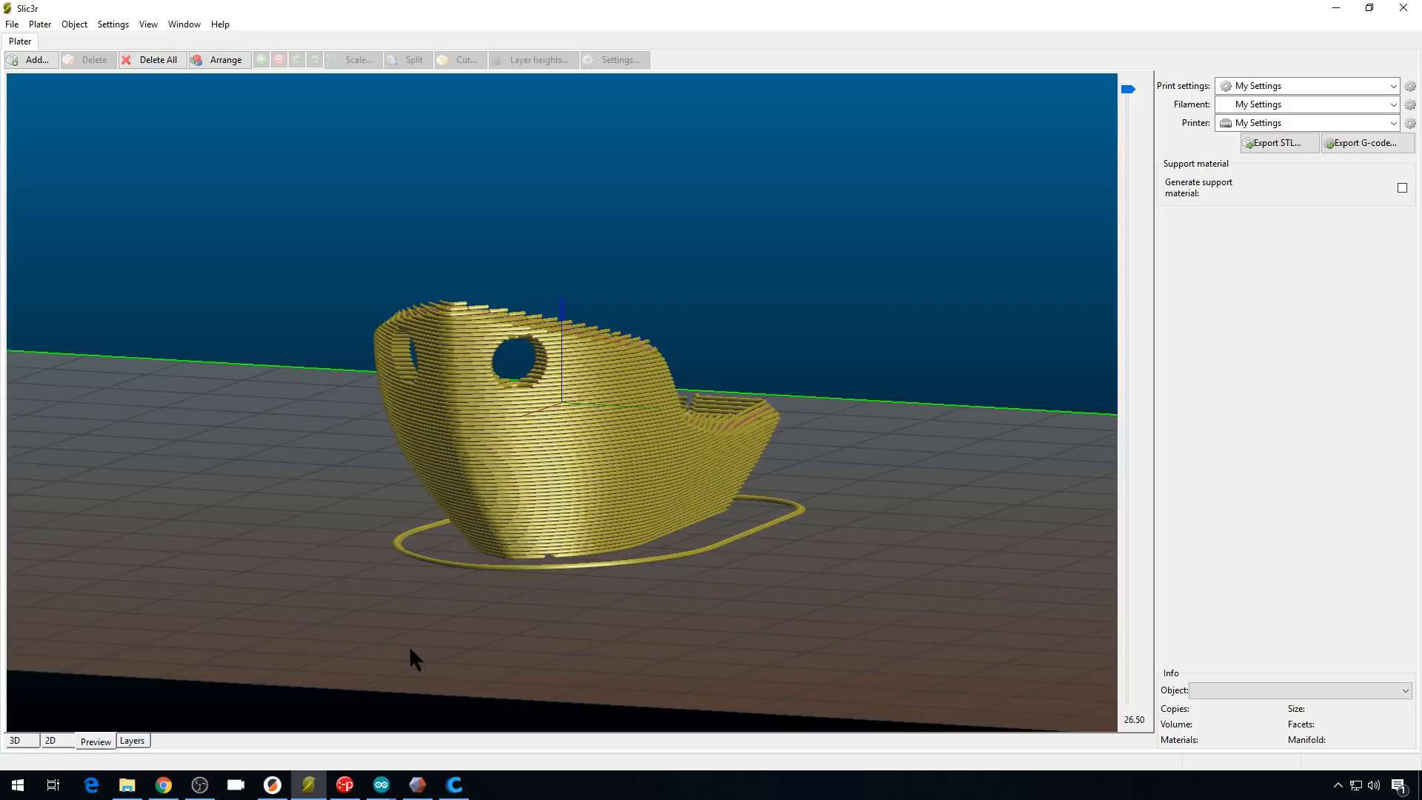
- Try connecting Pronterface to the printer over the selected COM port
{"action": "left_click", "coordinate": [416, 785]}
{"action": "type", "text": "cont"}
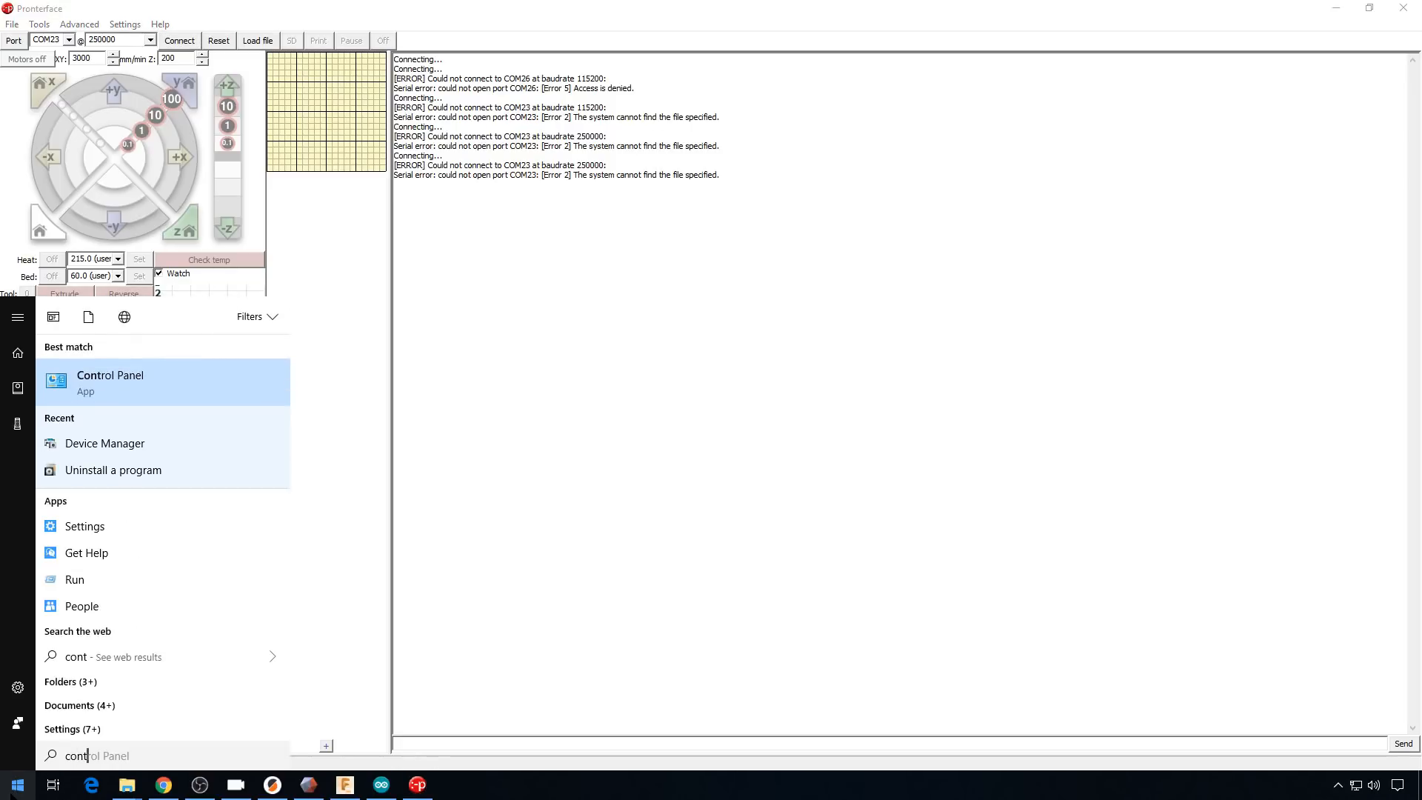
- Open Device Manager from Control Panel and expand Ports (COM & LPT)
{"action": "left_click", "coordinate": [105, 443]}
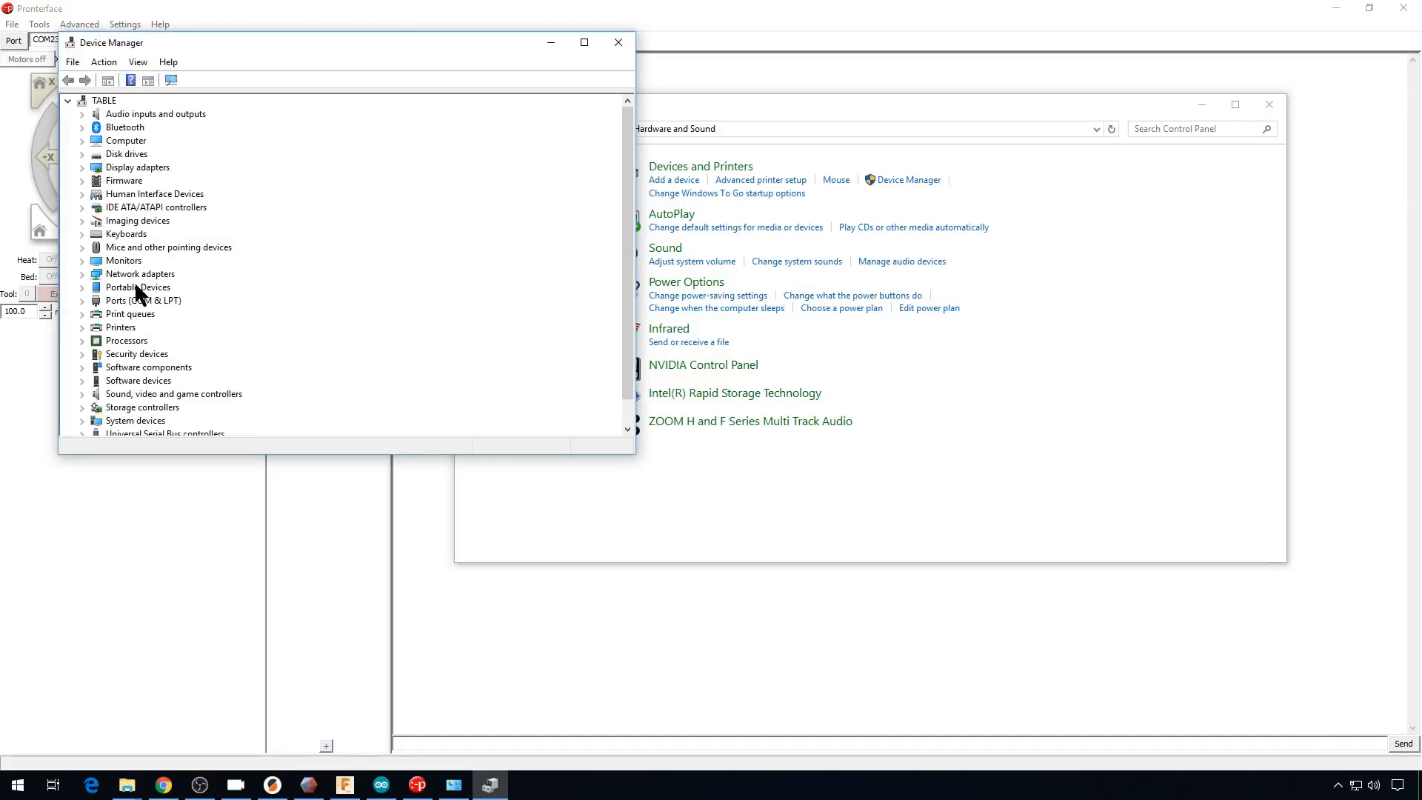
{"action": "left_click", "coordinate": [82, 300]}
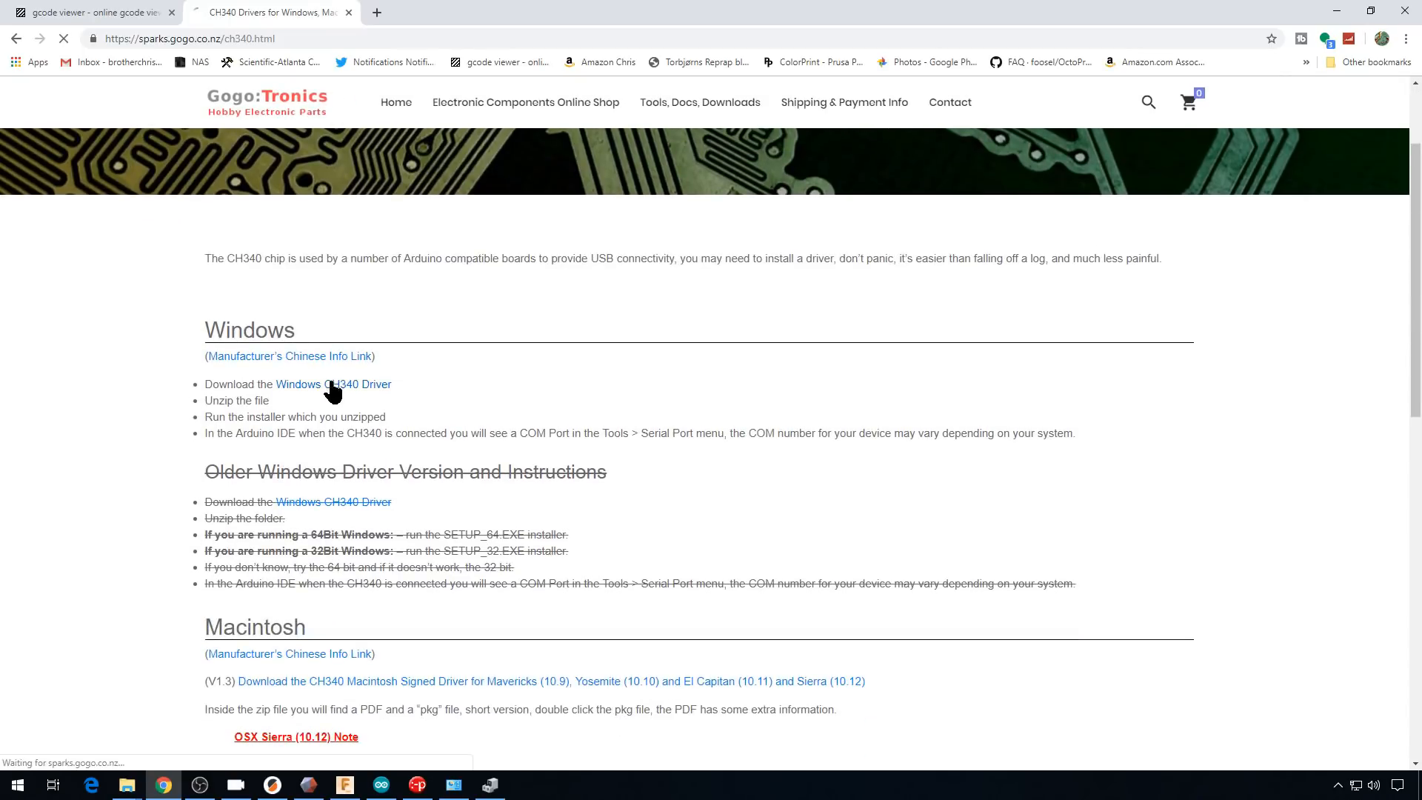
- Extract the CH340 driver zip, run DriverSetup, install, and accept 'Driver install success!'
{"action": "right_click", "coordinate": [662, 166]}
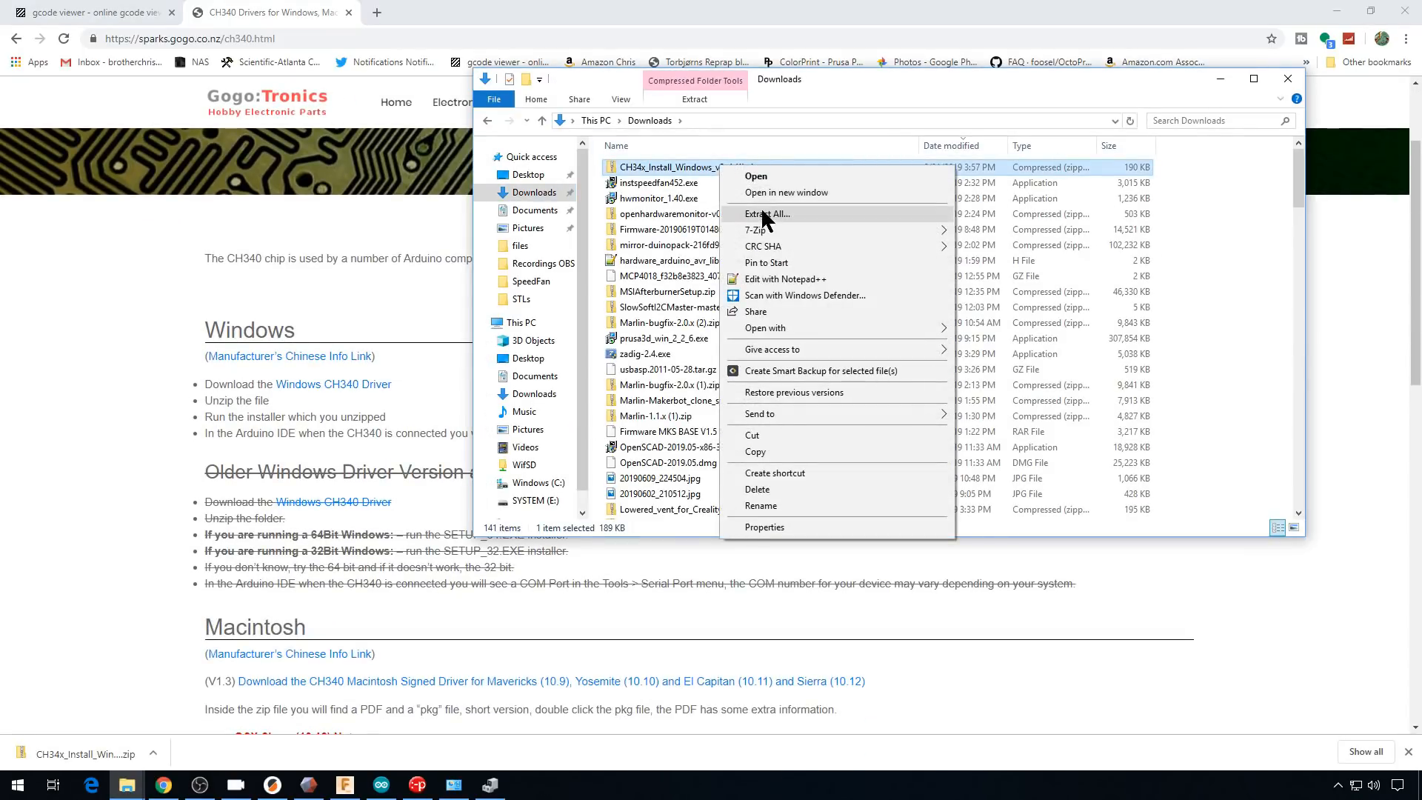
{"action": "left_click", "coordinate": [768, 213]}
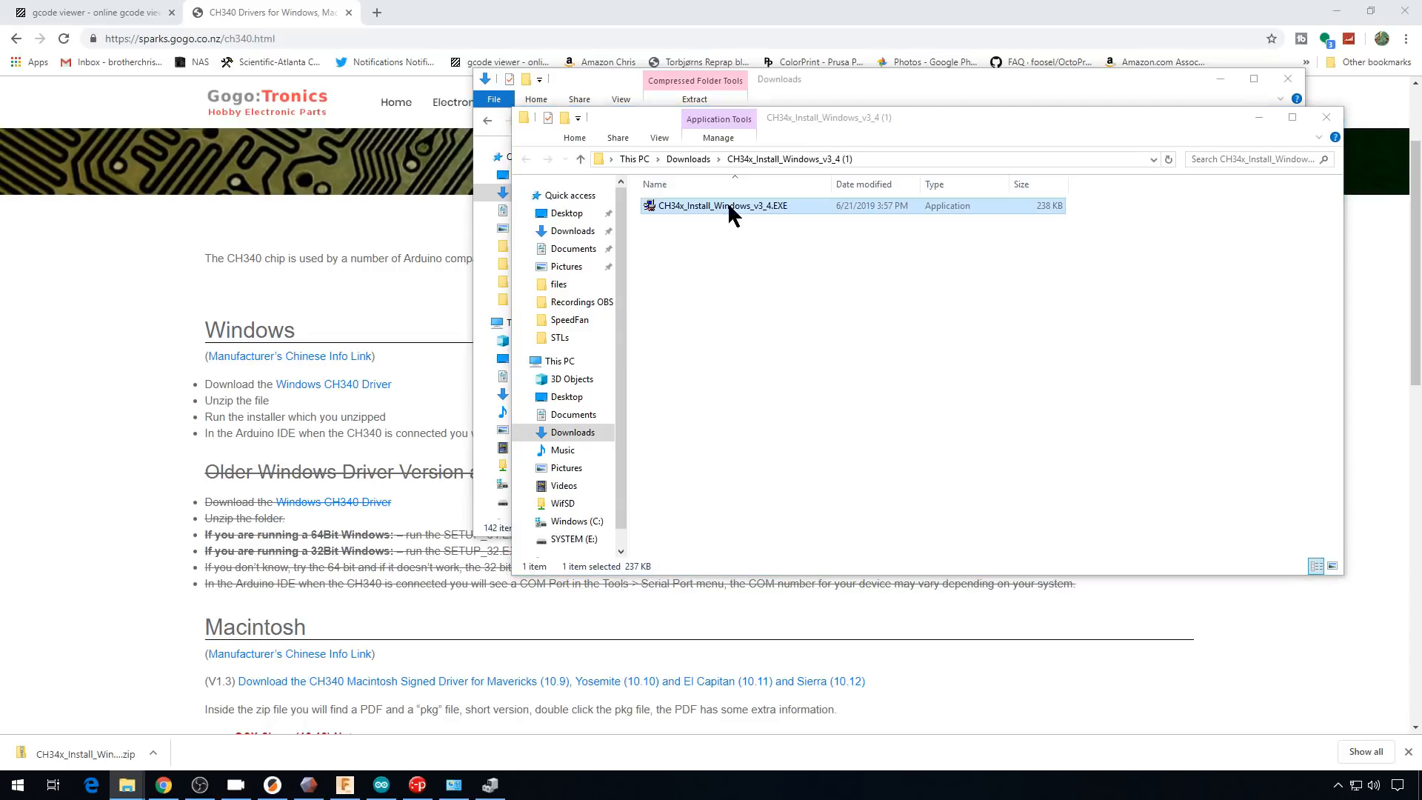
{"action": "double_click", "coordinate": [720, 206]}
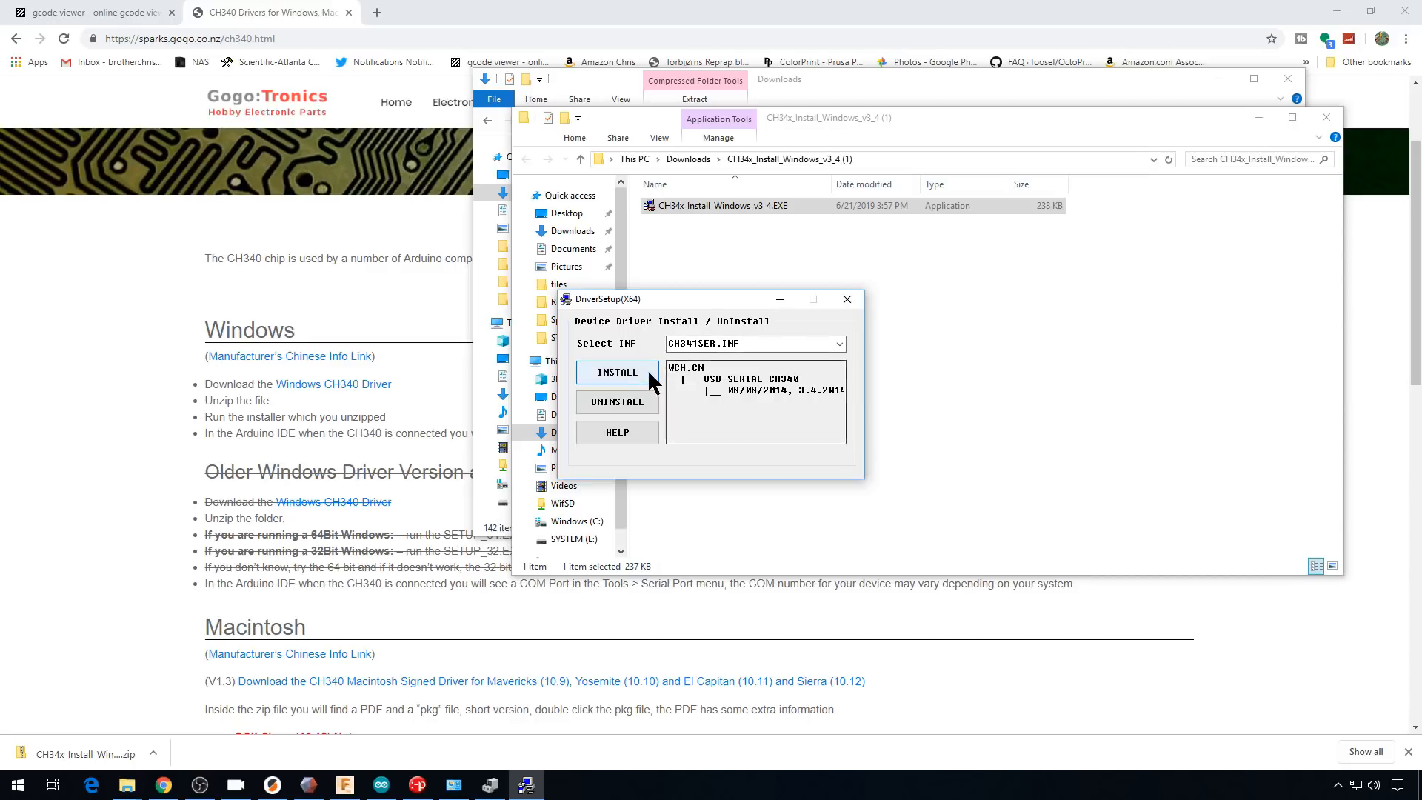
{"action": "left_click", "coordinate": [617, 372]}
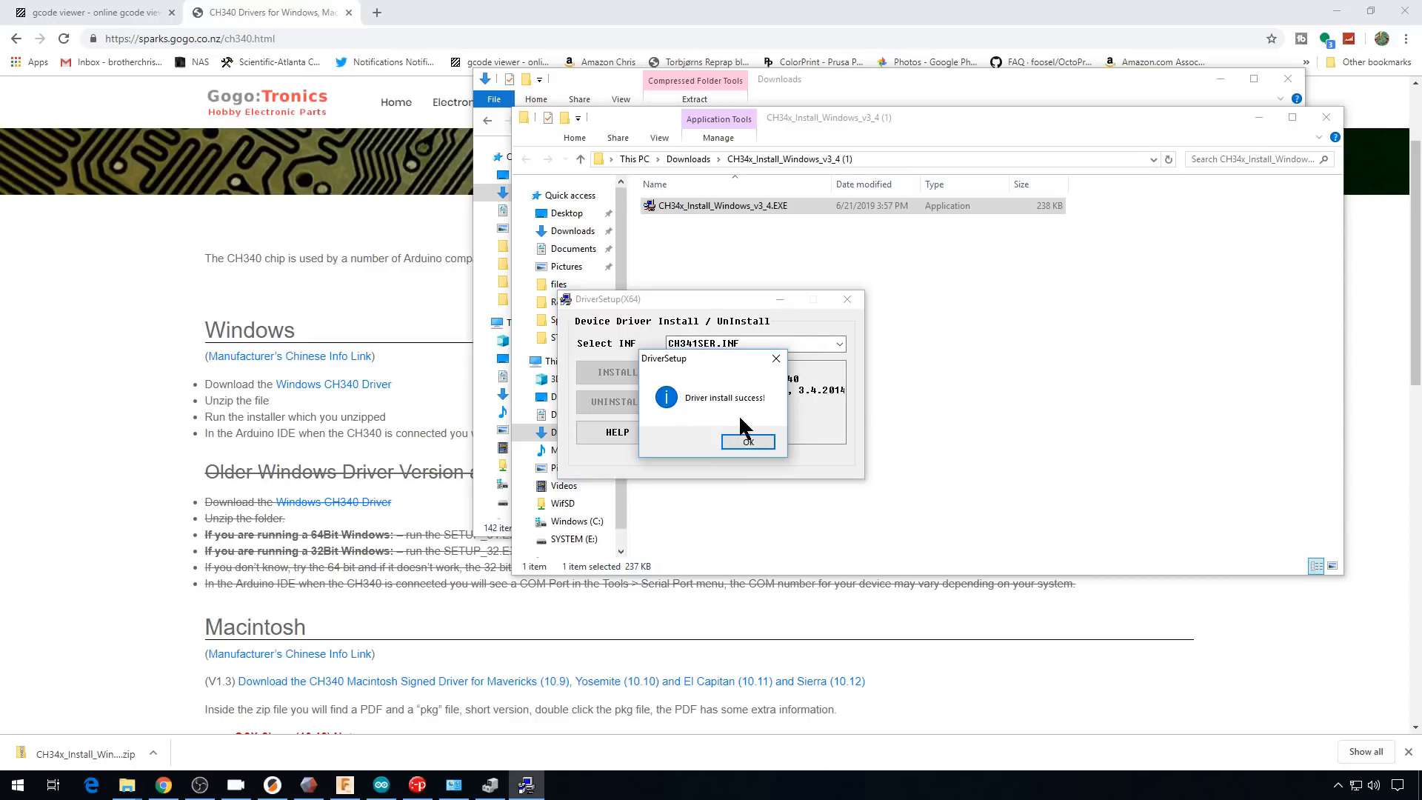
{"action": "left_click", "coordinate": [747, 441]}
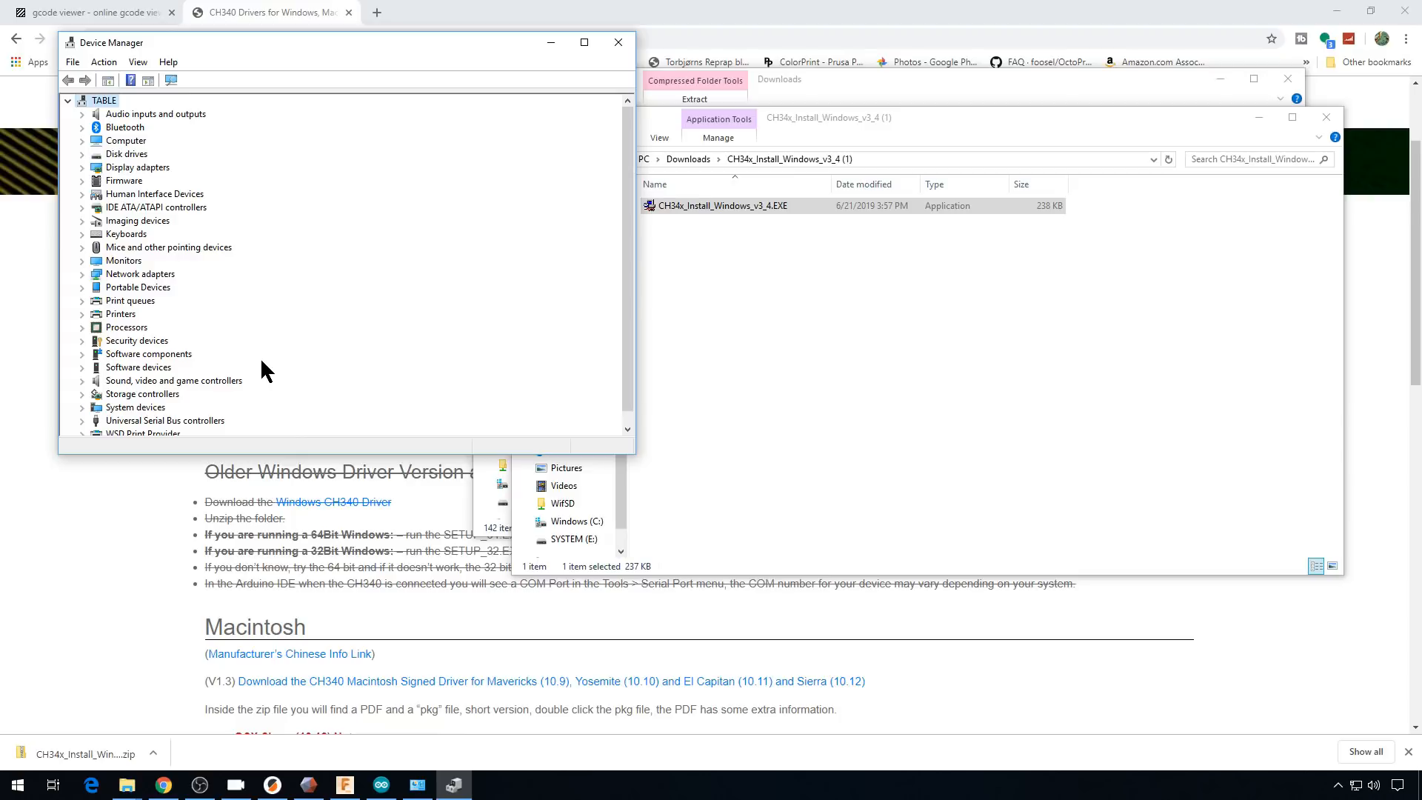
- Confirm USB-SERIAL CH340 on COM26 and connect Pronterface to the Marlin printer on COM26
{"action": "left_click", "coordinate": [81, 300]}
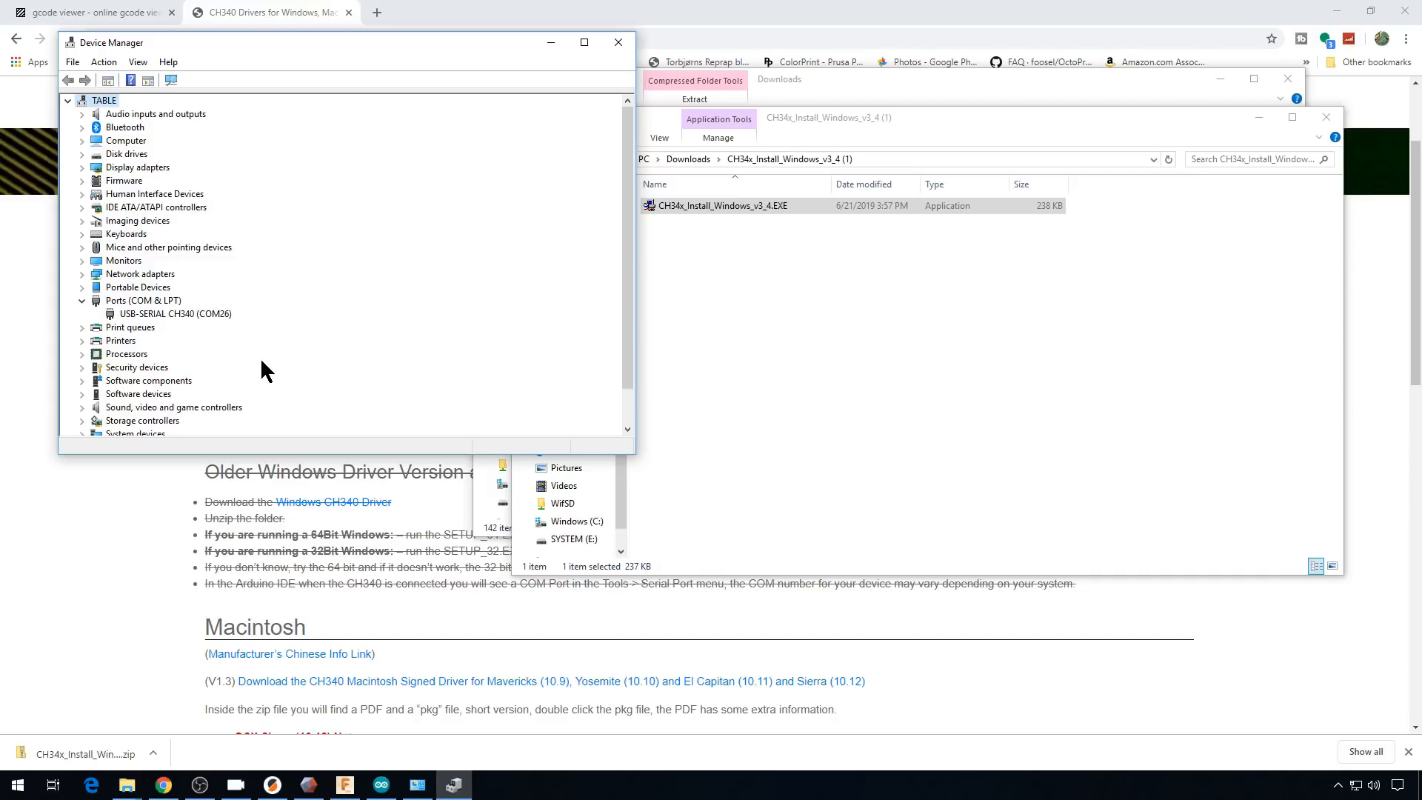
{"action": "left_click", "coordinate": [16, 784]}
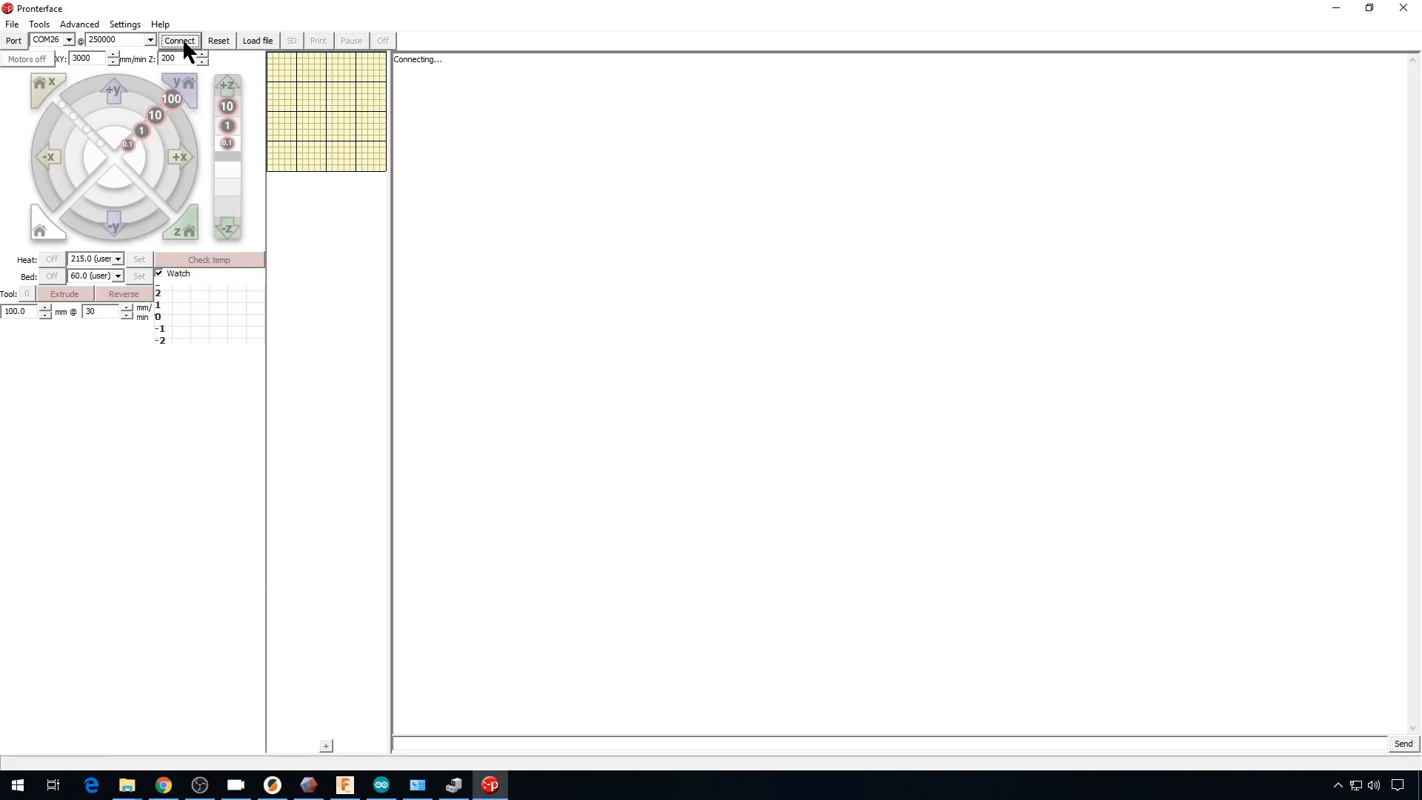
{"action": "left_click", "coordinate": [180, 40]}
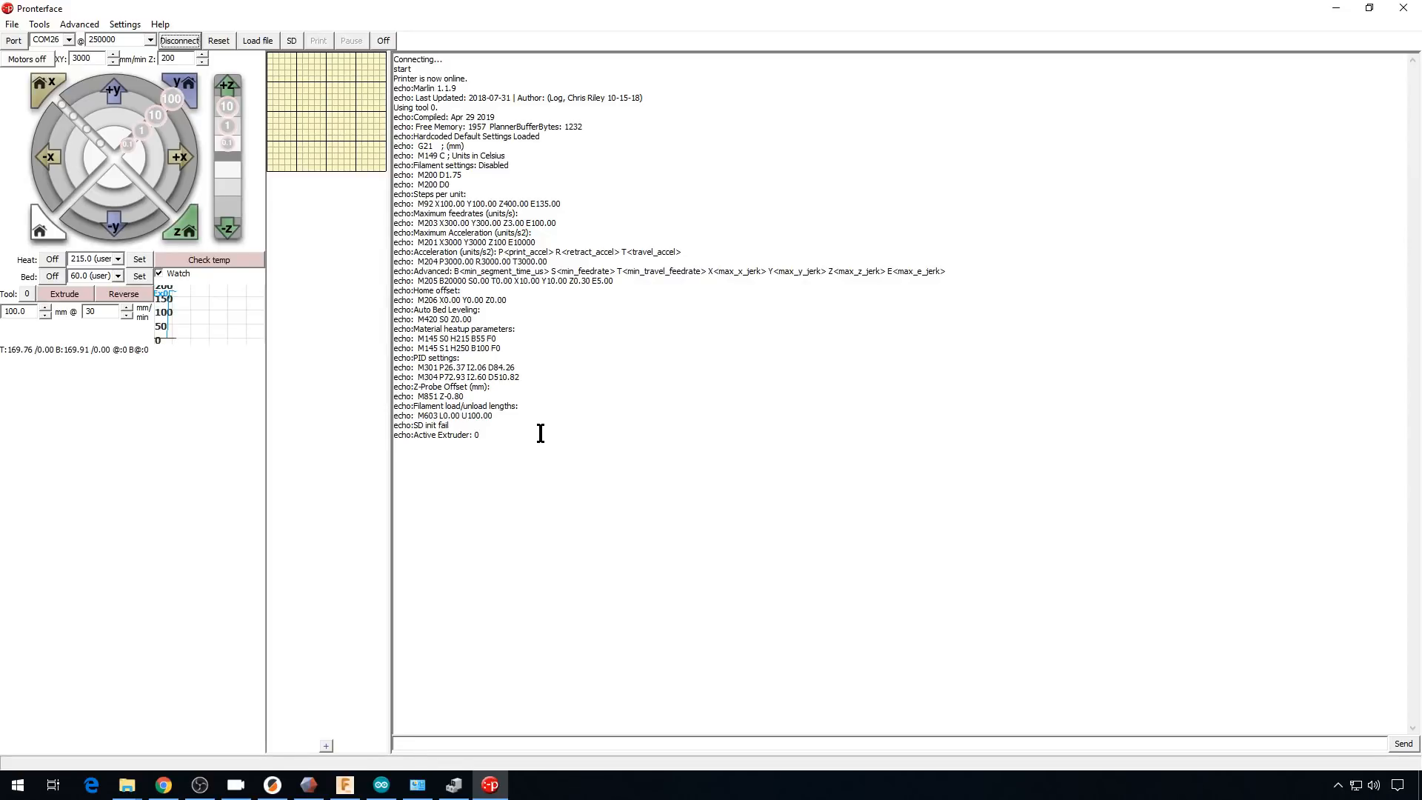
{"action": "left_click", "coordinate": [161, 784]}
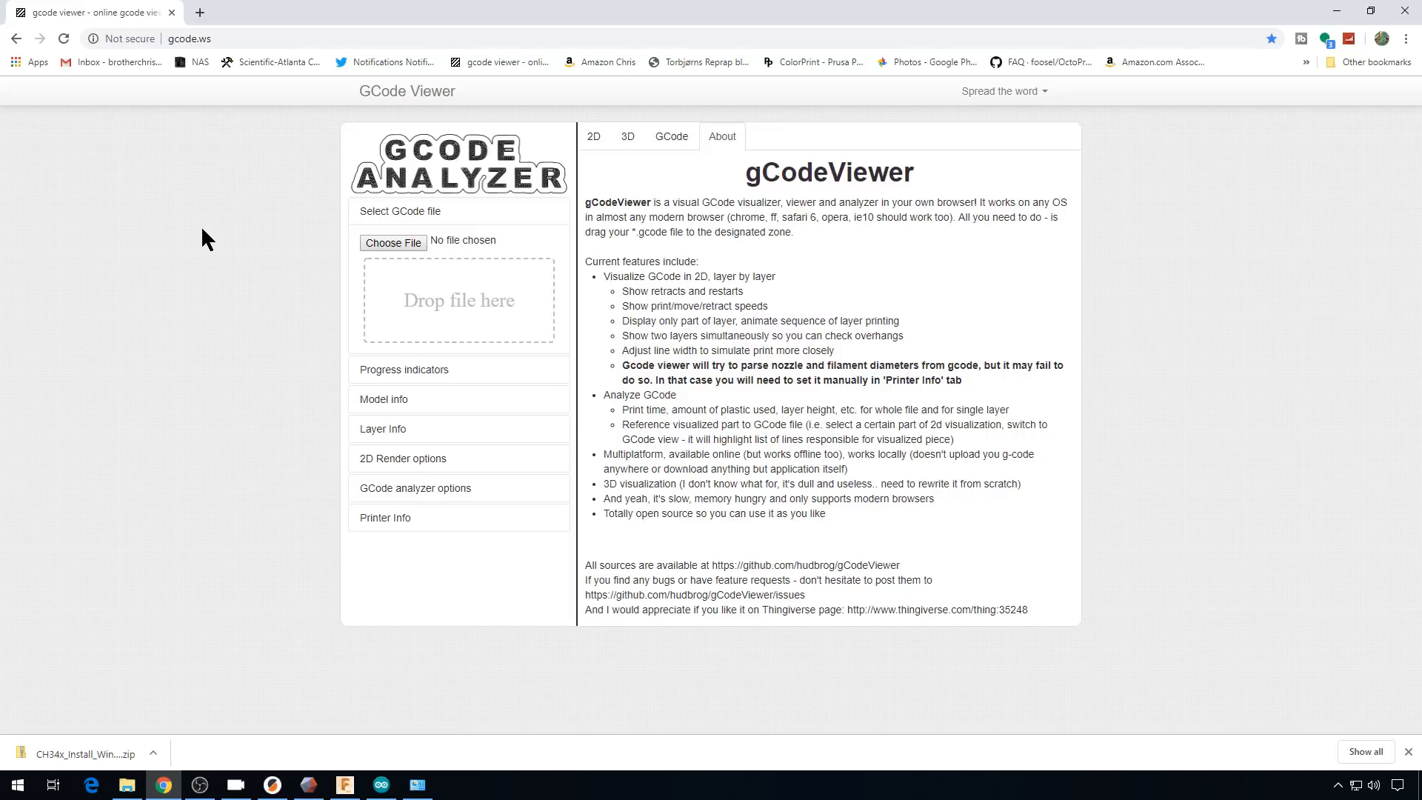
- Load the Benchy G-code into gcode.ws, check the 3D view, then return to 2D
{"action": "left_click", "coordinate": [392, 242]}
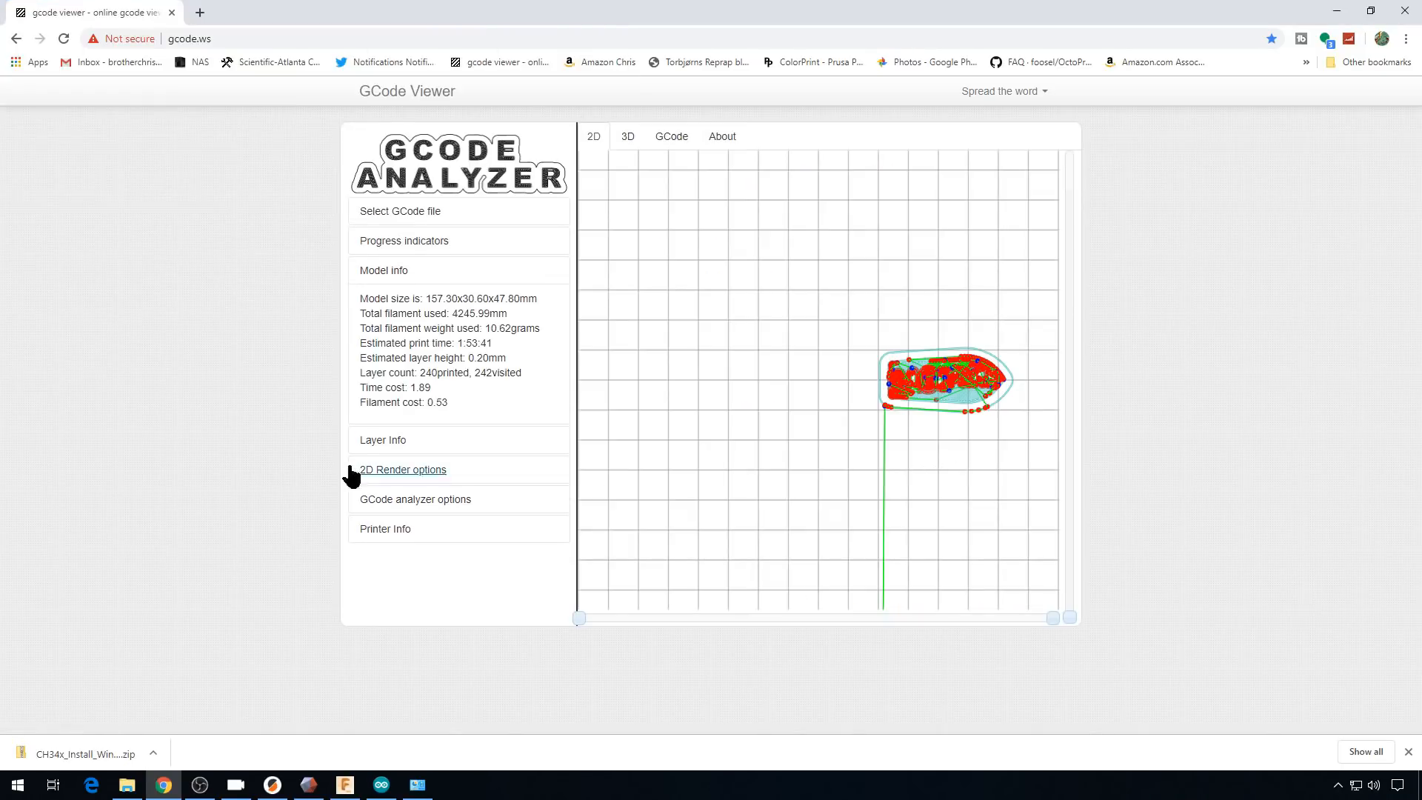
{"action": "mouse_move", "coordinate": [966, 412]}
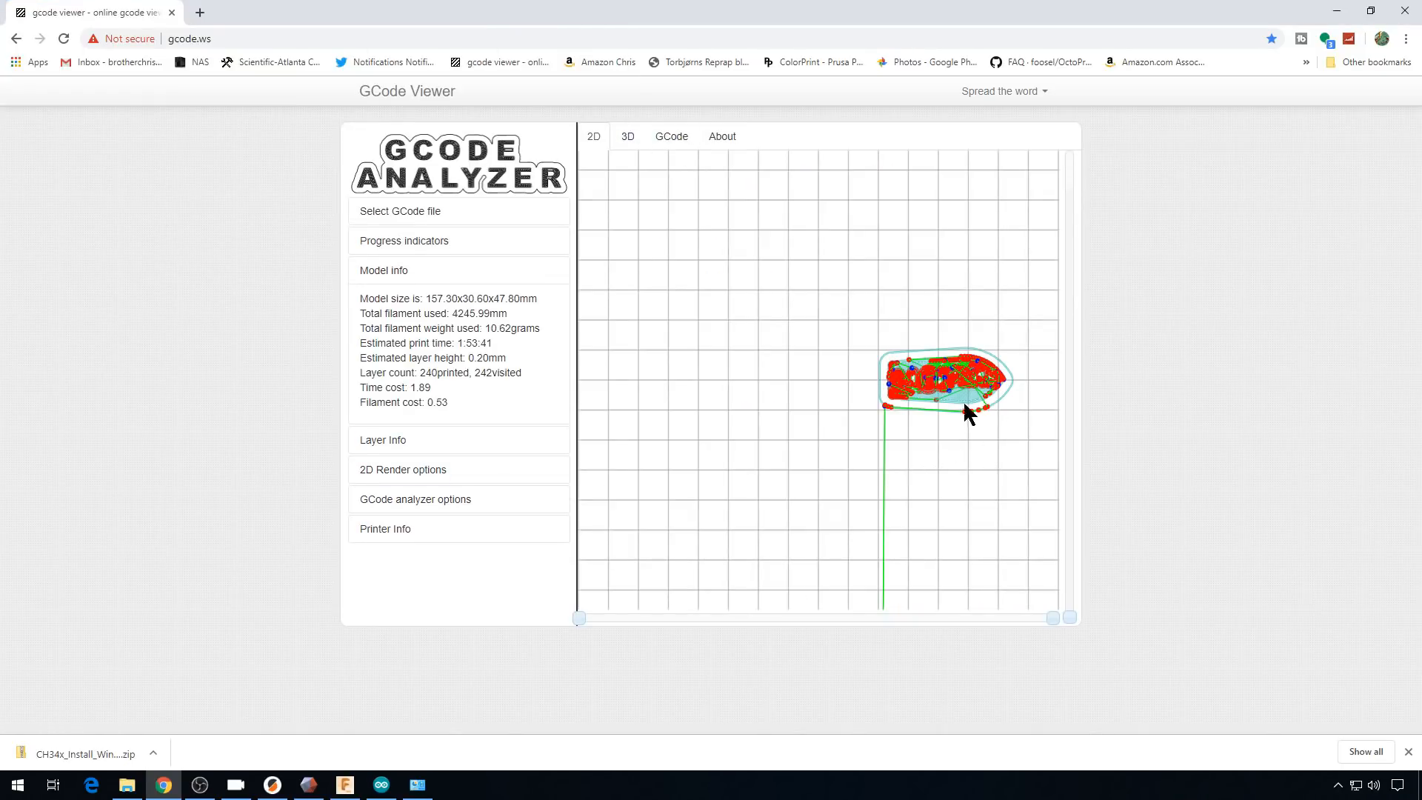
{"action": "left_click", "coordinate": [670, 136]}
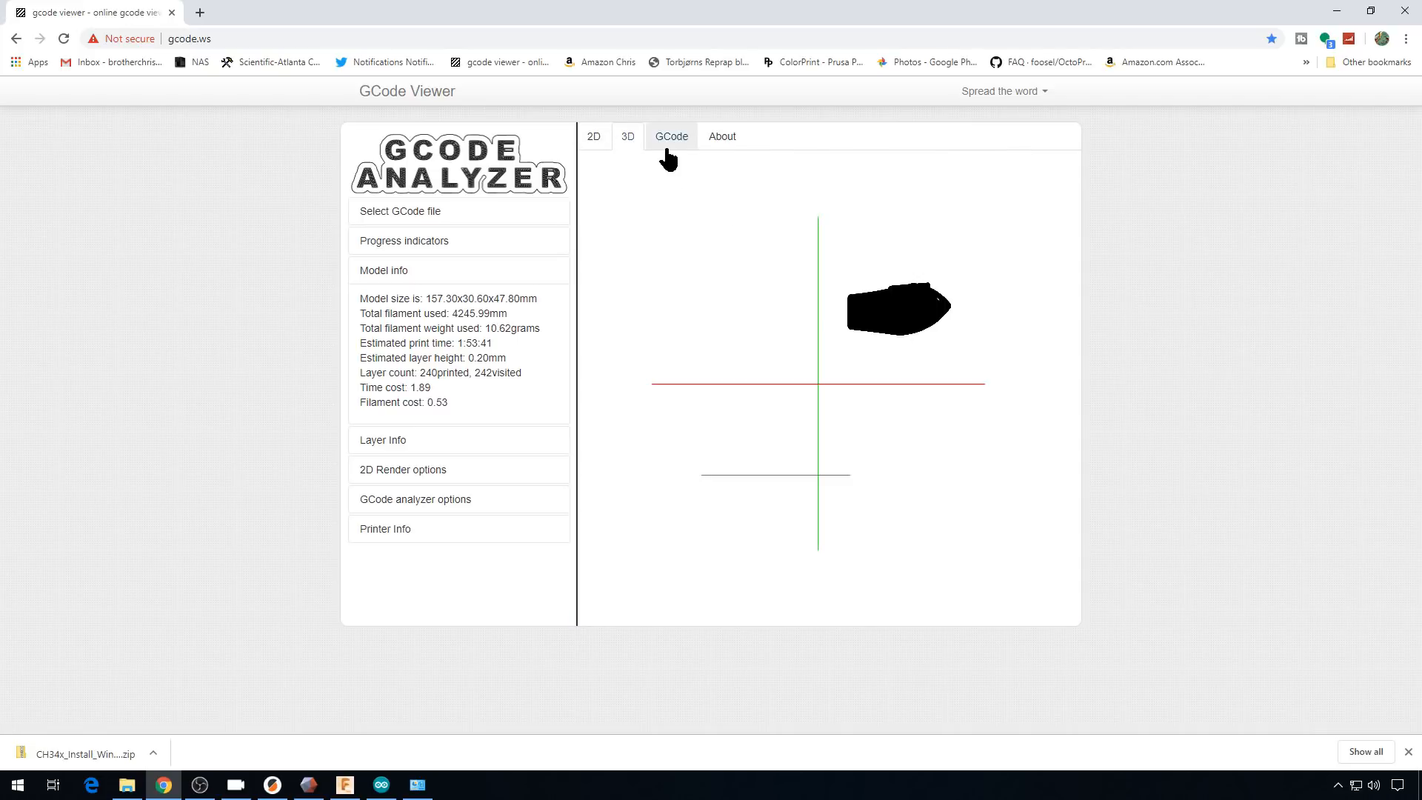
{"action": "left_click", "coordinate": [670, 136]}
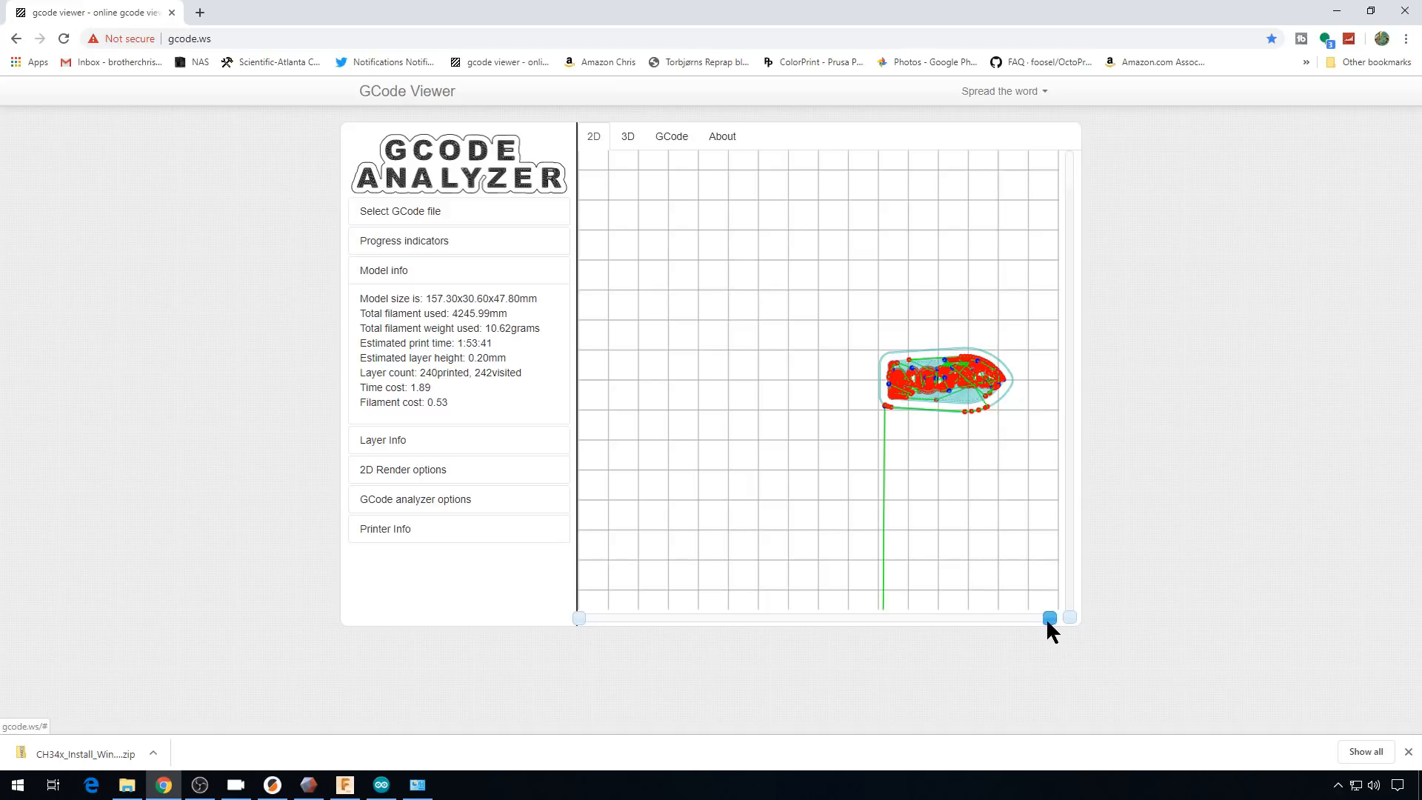
- Move the layer slider up to layer 28 and expand its Layer Info panel
{"action": "left_click_drag", "start_coordinate": [1047, 617], "coordinate": [909, 618]}
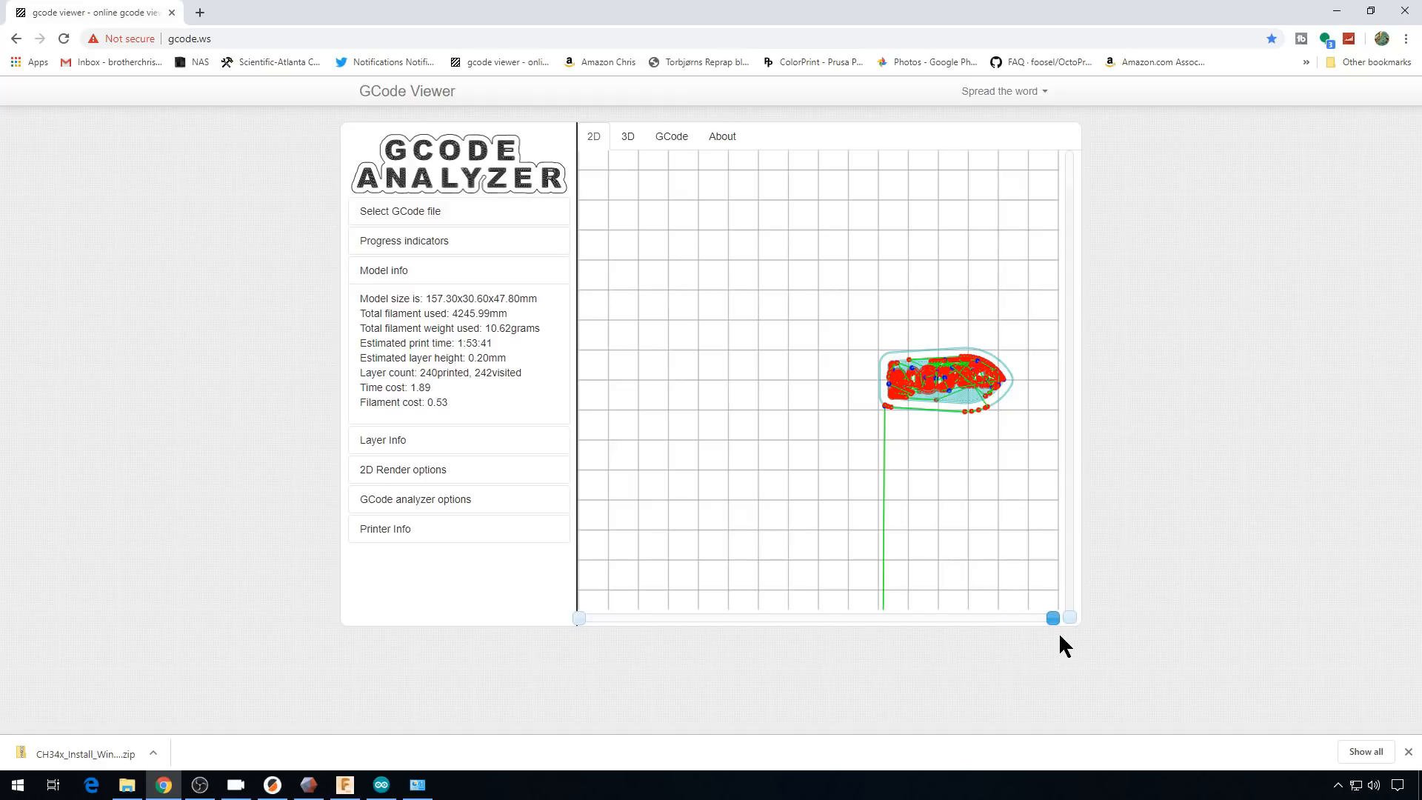
{"action": "left_click_drag", "start_coordinate": [1052, 617], "coordinate": [1068, 610]}
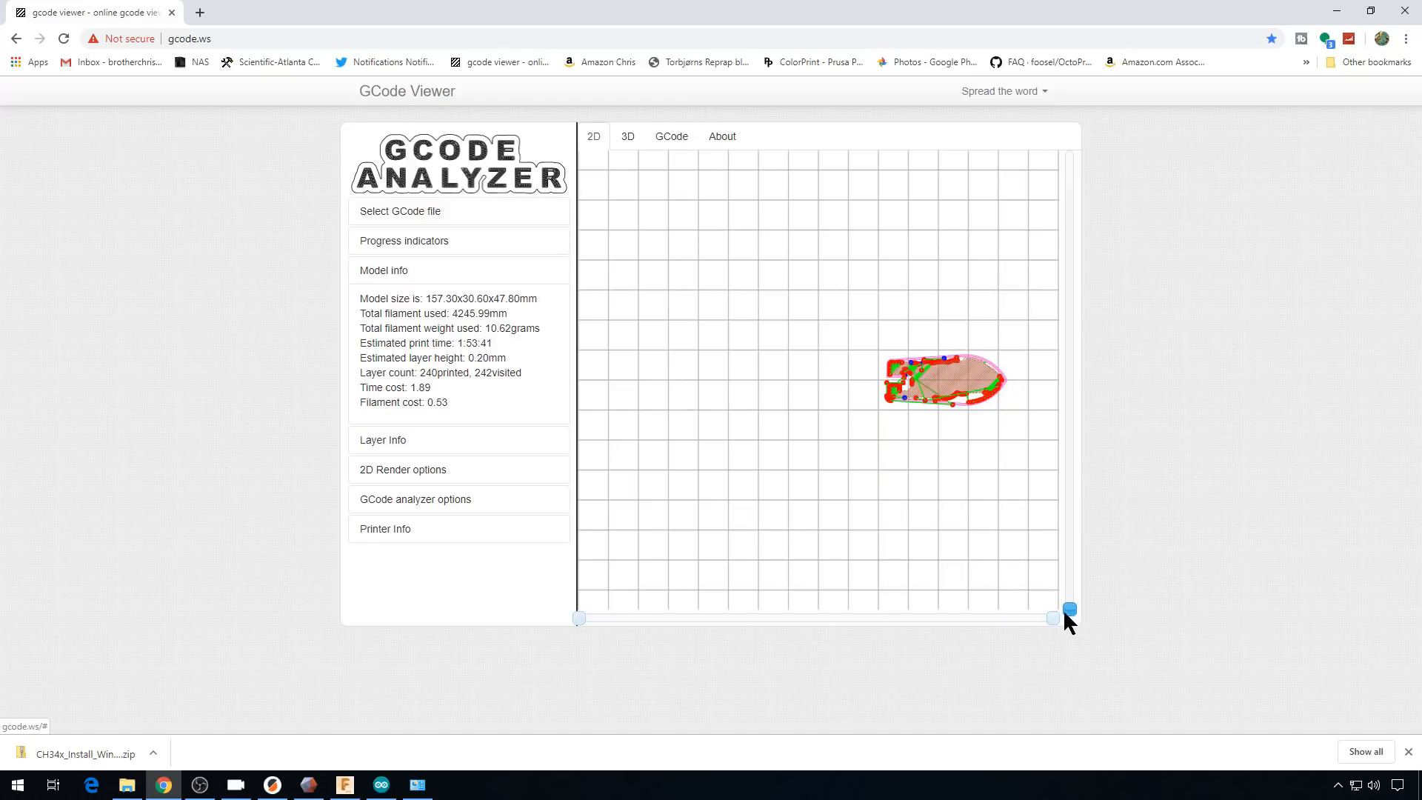
{"action": "left_click_drag", "start_coordinate": [1069, 609], "coordinate": [1069, 591]}
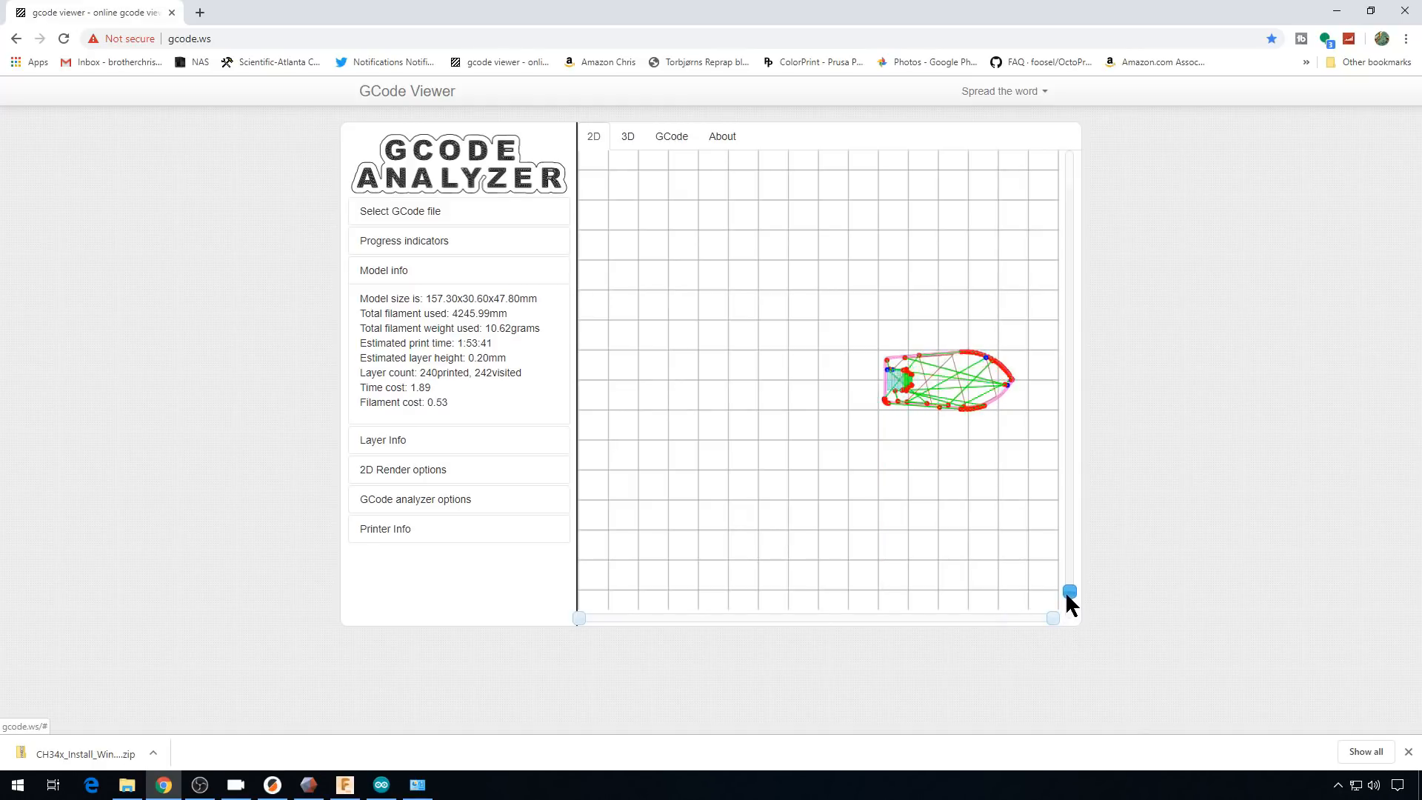
{"action": "left_click_drag", "start_coordinate": [1070, 594], "coordinate": [1070, 567]}
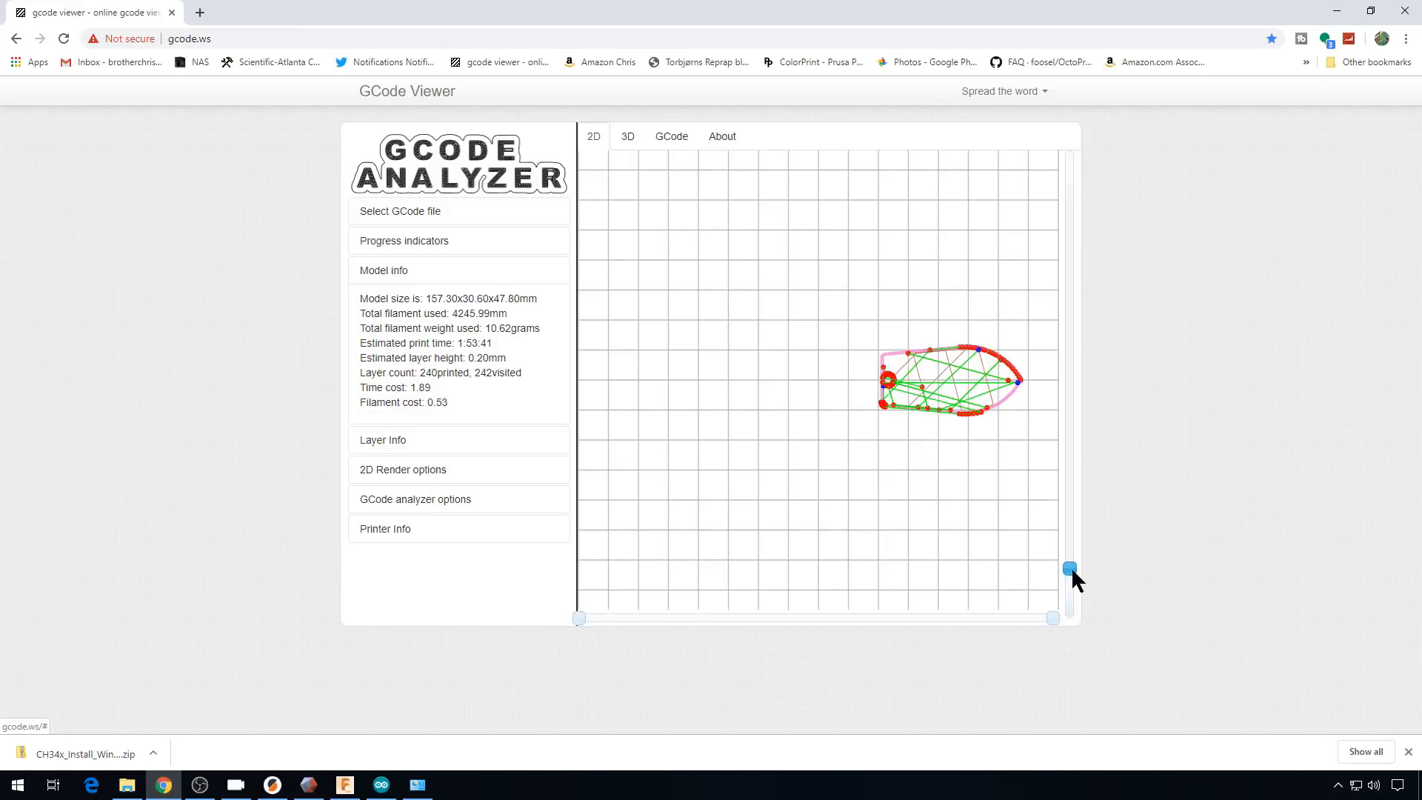
{"action": "left_click", "coordinate": [383, 440]}
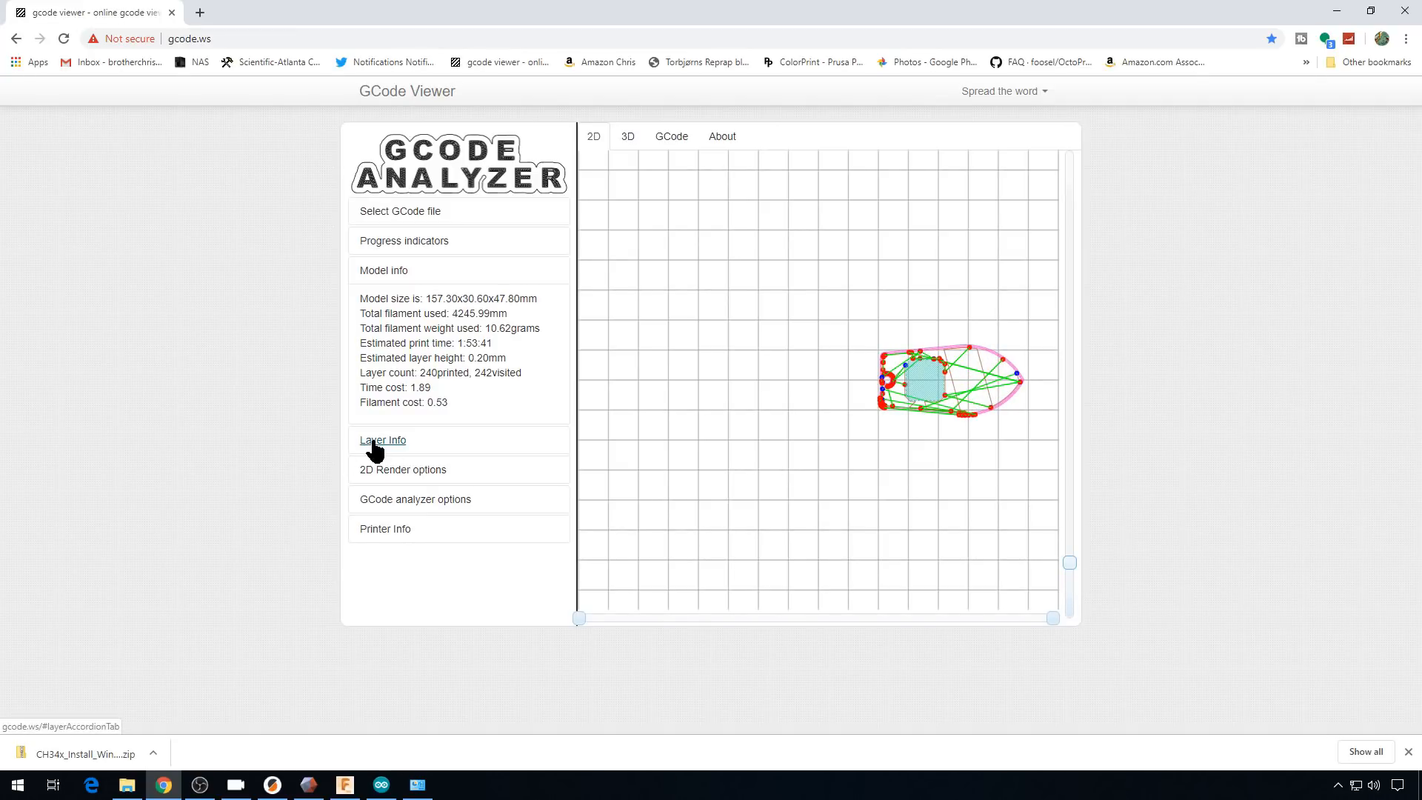
{"action": "left_click", "coordinate": [383, 440]}
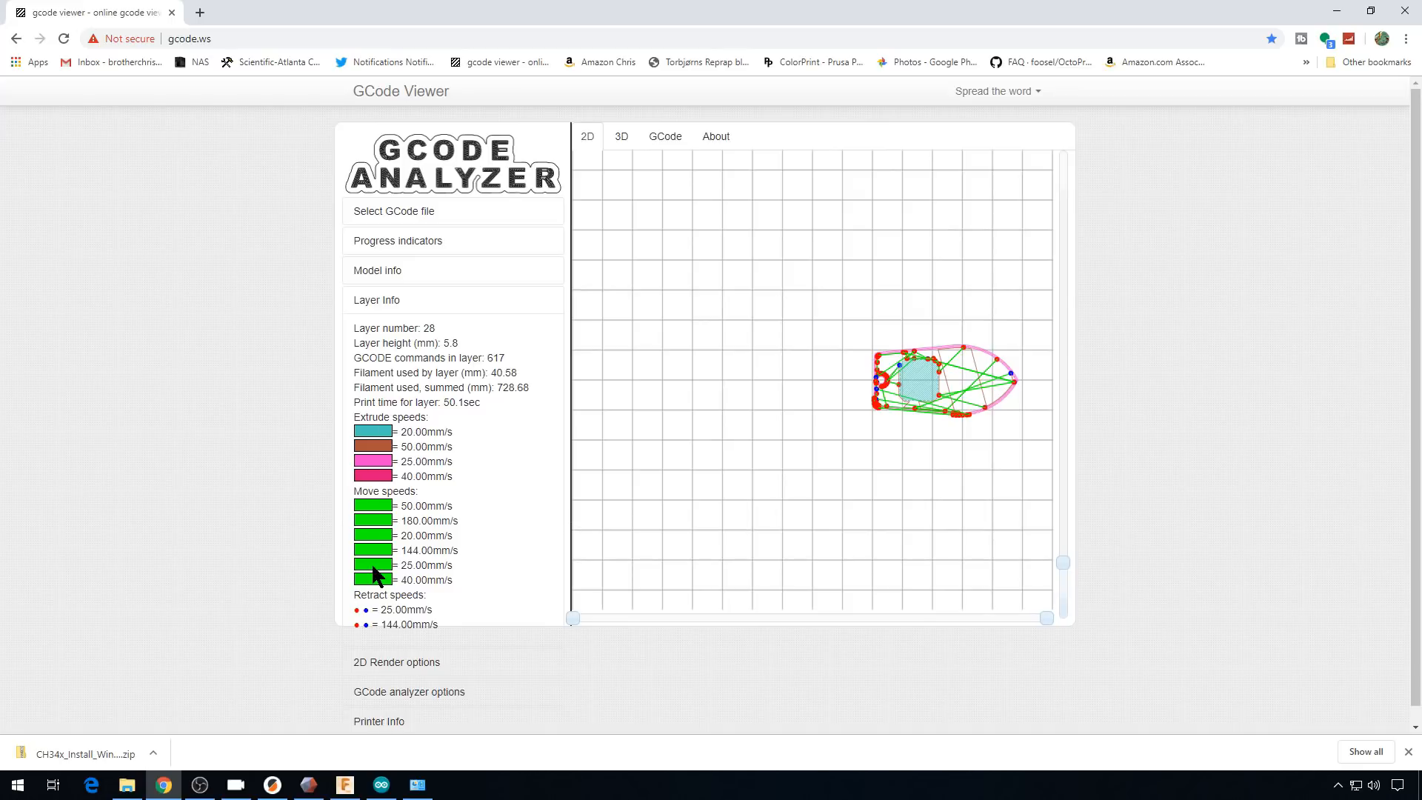
{"action": "mouse_move", "coordinate": [399, 448]}
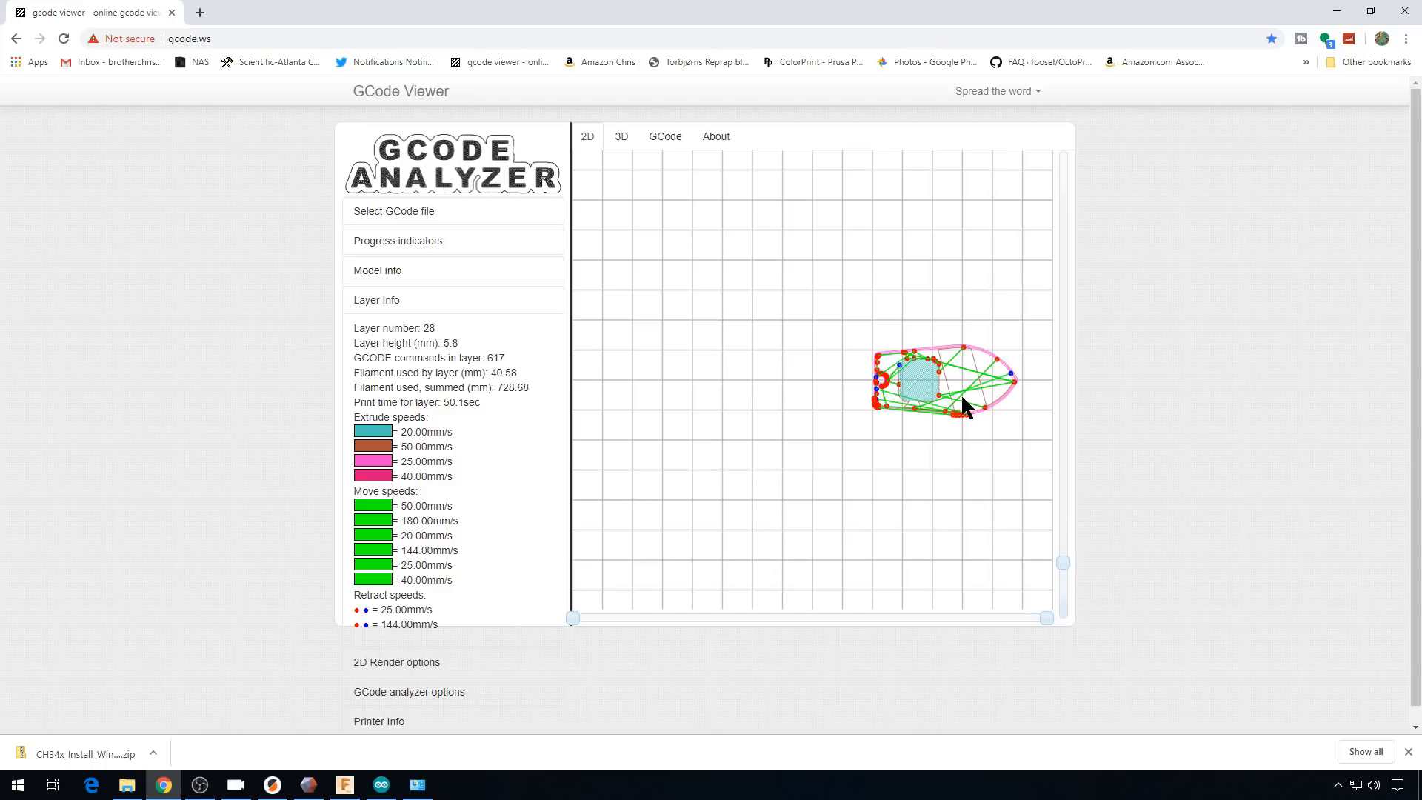
{"action": "mouse_move", "coordinate": [1078, 582]}
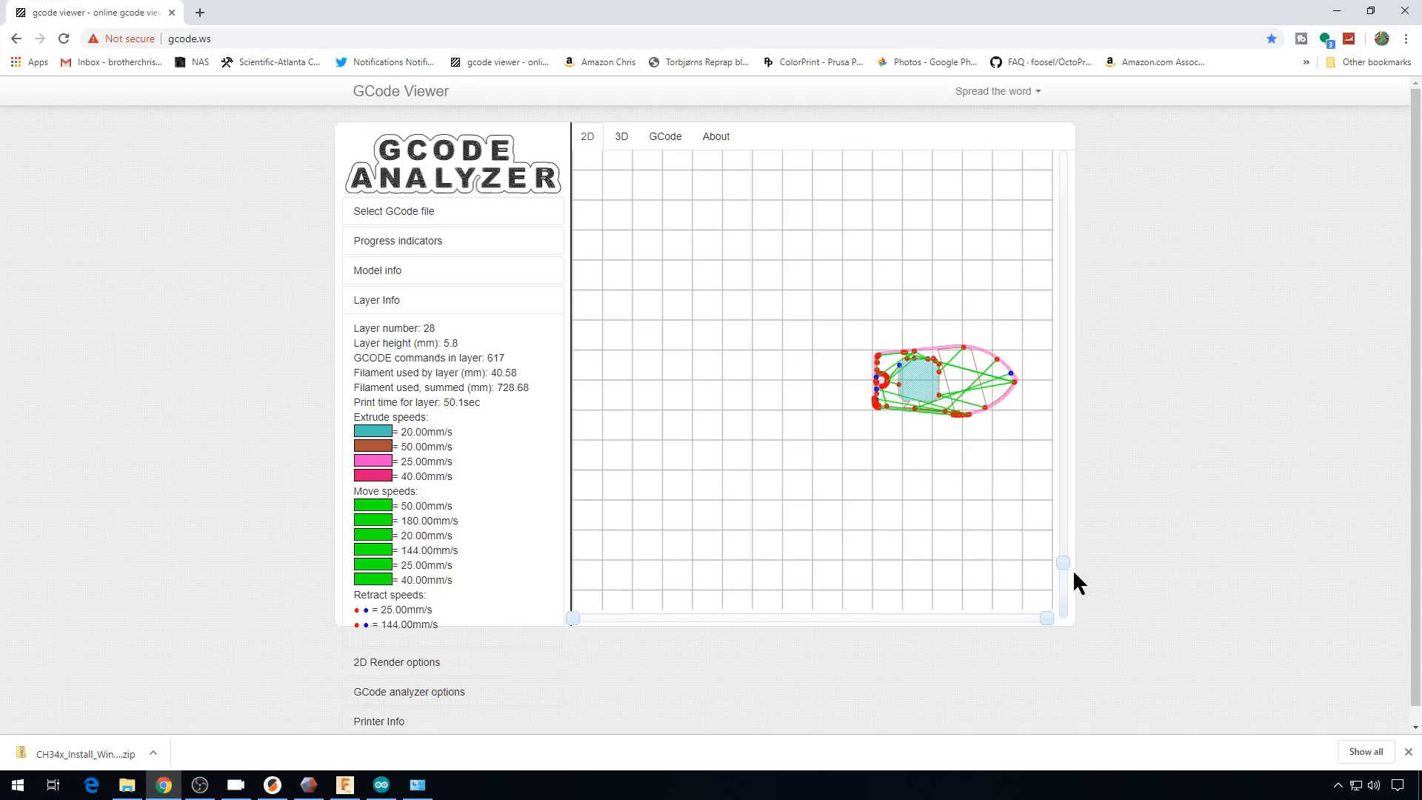
- Slide up to layer 44 to read its info, then switch to Fusion 360
{"action": "left_click_drag", "start_coordinate": [1062, 562], "coordinate": [1069, 510]}
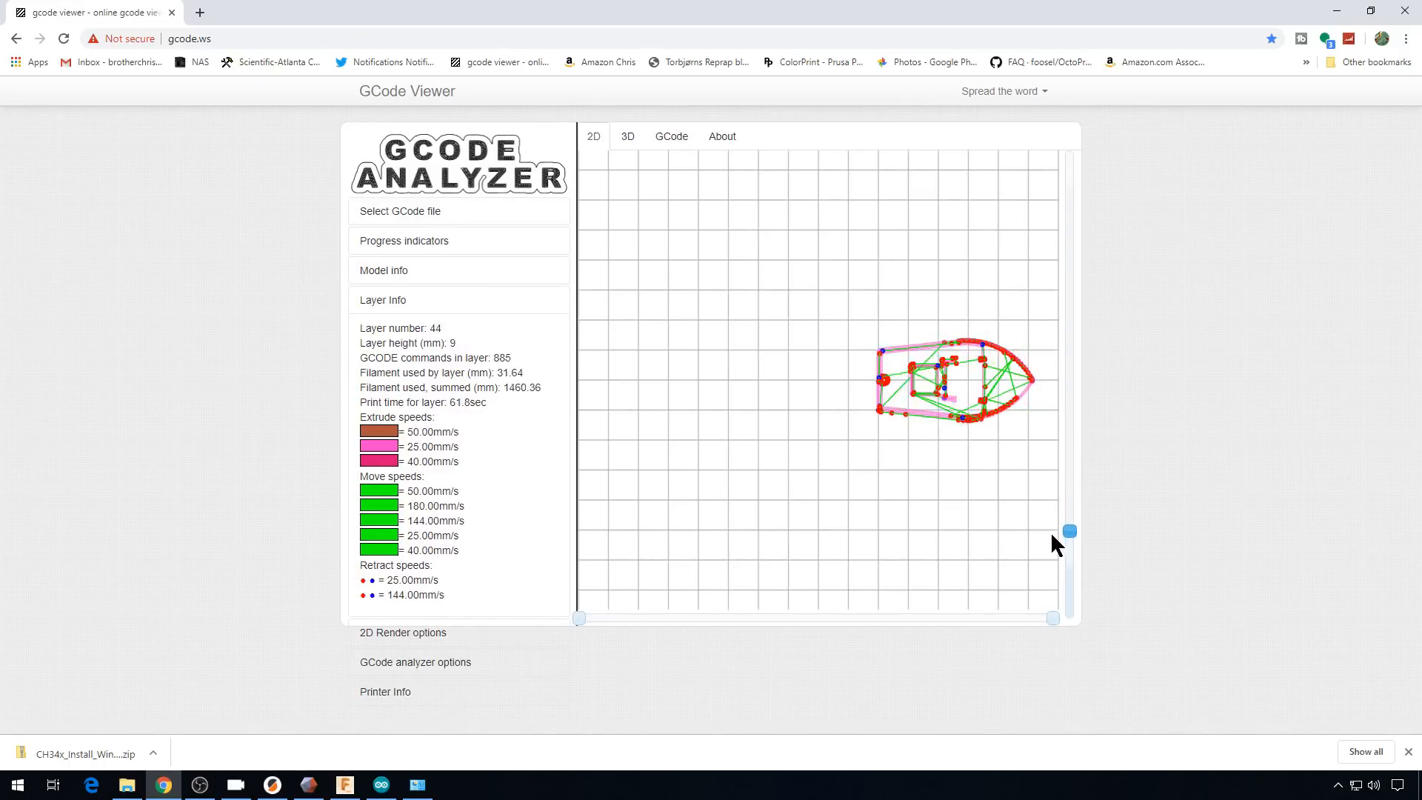
{"action": "left_click", "coordinate": [342, 784]}
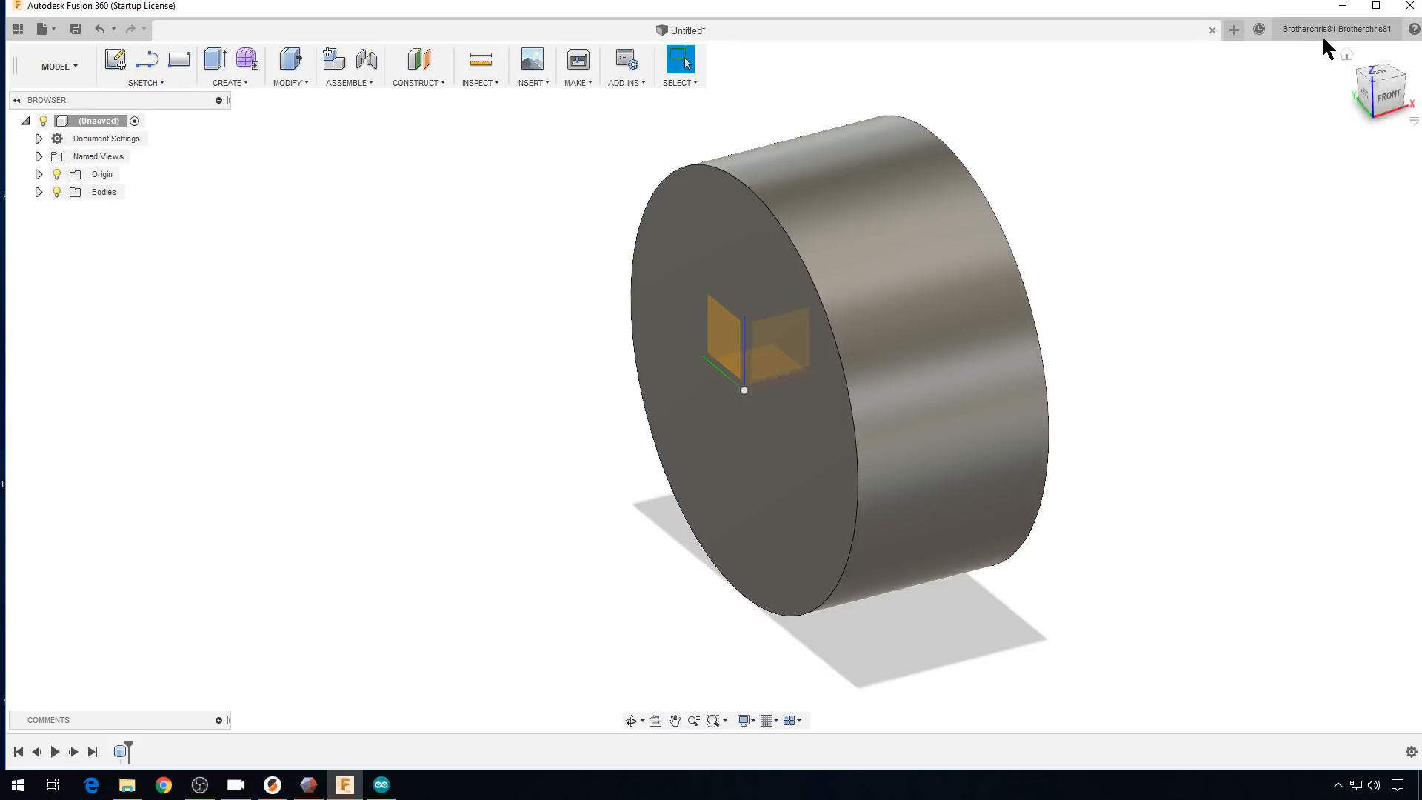
- Set the Fusion 360 graphics driver to DirectX 9 in Preferences and orbit the cylinder
{"action": "left_click", "coordinate": [1334, 29]}
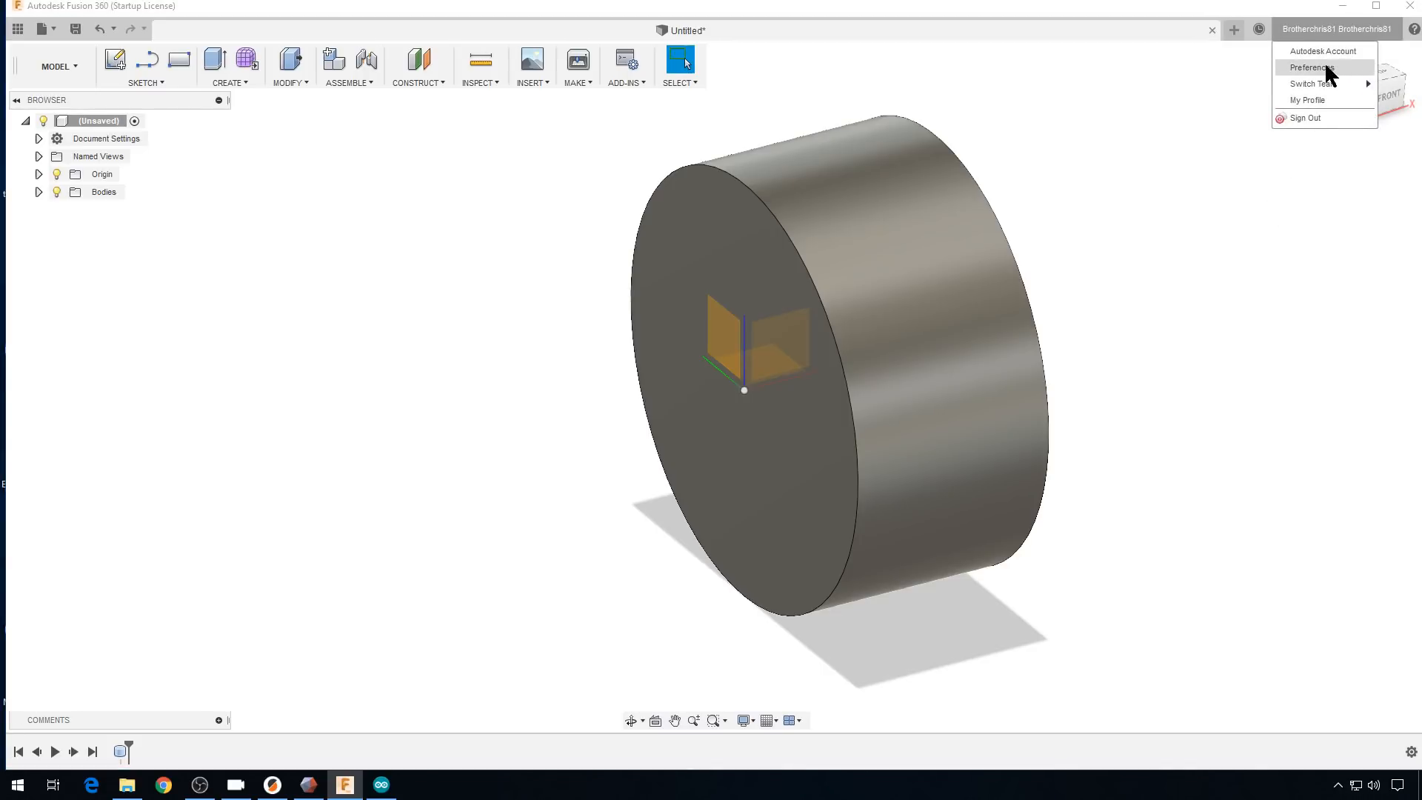
{"action": "left_click", "coordinate": [1308, 67]}
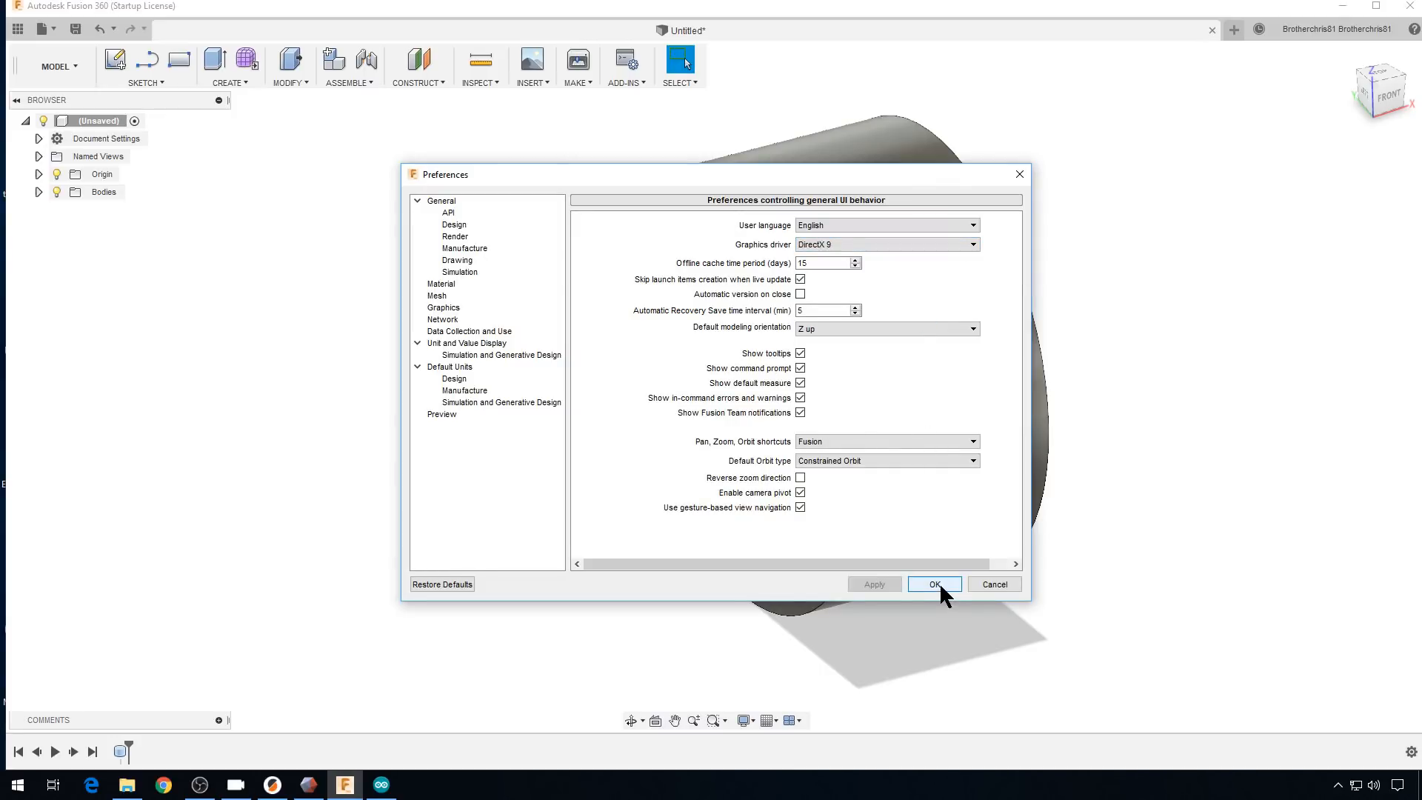
{"action": "left_click", "coordinate": [933, 584]}
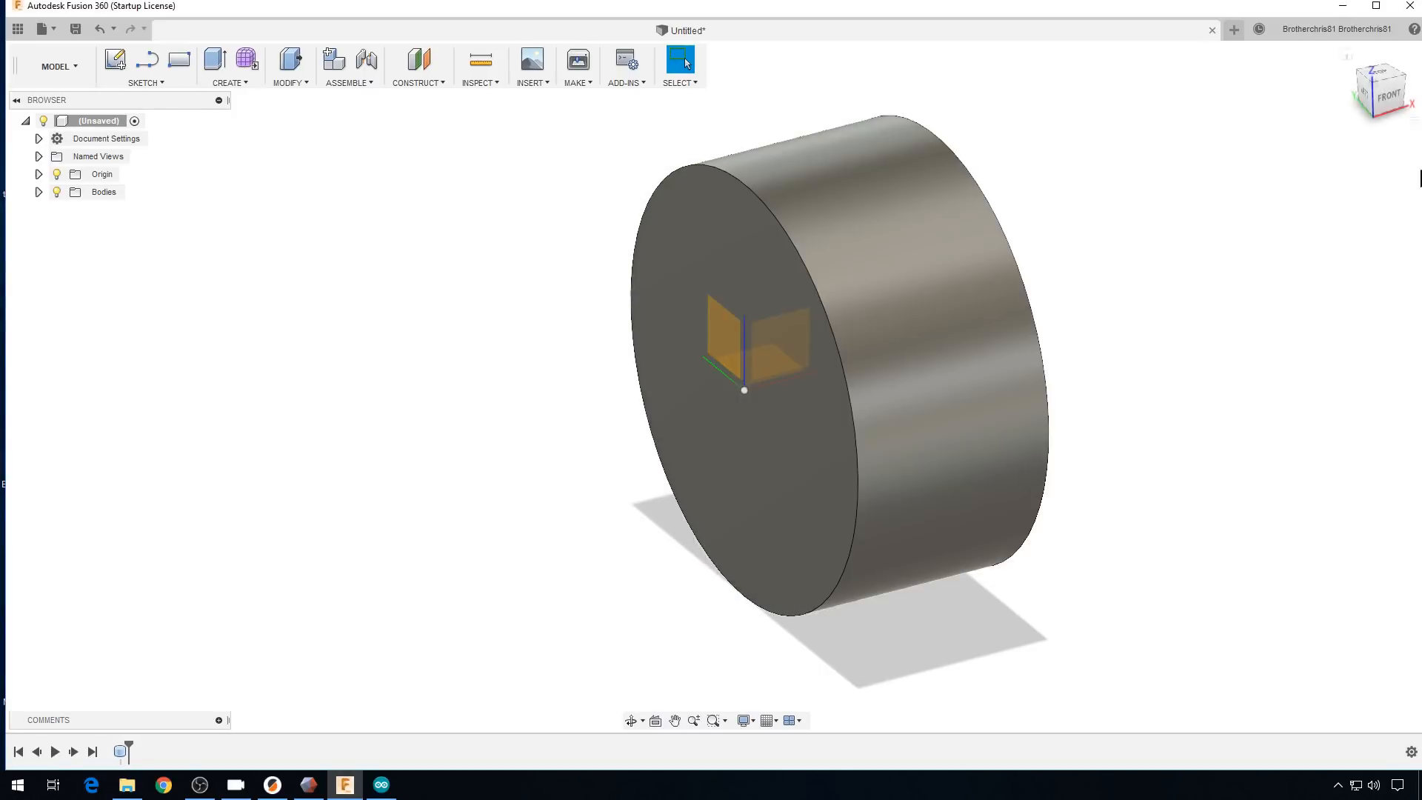
{"action": "left_click_drag", "start_coordinate": [744, 390], "coordinate": [762, 404]}
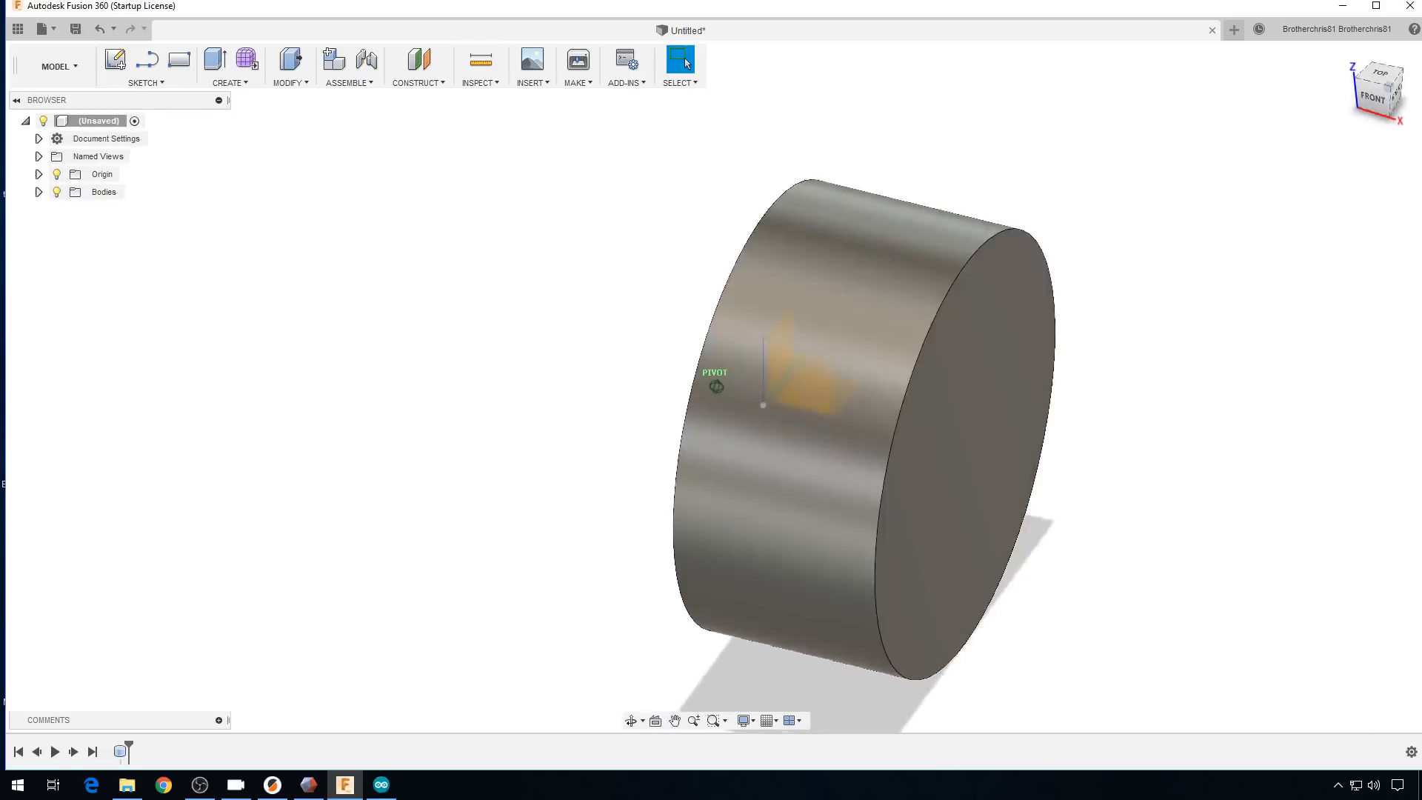